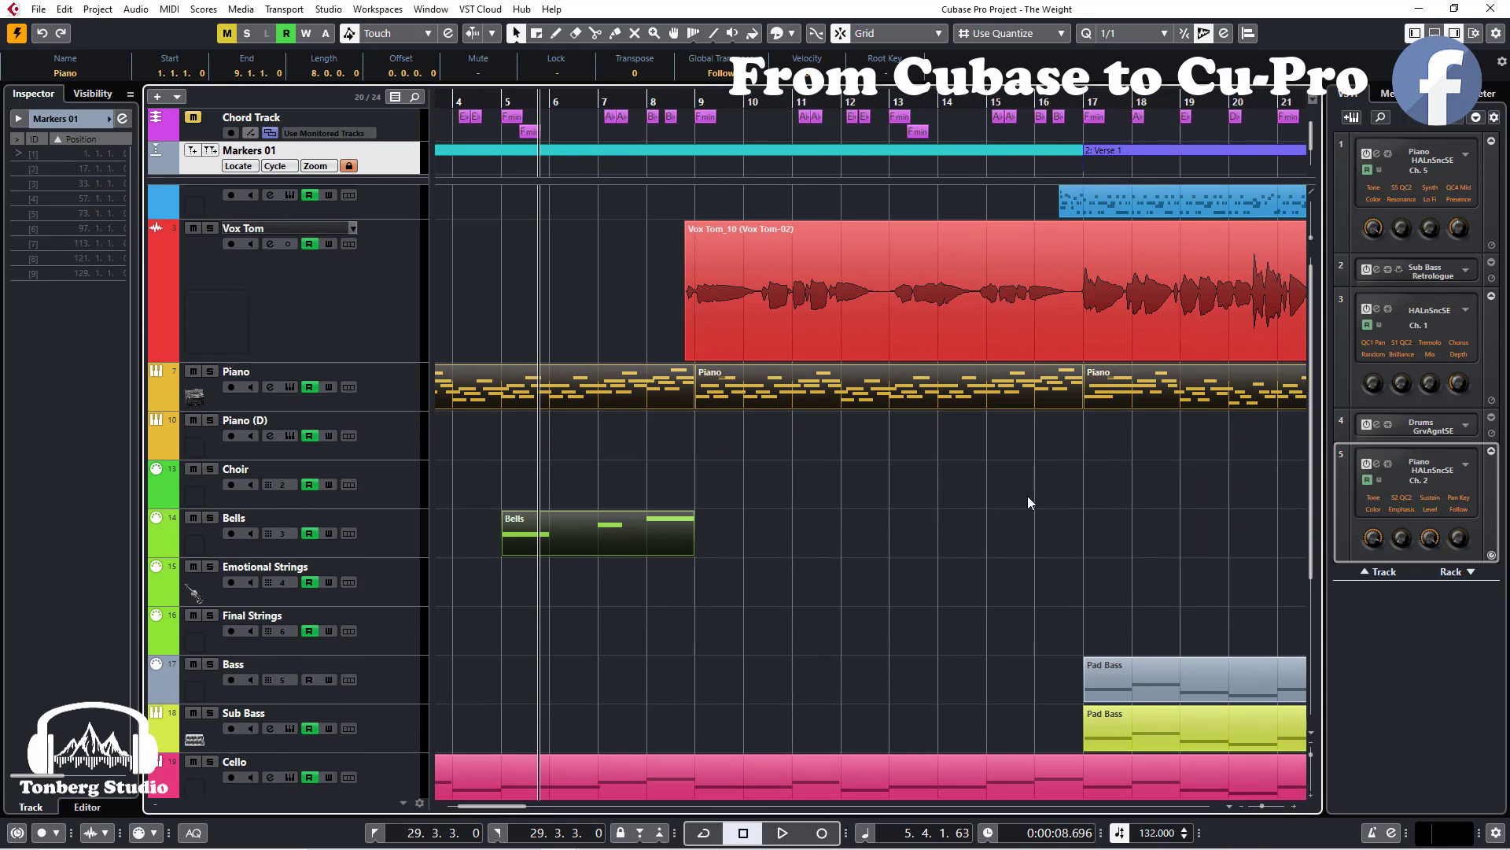
Open Preferences from the Edit menu and go to the Editing page.
{"action": "left_click", "coordinate": [781, 460]}
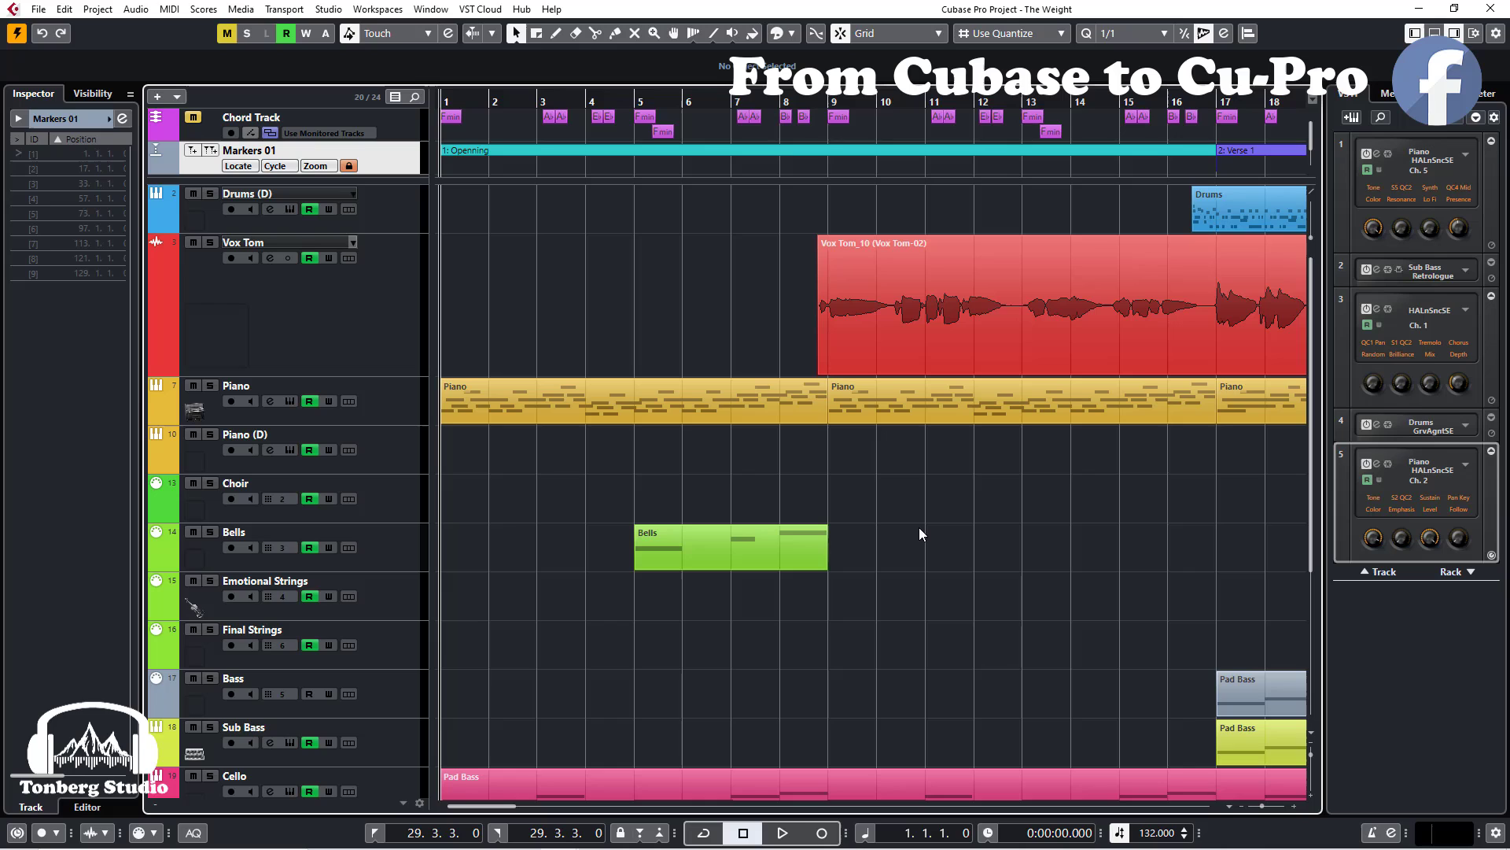
{"action": "mouse_move", "coordinate": [891, 522]}
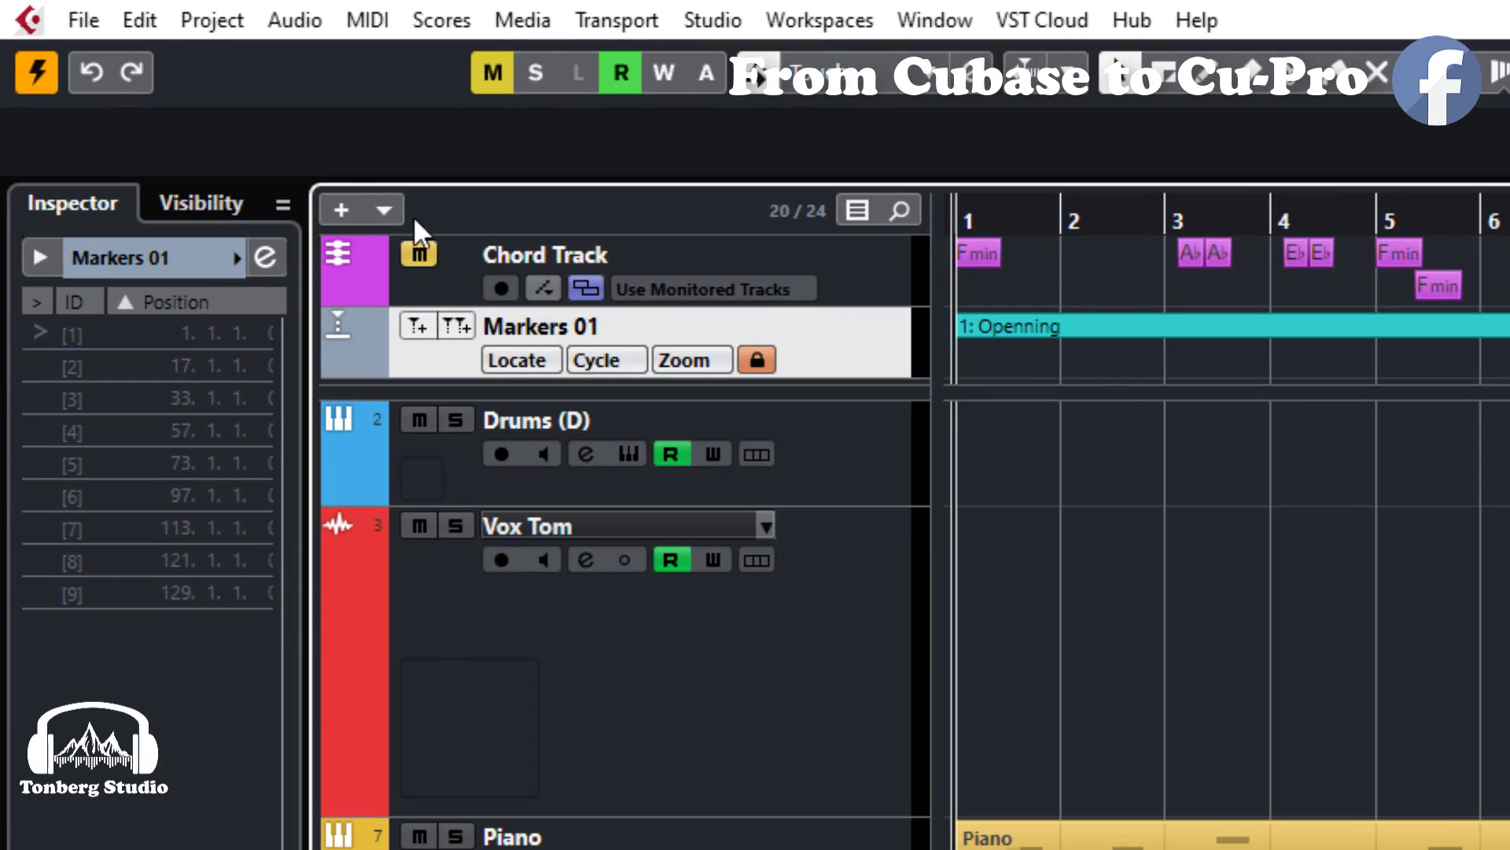
{"action": "left_click", "coordinate": [140, 19]}
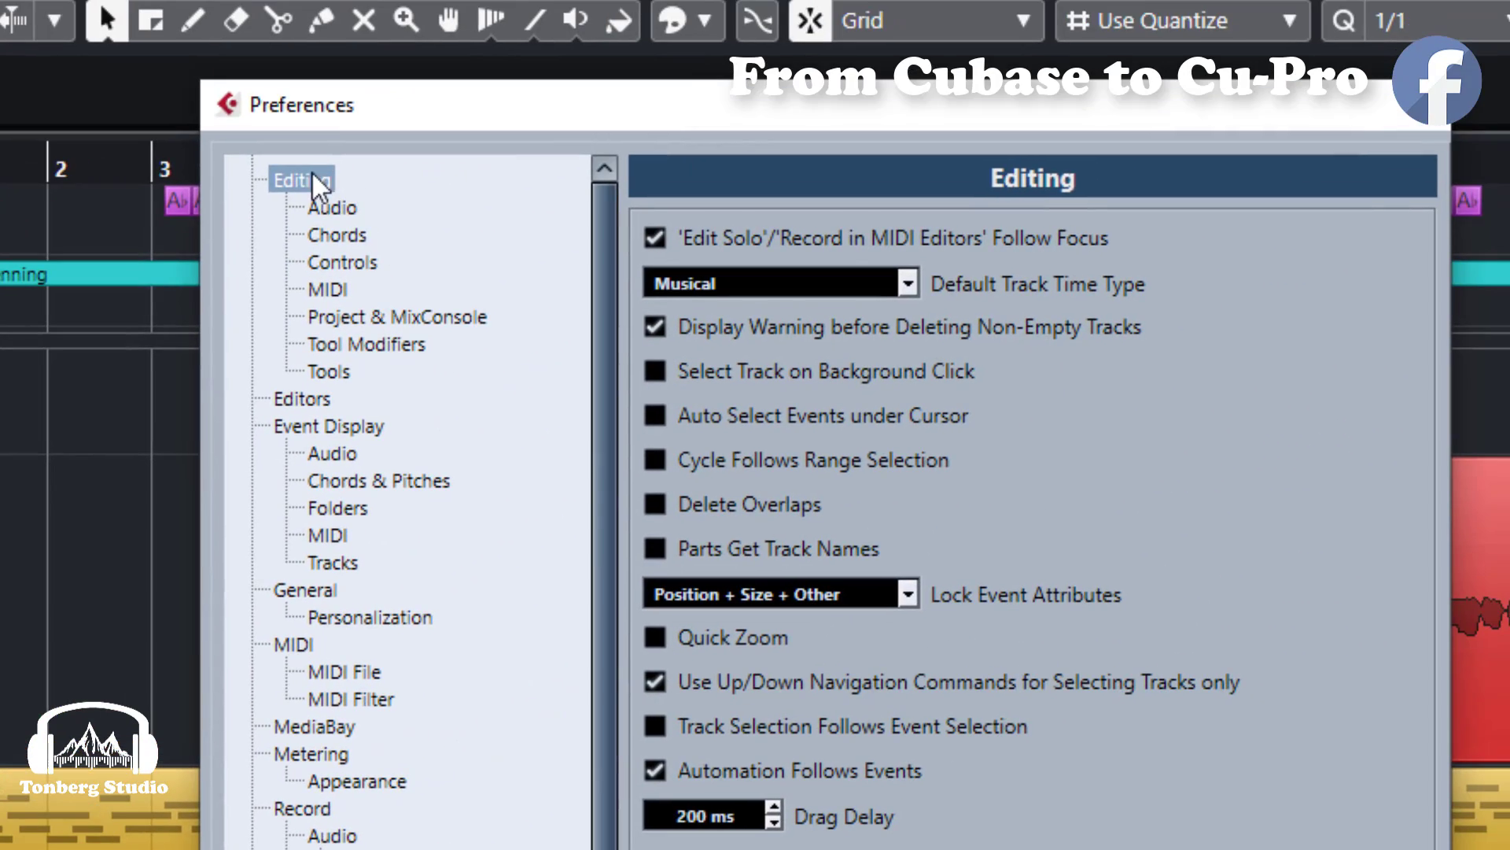
View the Tool Modifiers keys for Drag & Drop and Erase Tool, then Controls.
{"action": "left_click", "coordinate": [364, 343]}
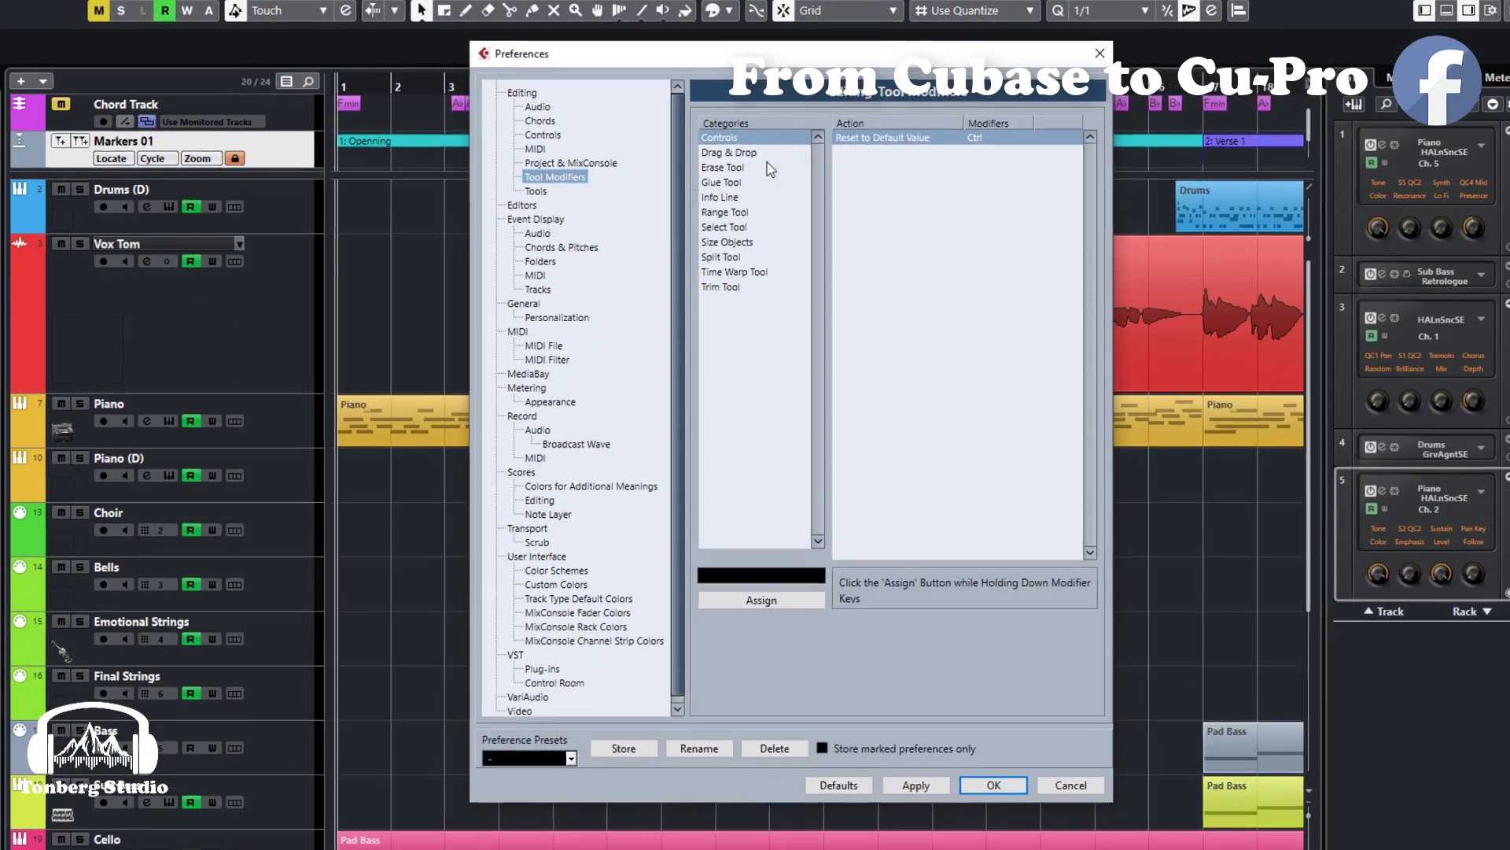
{"action": "left_click", "coordinate": [729, 151]}
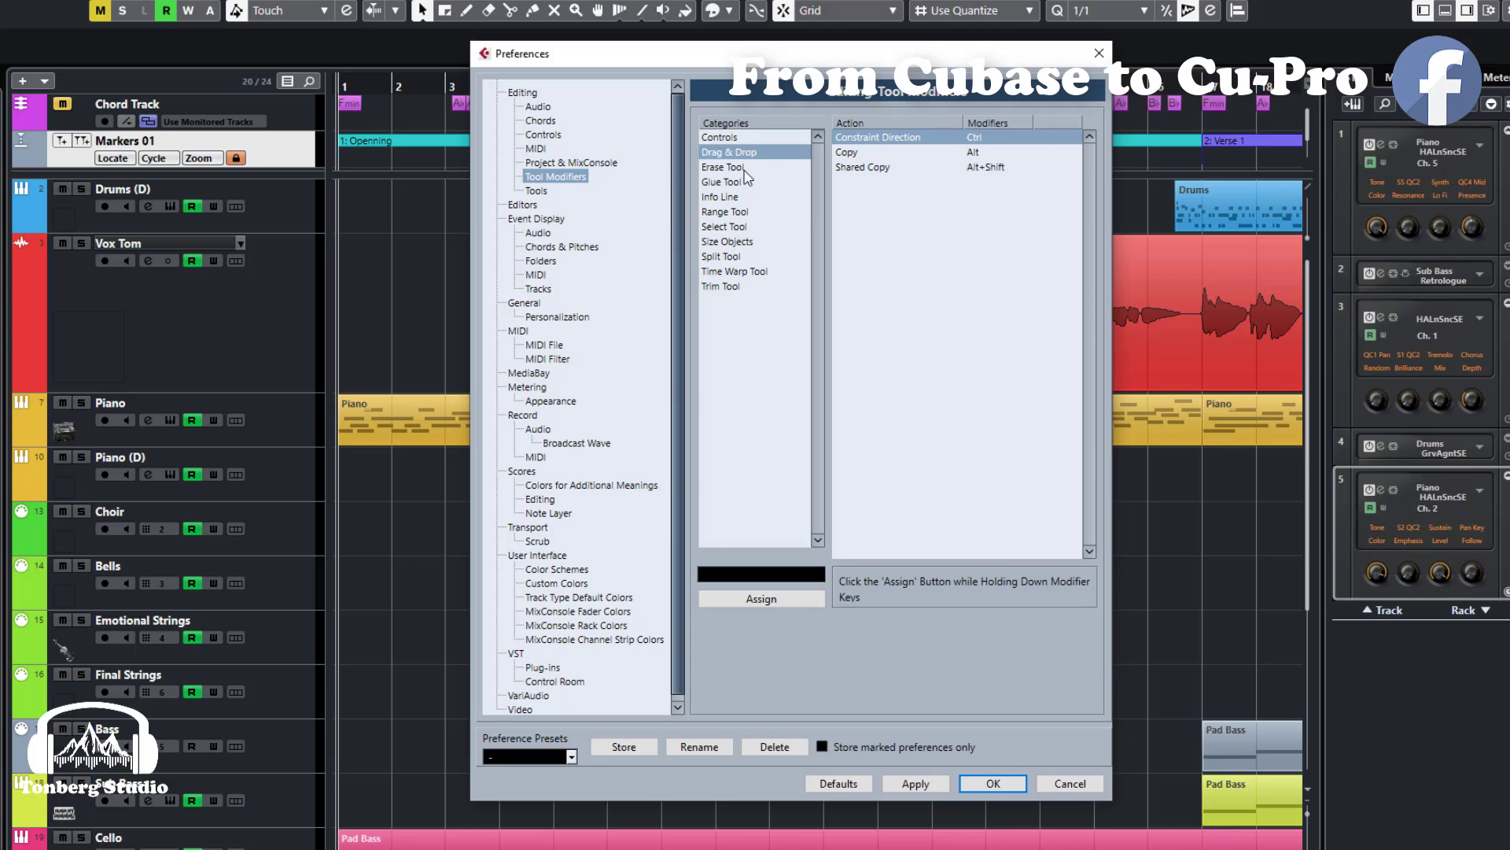
{"action": "left_click", "coordinate": [722, 166]}
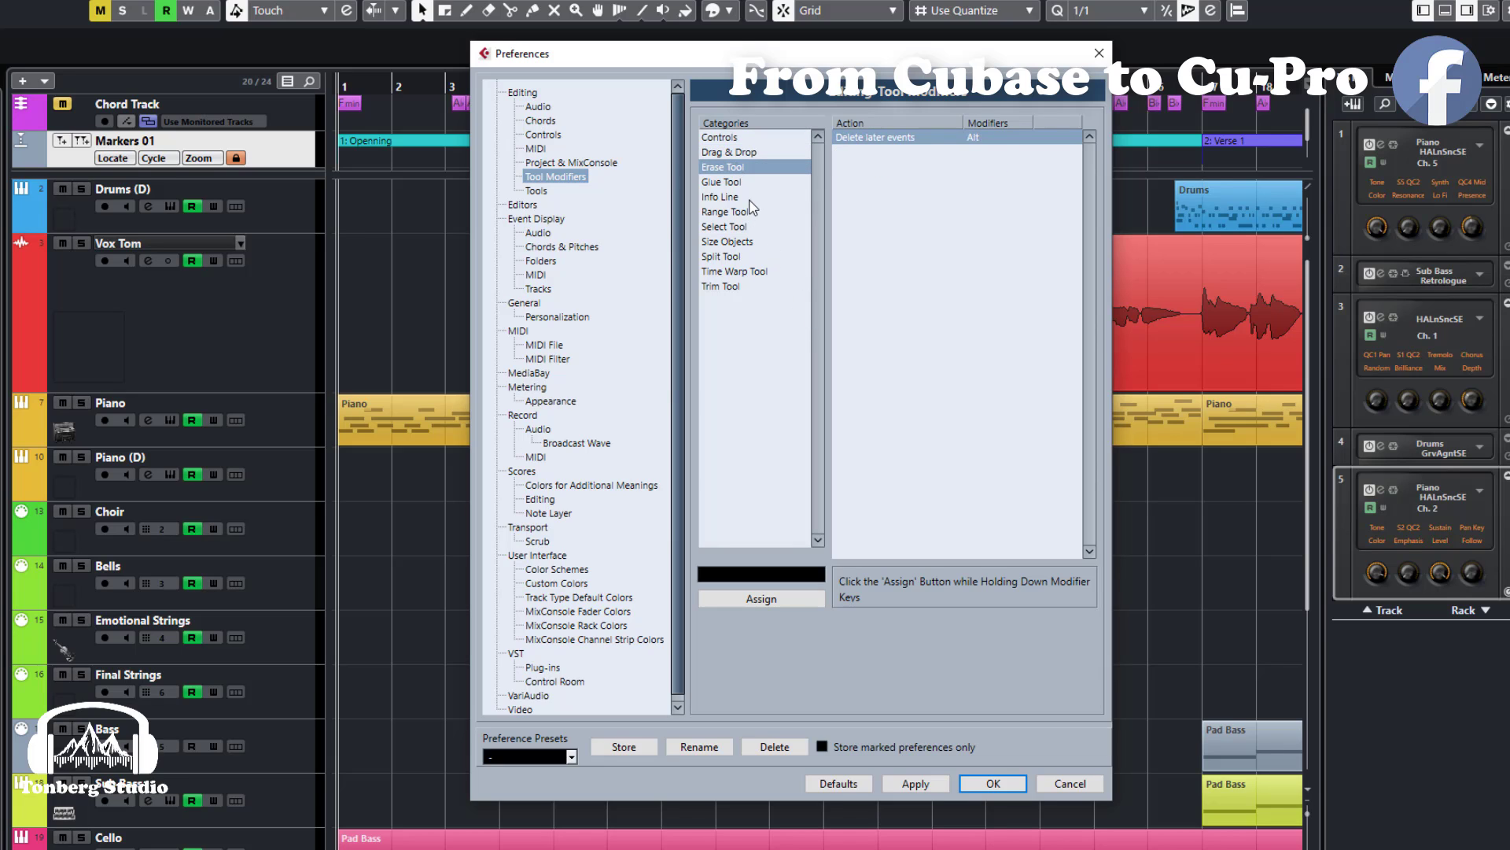
{"action": "left_click", "coordinate": [734, 271]}
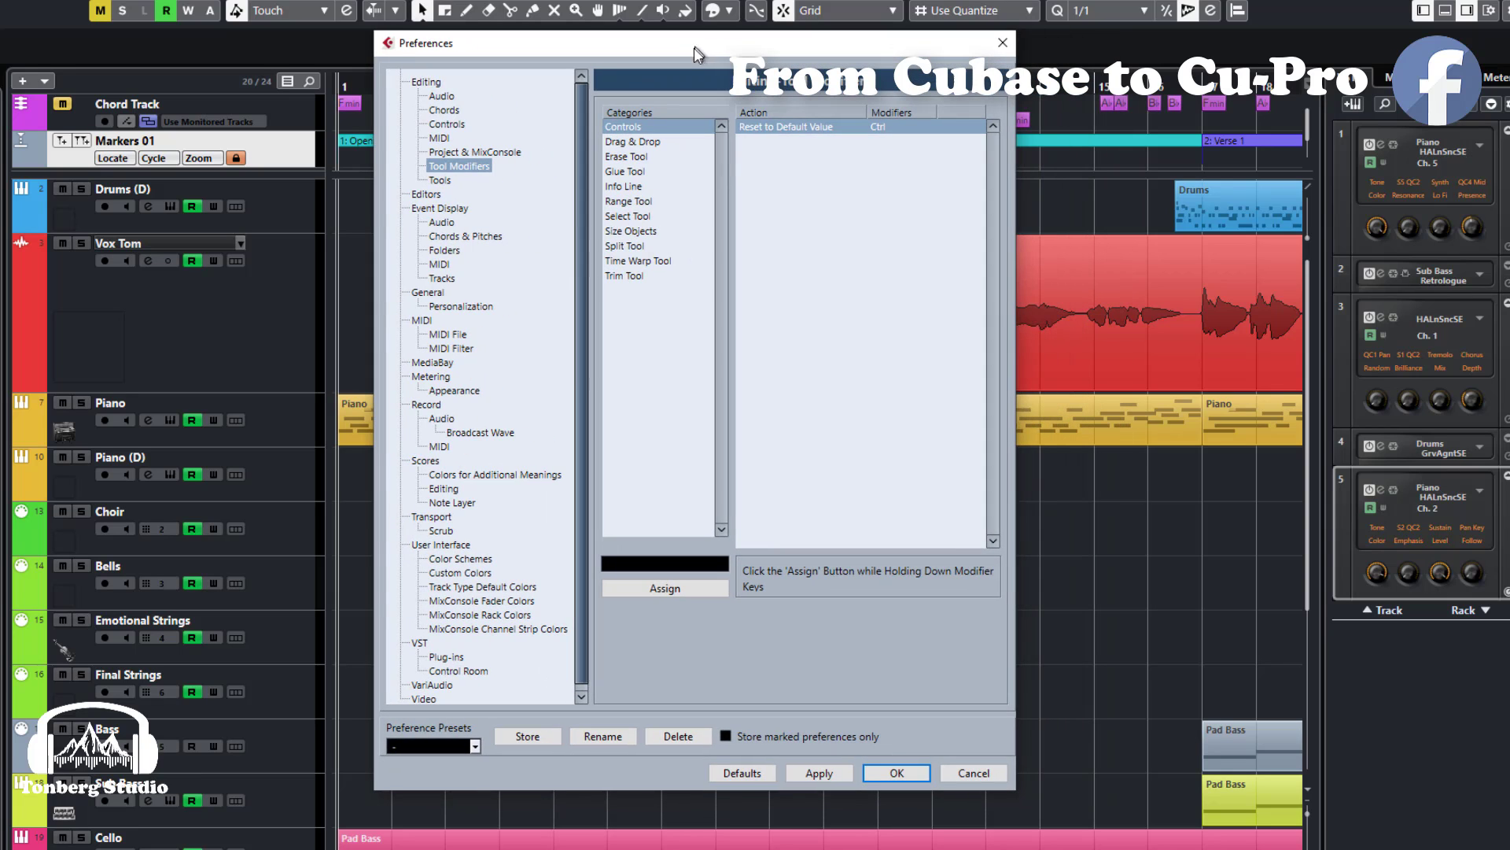
{"action": "mouse_move", "coordinate": [877, 135]}
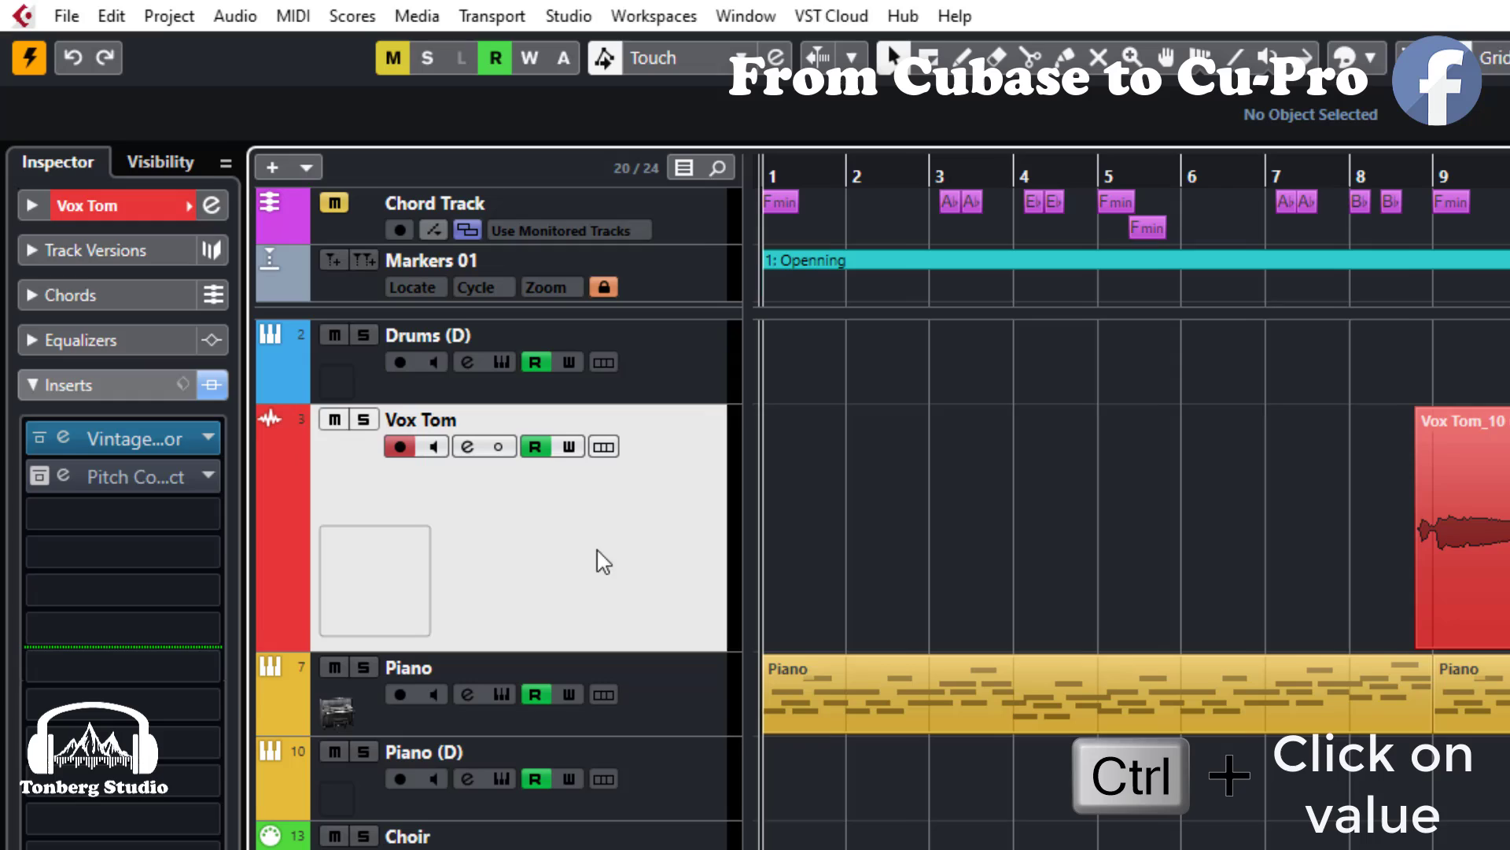
Ctrl+click a Vox Tom track value to reset it to its default.
{"action": "left_click", "coordinate": [32, 205]}
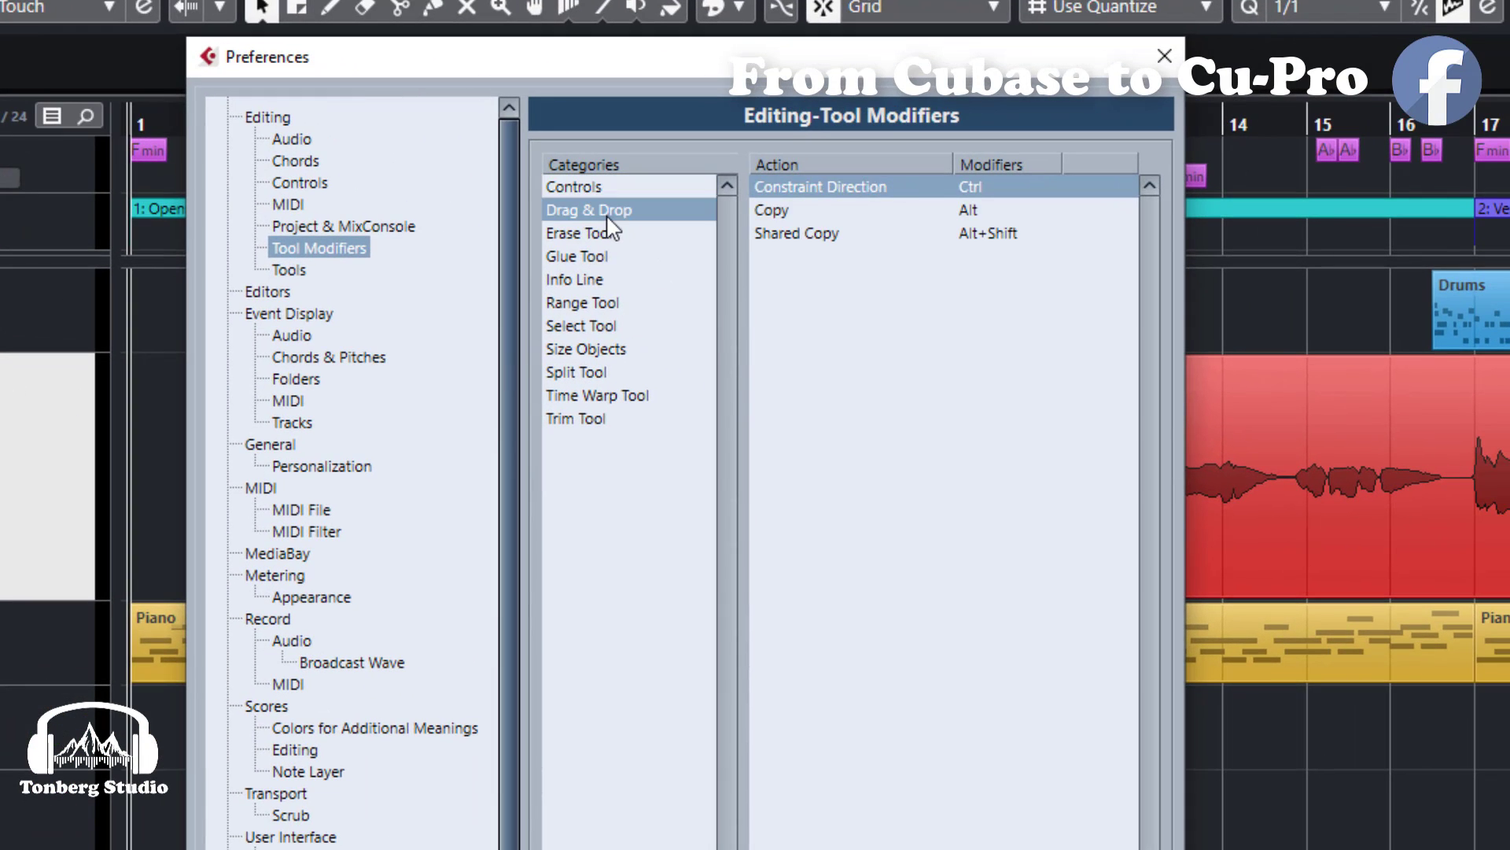
{"action": "mouse_move", "coordinate": [889, 190]}
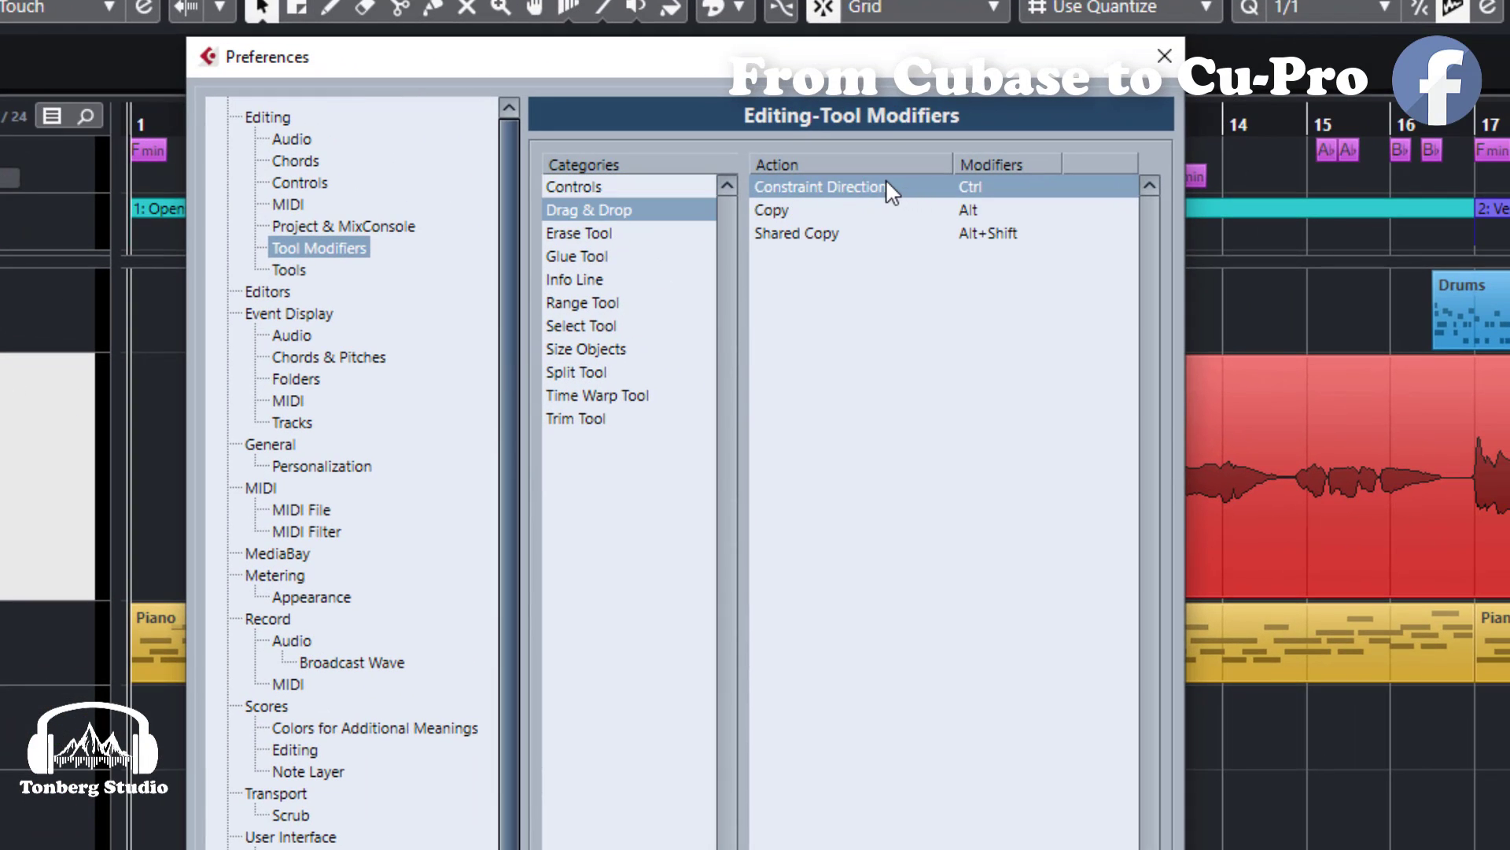
{"action": "mouse_move", "coordinate": [807, 205]}
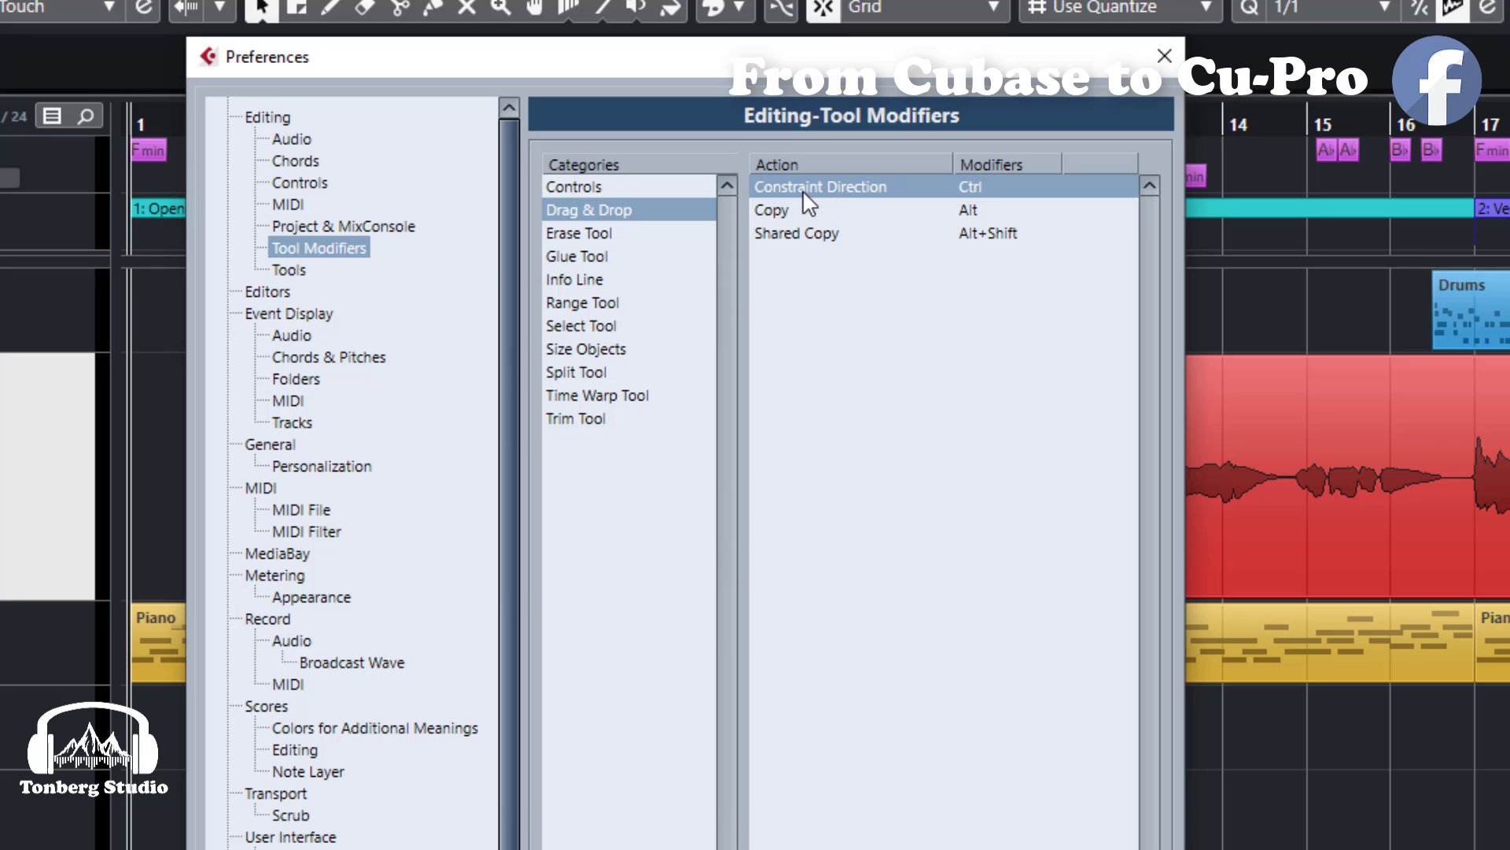
Inspect the Drag & Drop Shared Copy modifier, then close Preferences.
{"action": "left_click", "coordinate": [795, 232]}
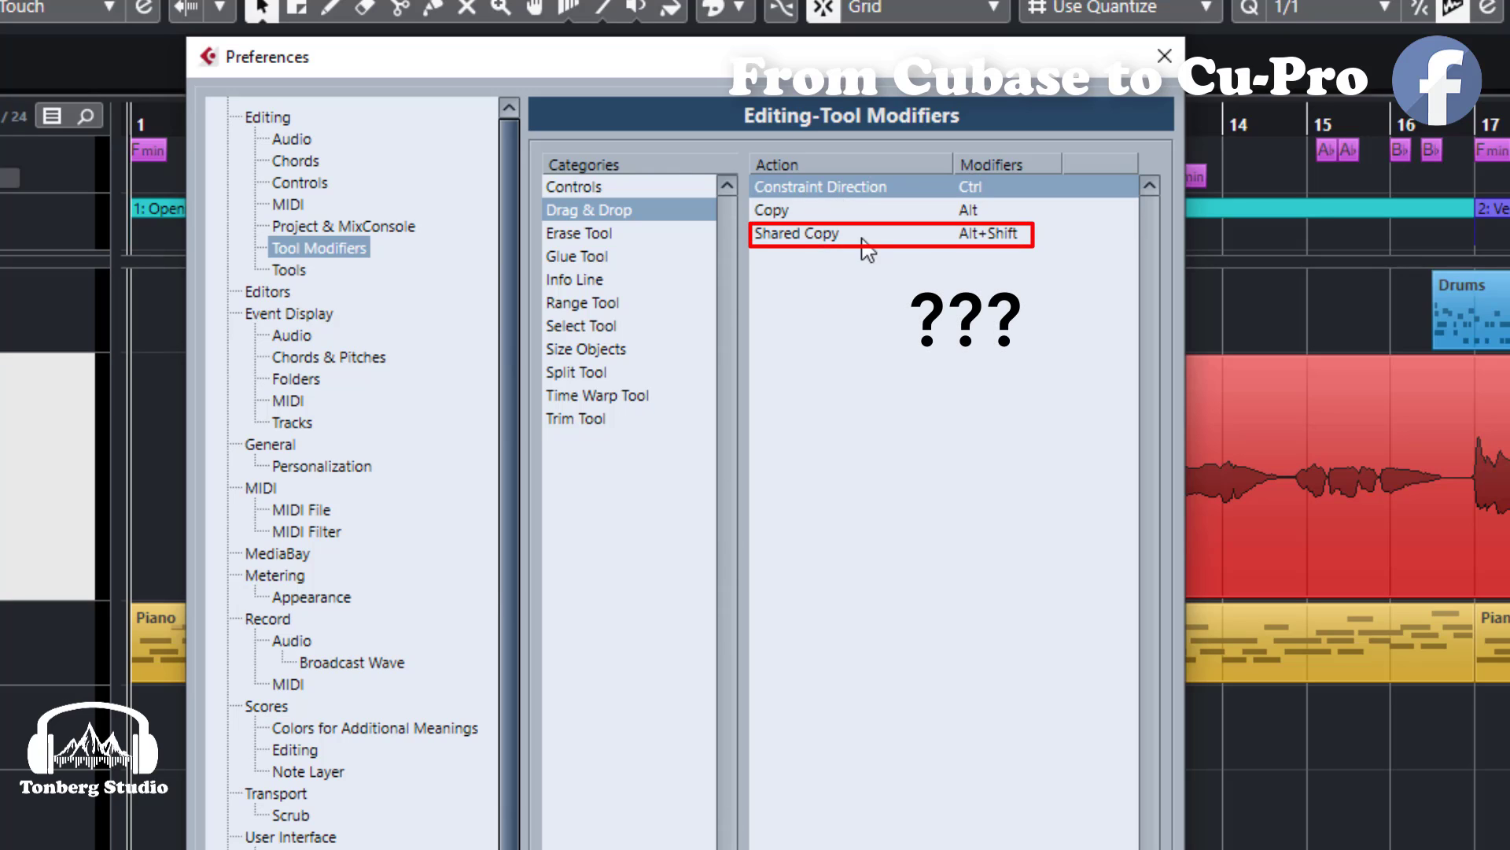
{"action": "mouse_move", "coordinate": [1005, 257]}
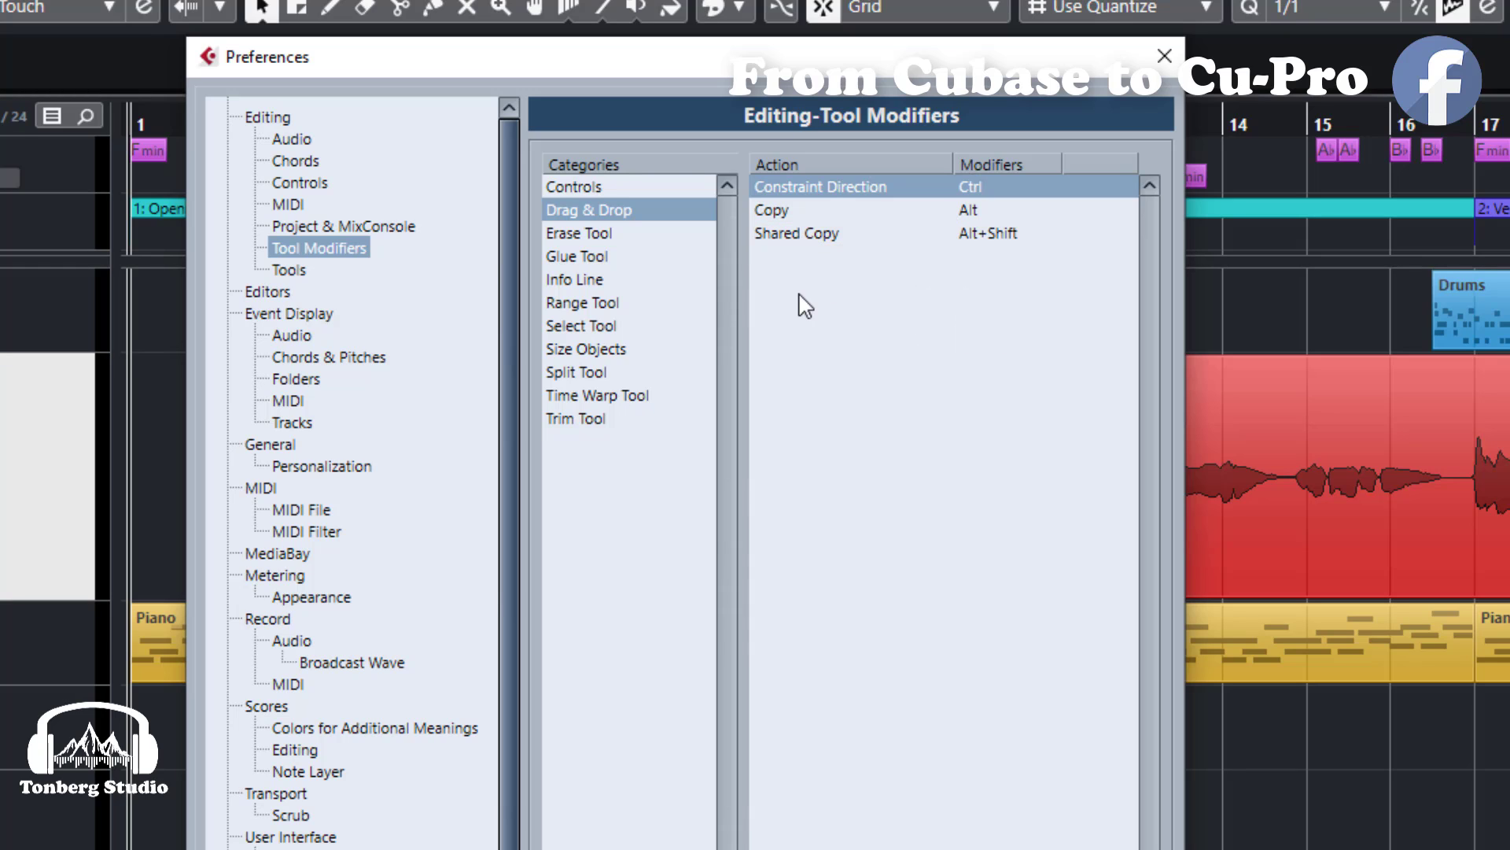
{"action": "left_click", "coordinate": [579, 232]}
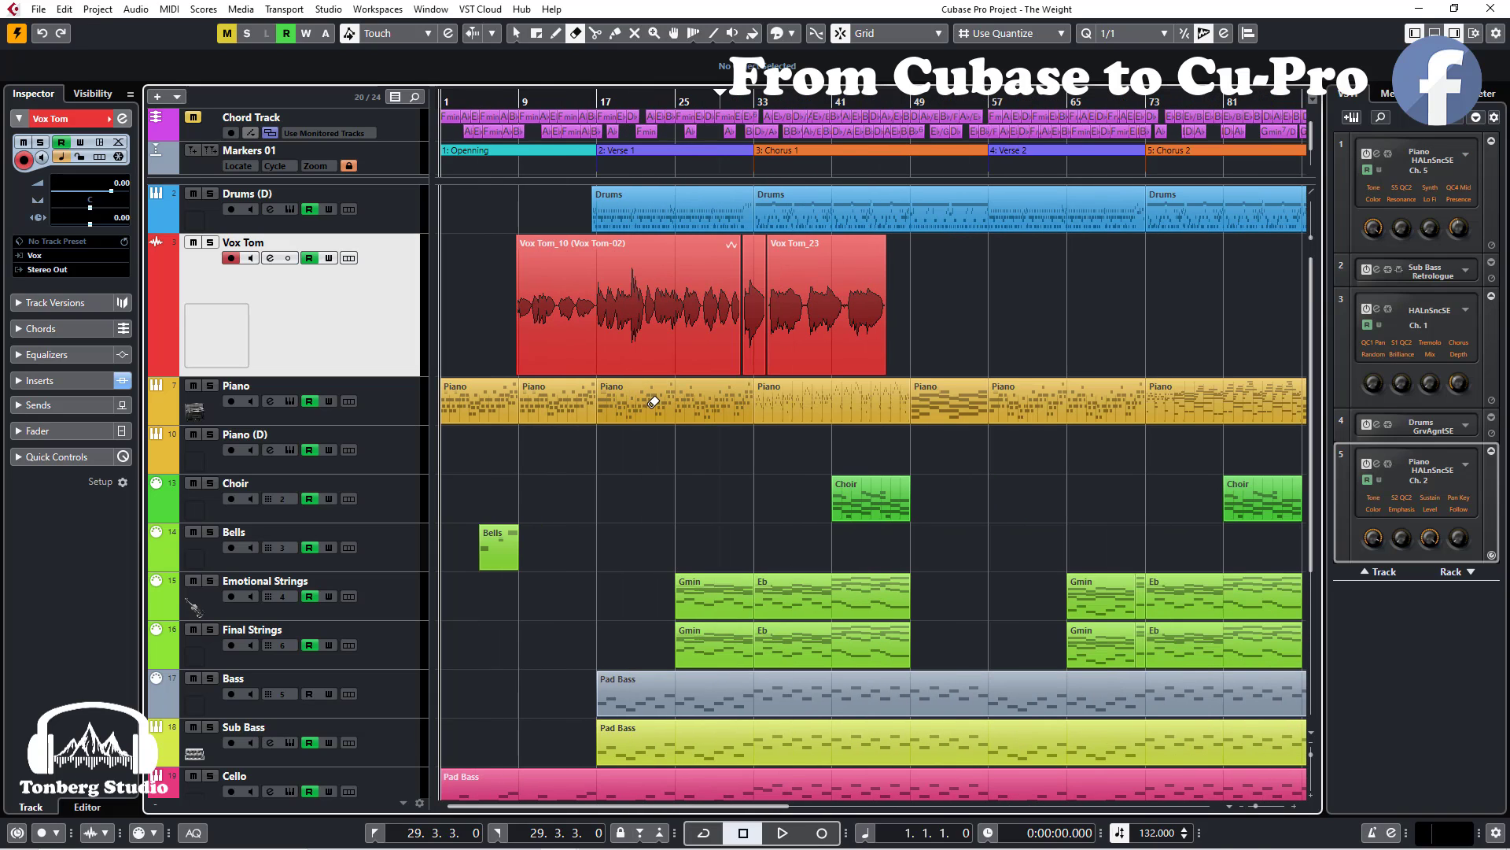
{"action": "mouse_move", "coordinate": [661, 425]}
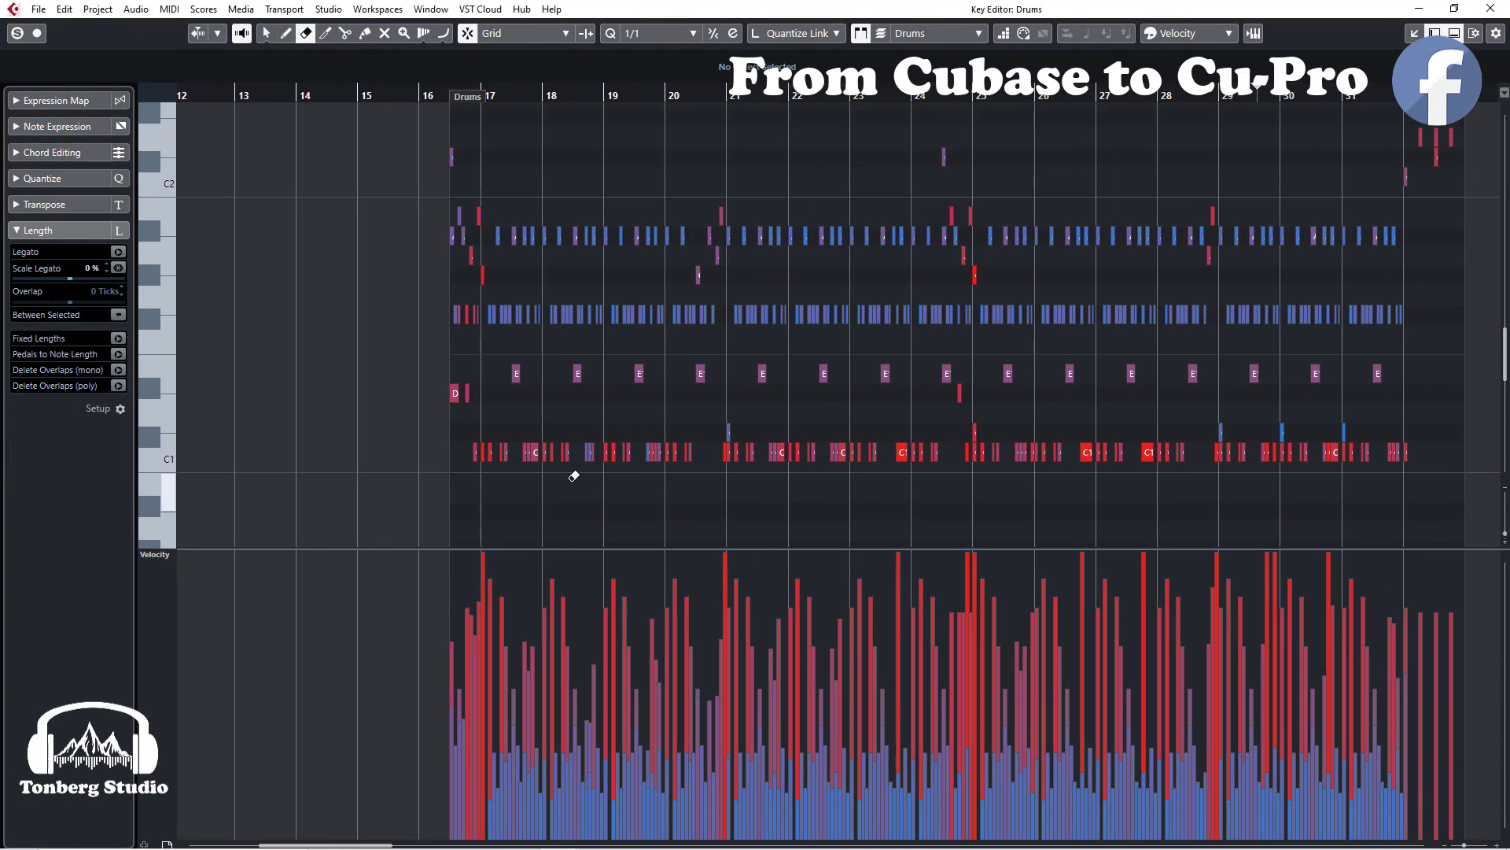
{"action": "double_click", "coordinate": [573, 453]}
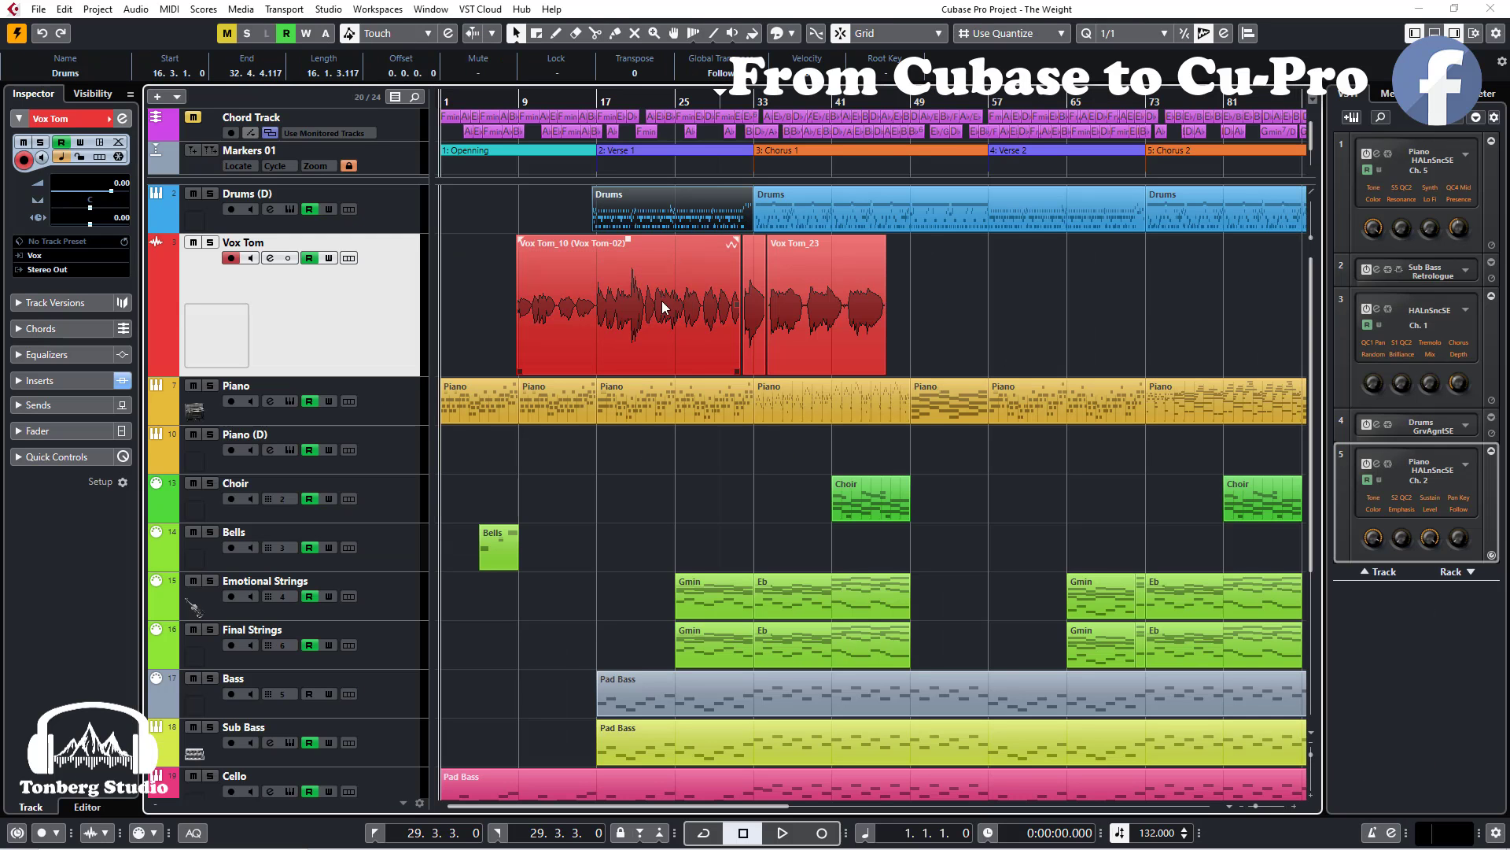
{"action": "scroll", "scroll_direction": "right", "scroll_amount": 3}
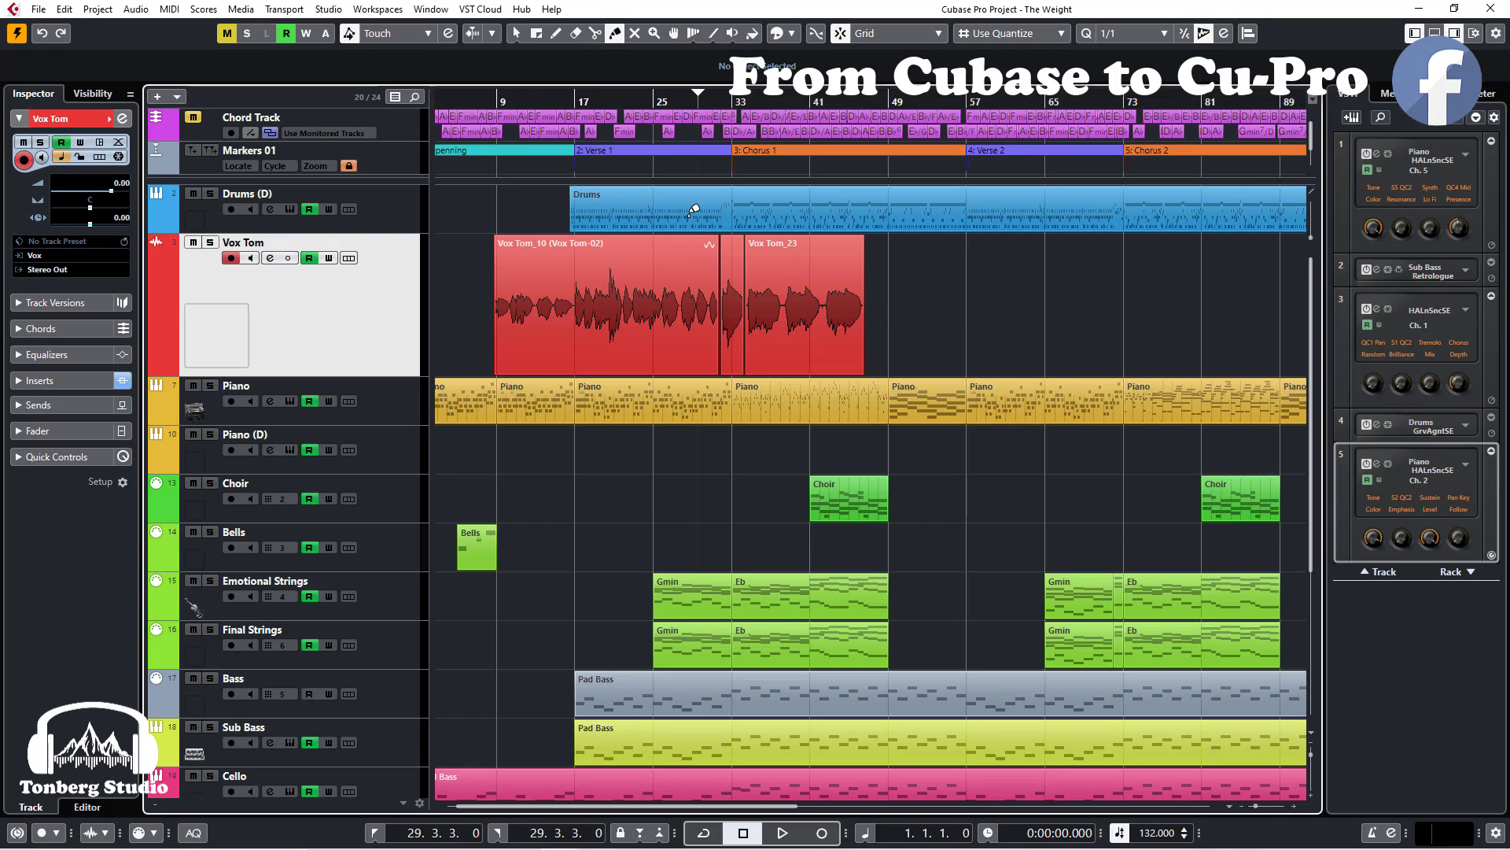
{"action": "scroll", "scroll_direction": "right", "scroll_amount": 3}
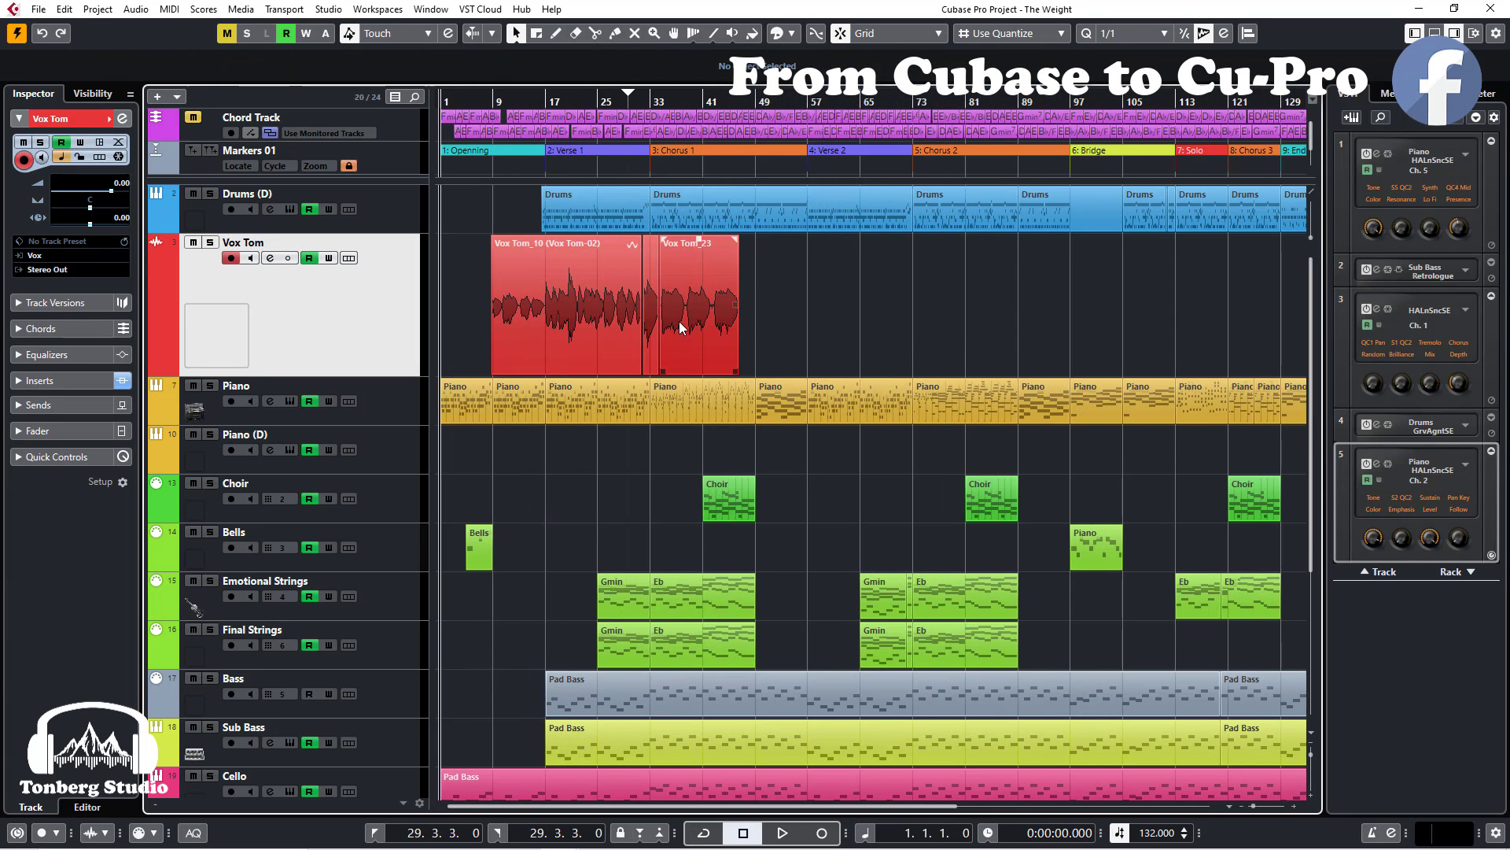
{"action": "left_click", "coordinate": [694, 308]}
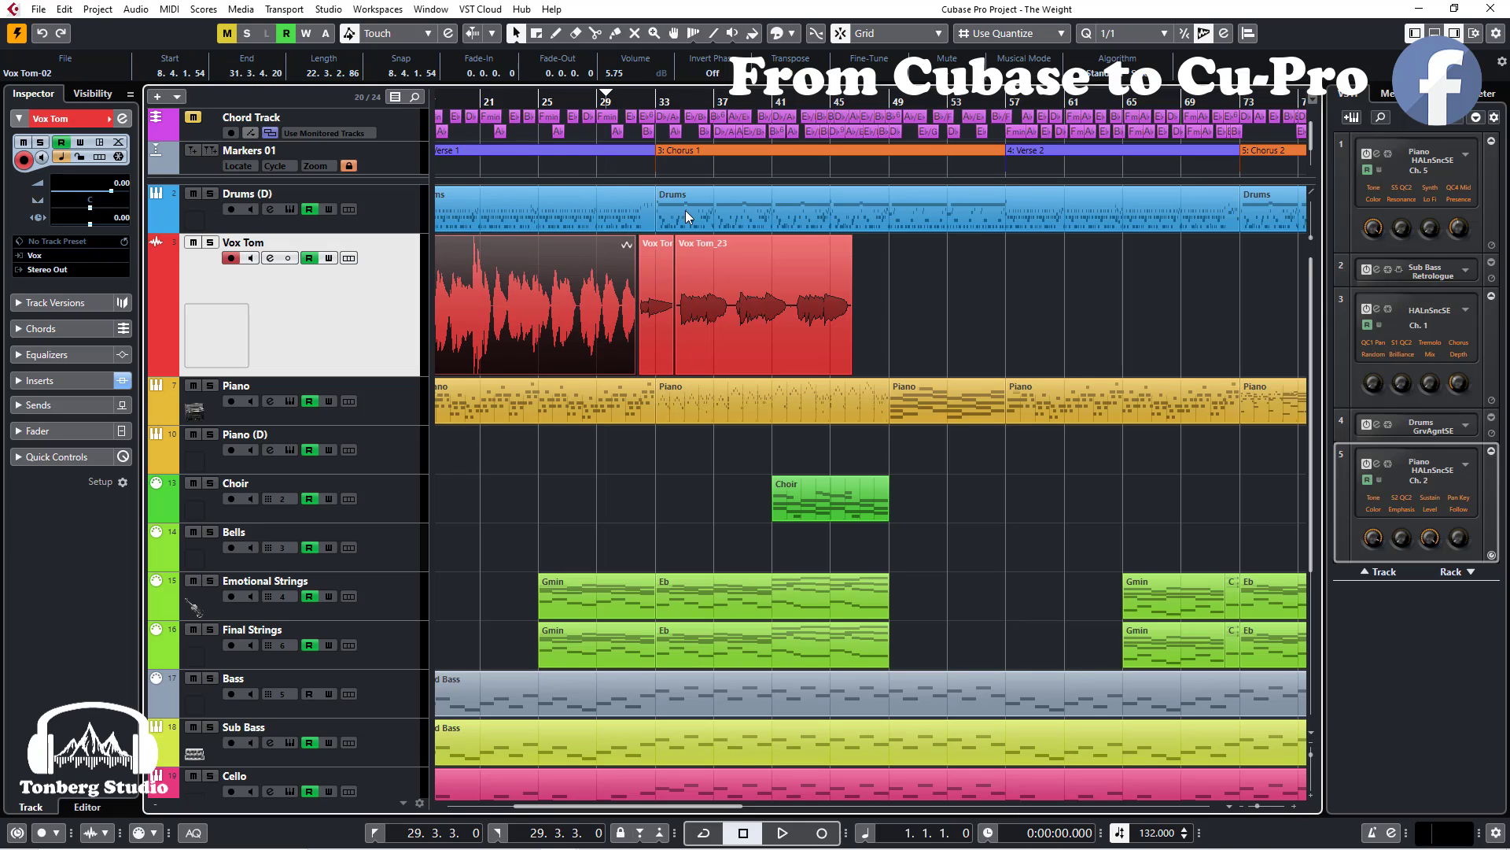
{"action": "left_click", "coordinate": [535, 303]}
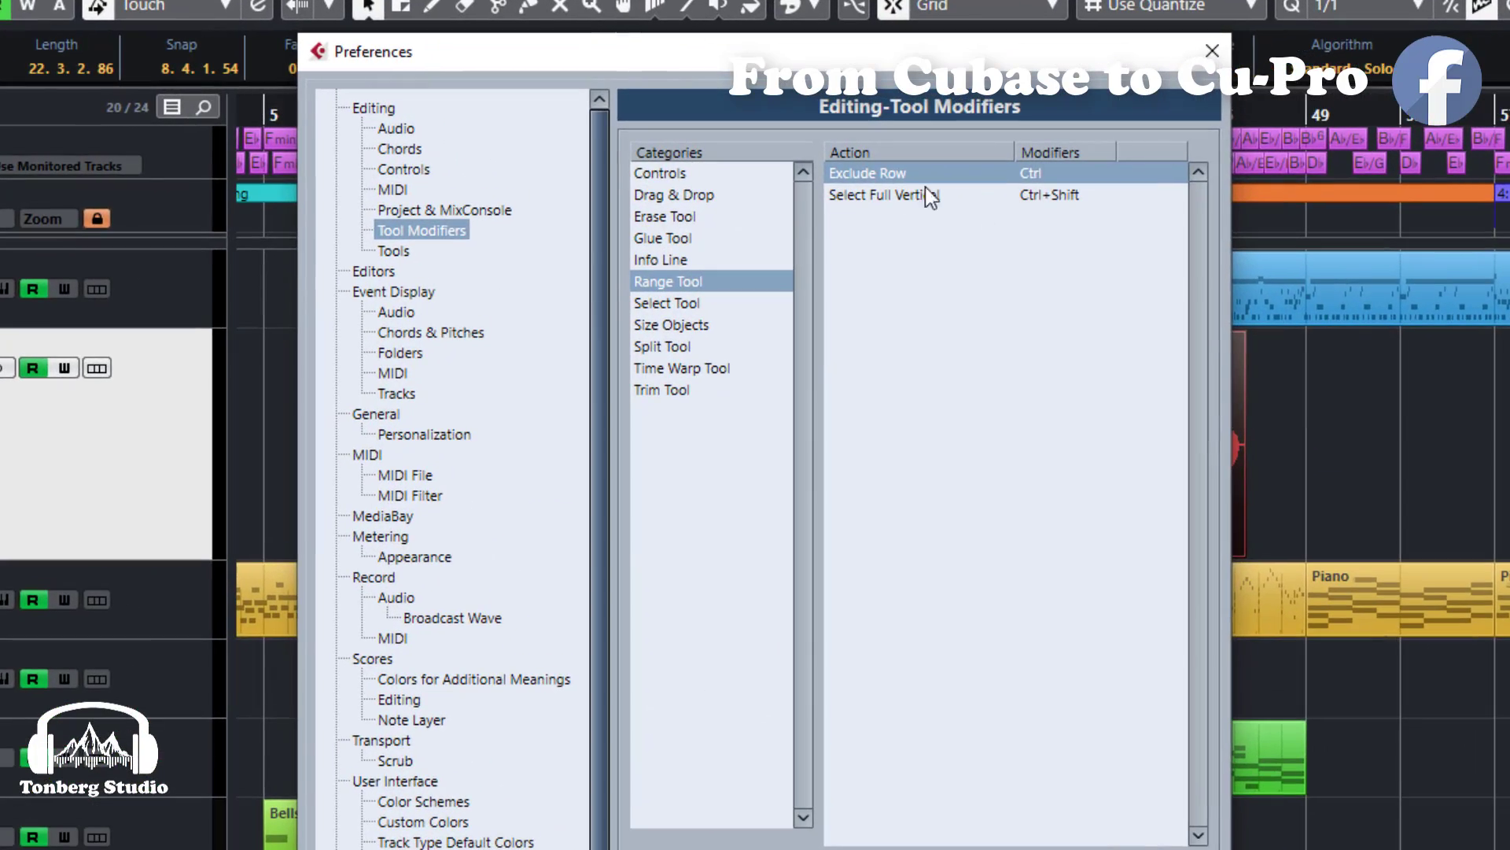
Pick the Range Tool's Select Full Vertical action in Tool Modifiers.
{"action": "left_click", "coordinate": [1211, 51]}
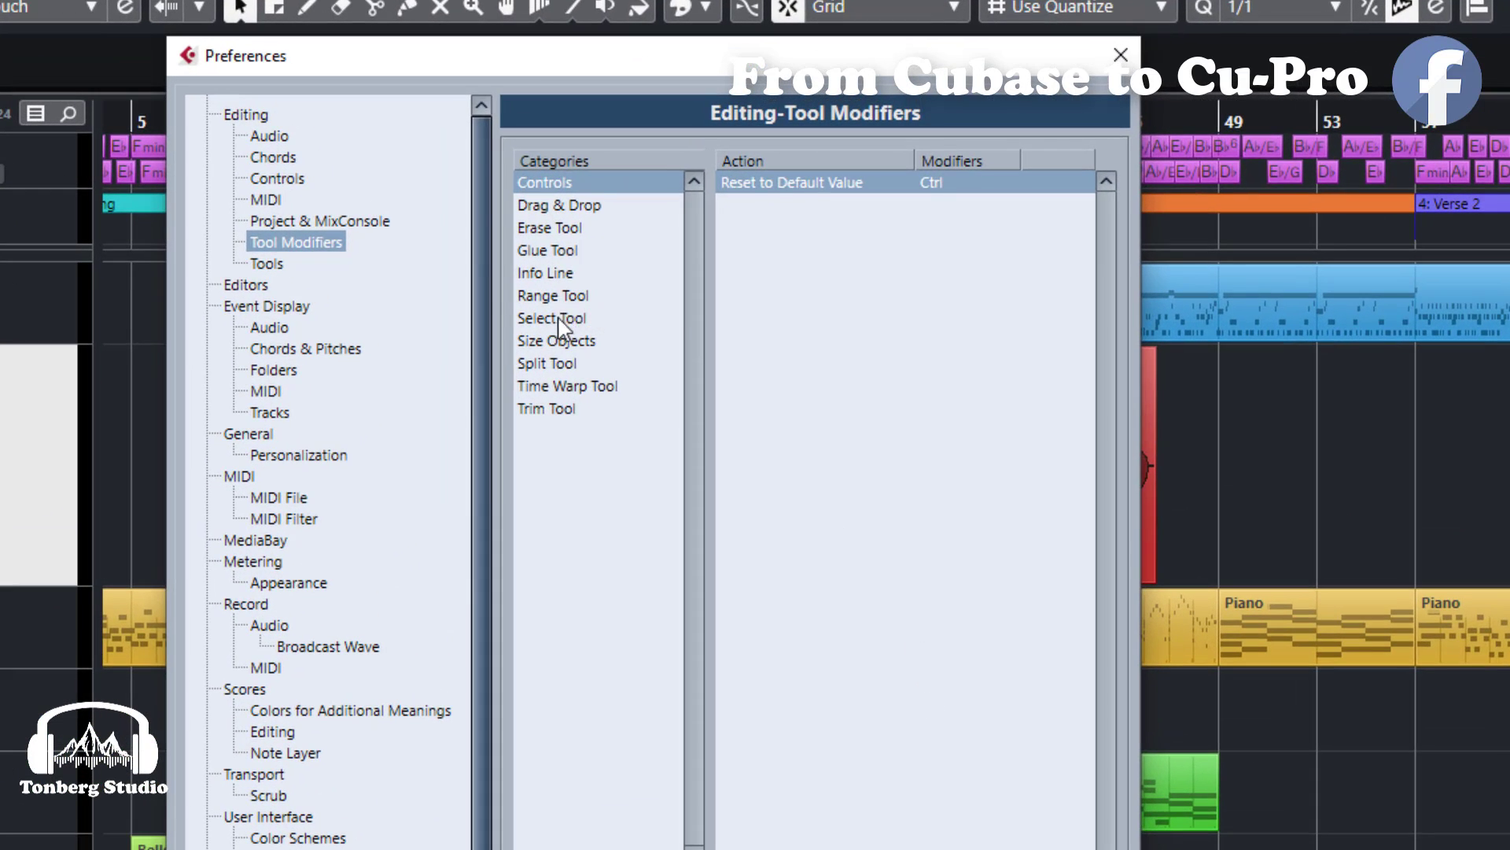
Review the Select Tool modifier keys, then close Preferences.
{"action": "left_click", "coordinate": [550, 318]}
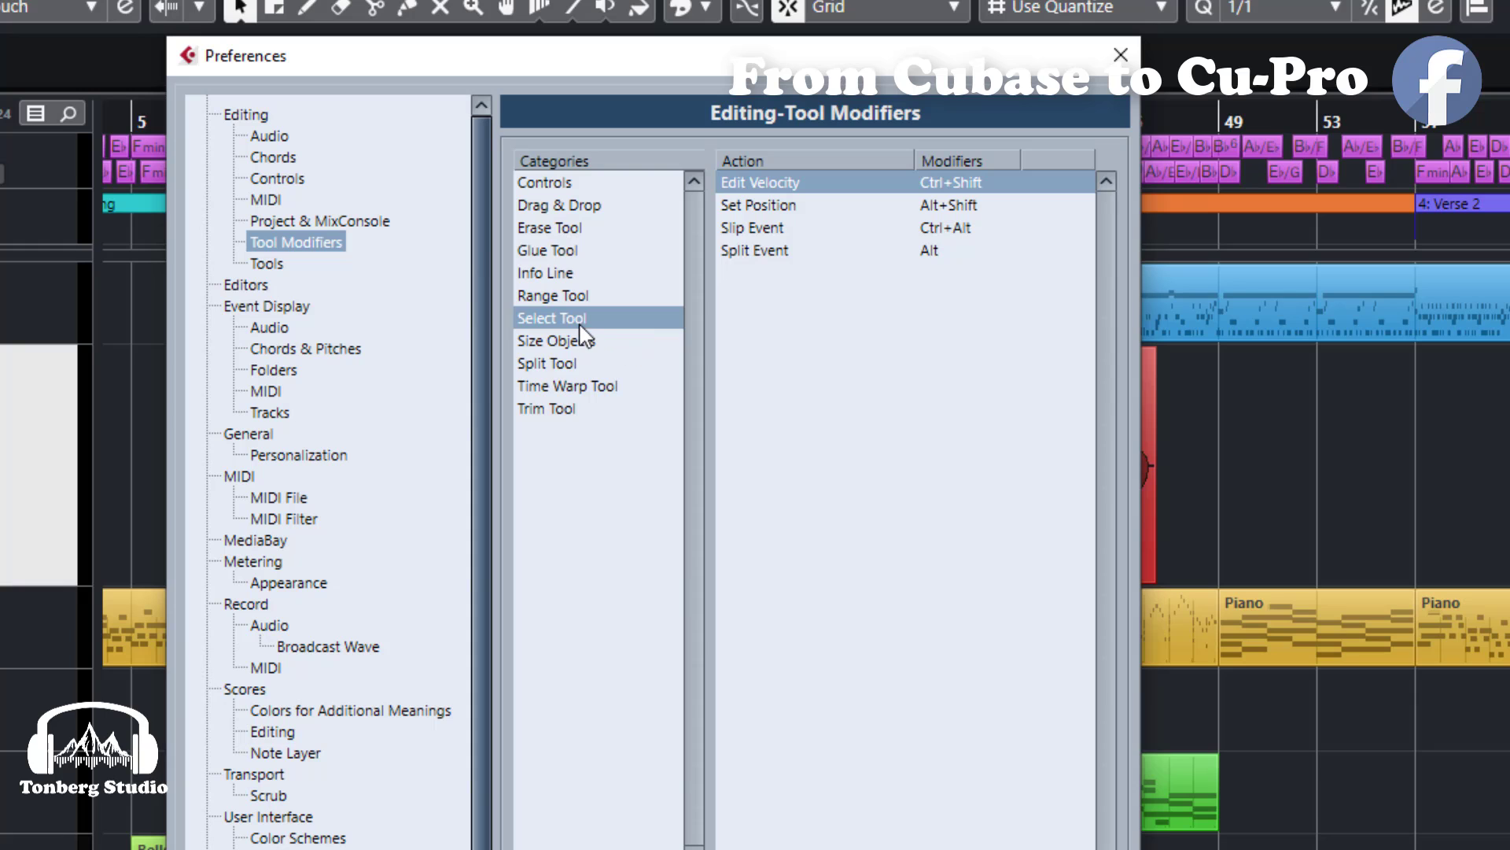
{"action": "mouse_move", "coordinate": [881, 188]}
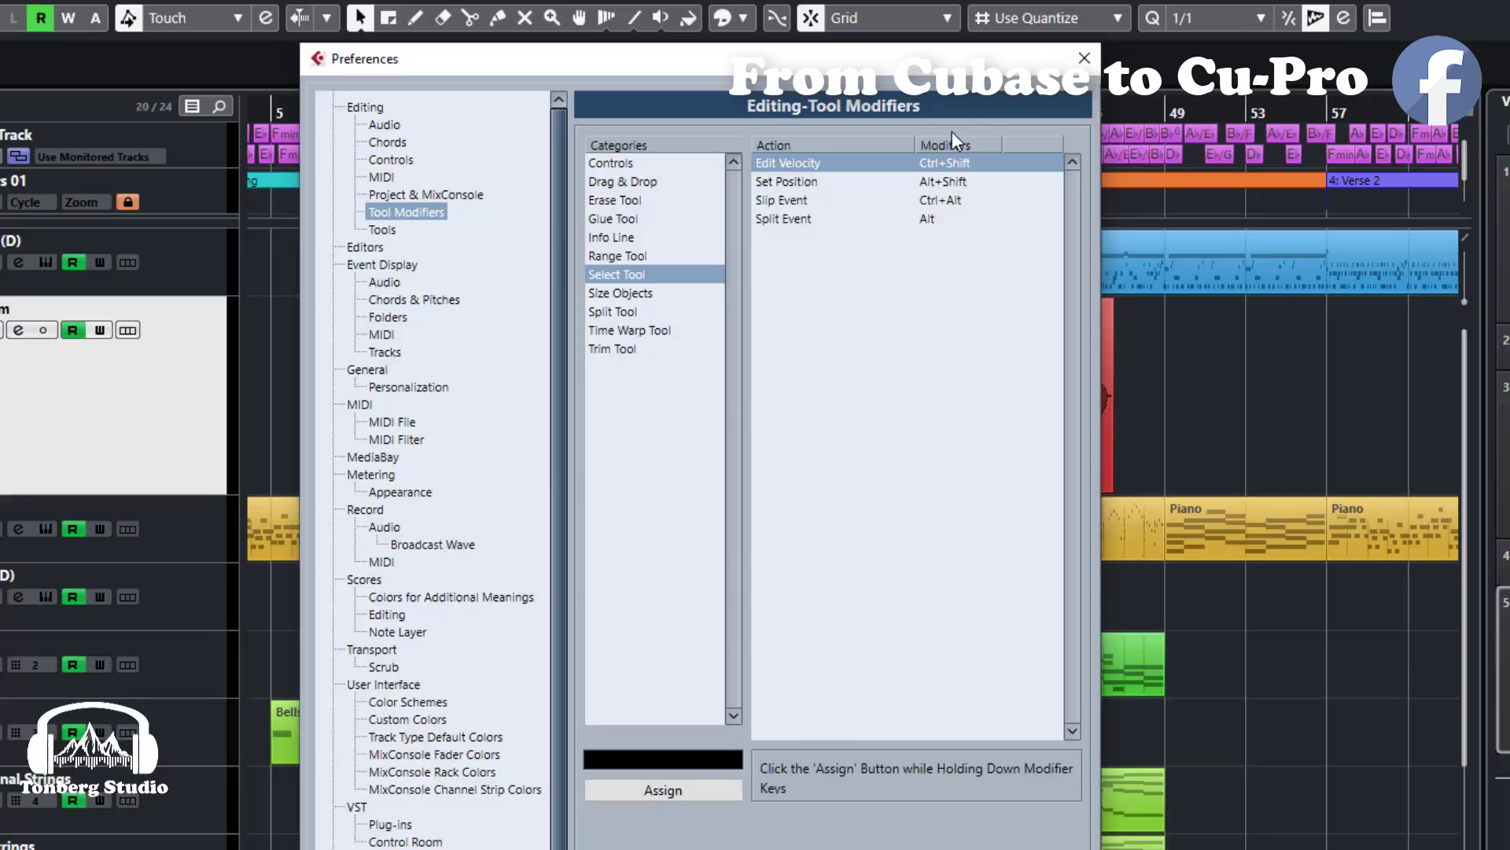
{"action": "left_click", "coordinate": [1083, 57]}
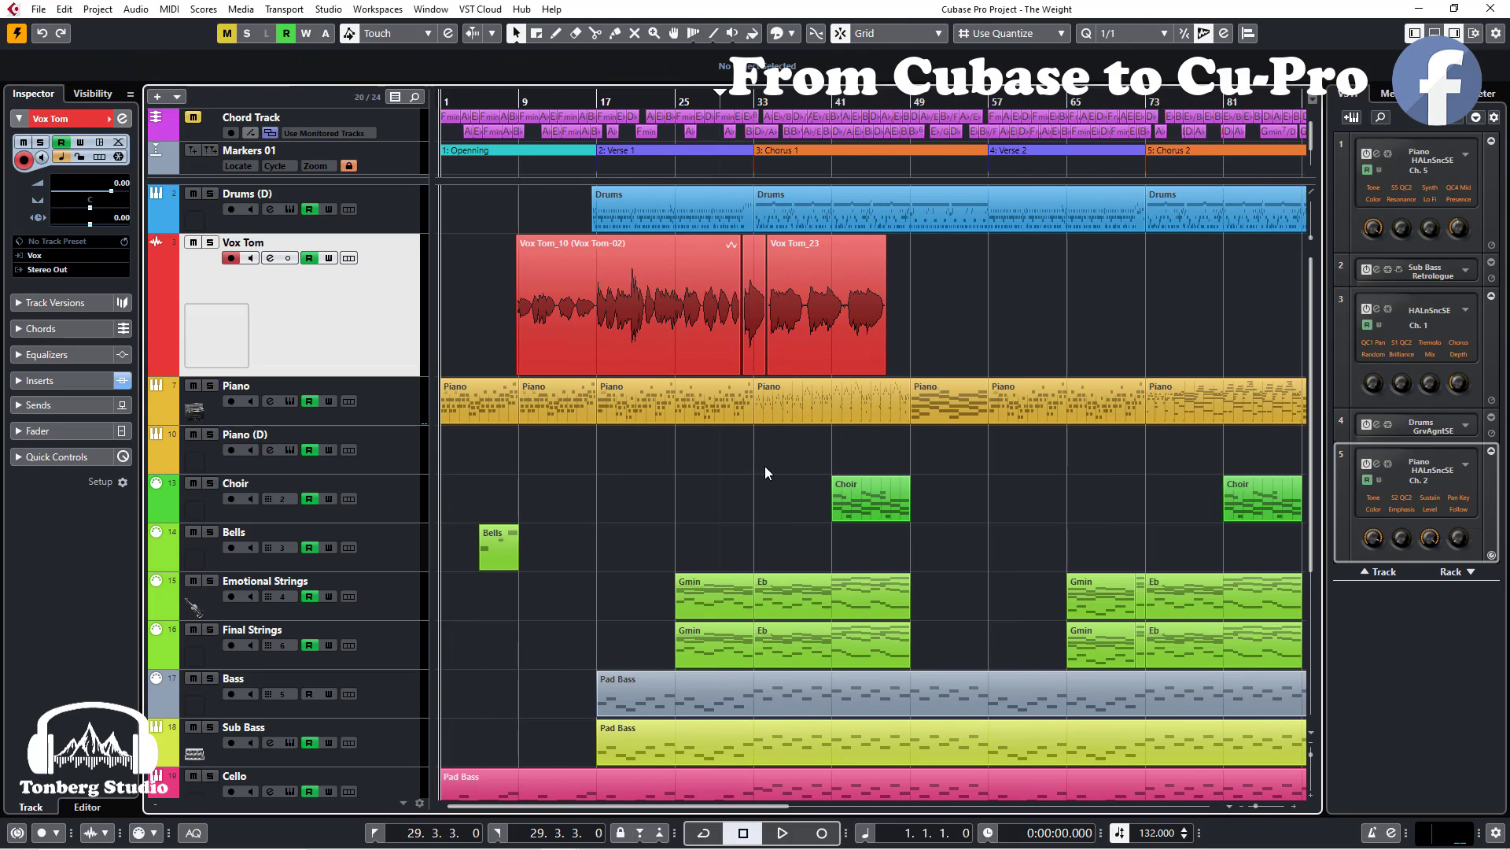
{"action": "mouse_move", "coordinate": [755, 453]}
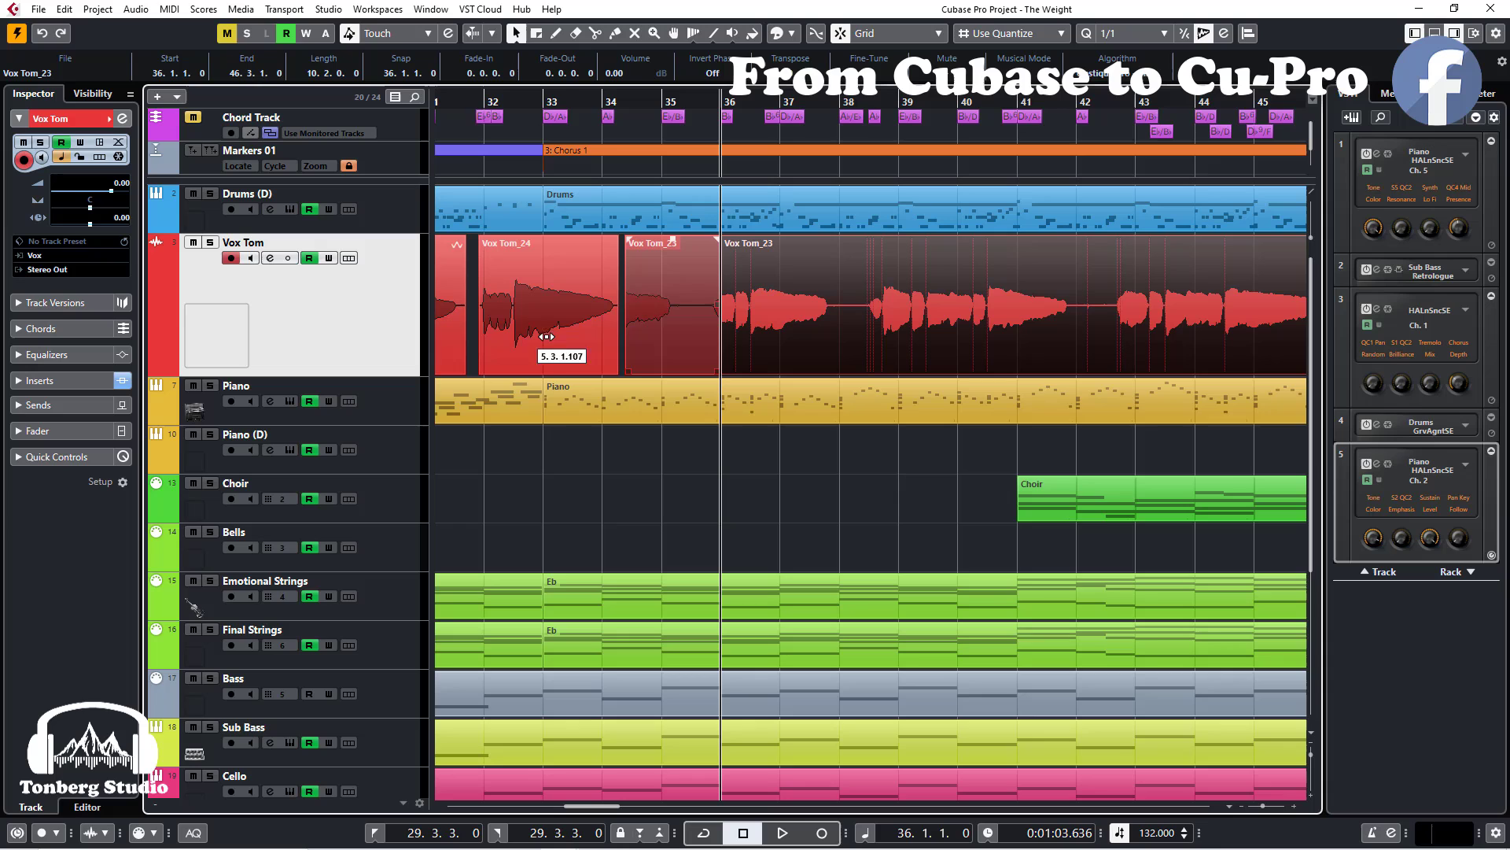
Scroll the arrangement left toward the Vox Tom events around bars 32–36.
{"action": "scroll", "scroll_direction": "left", "scroll_amount": 3}
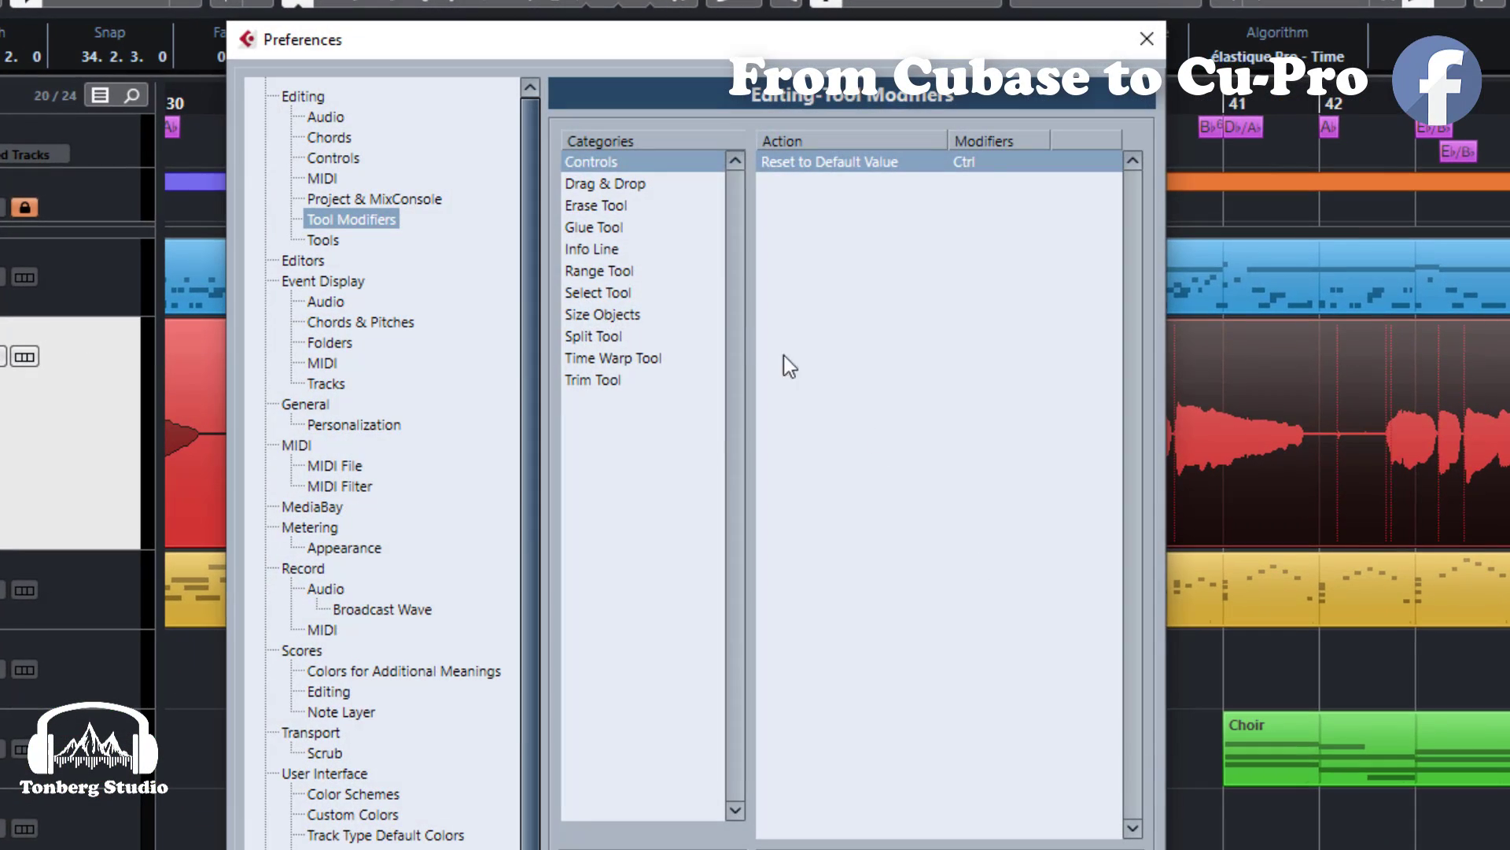
Review Size Objects modifiers, pick Disable Snapping, and stretch Vox Tom_23 toward bar 46.
{"action": "left_click", "coordinate": [601, 313]}
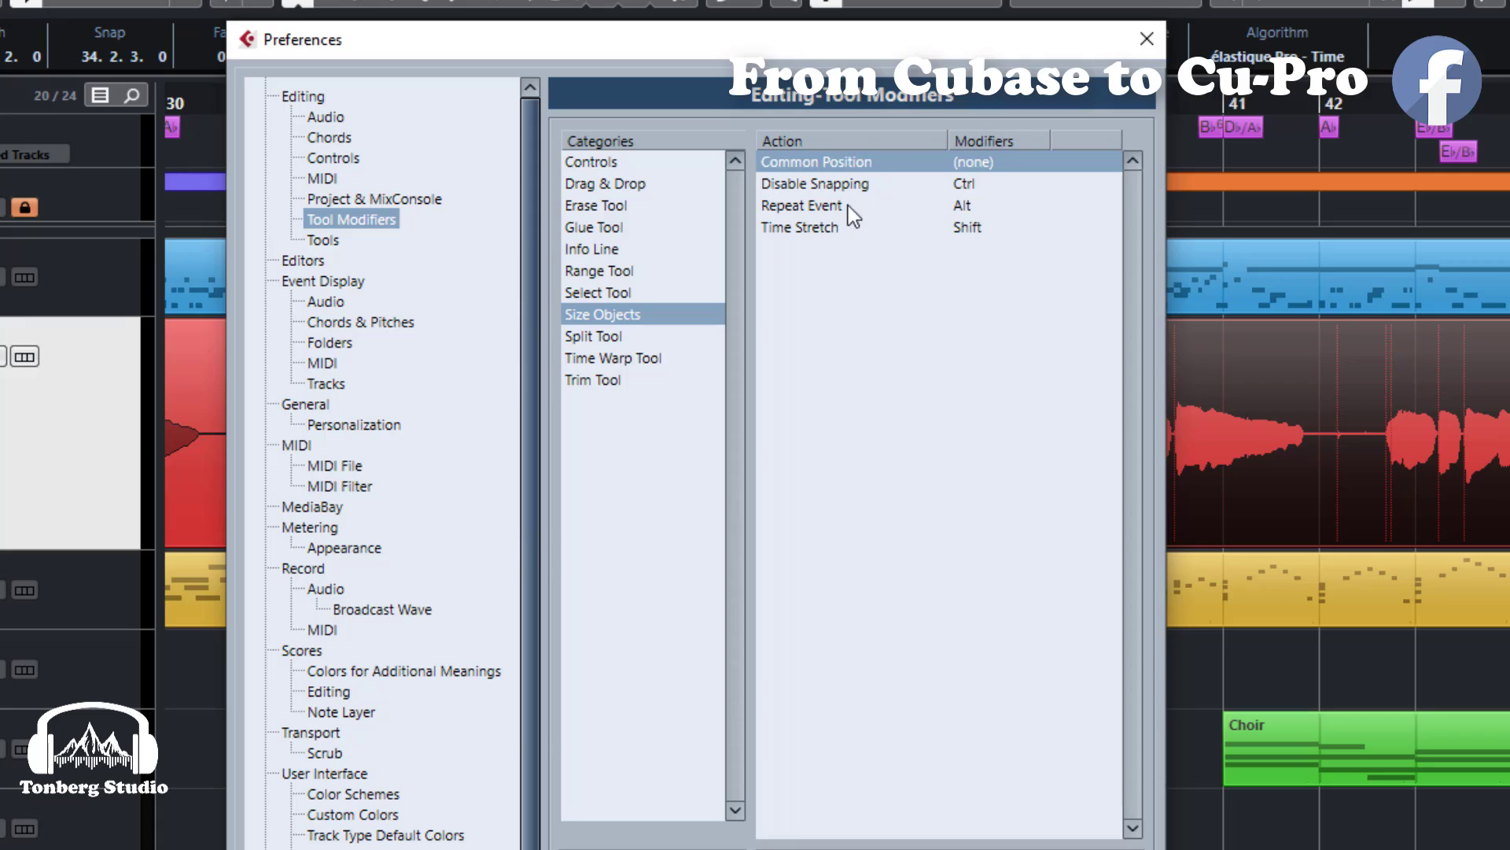
{"action": "left_click", "coordinate": [1146, 39]}
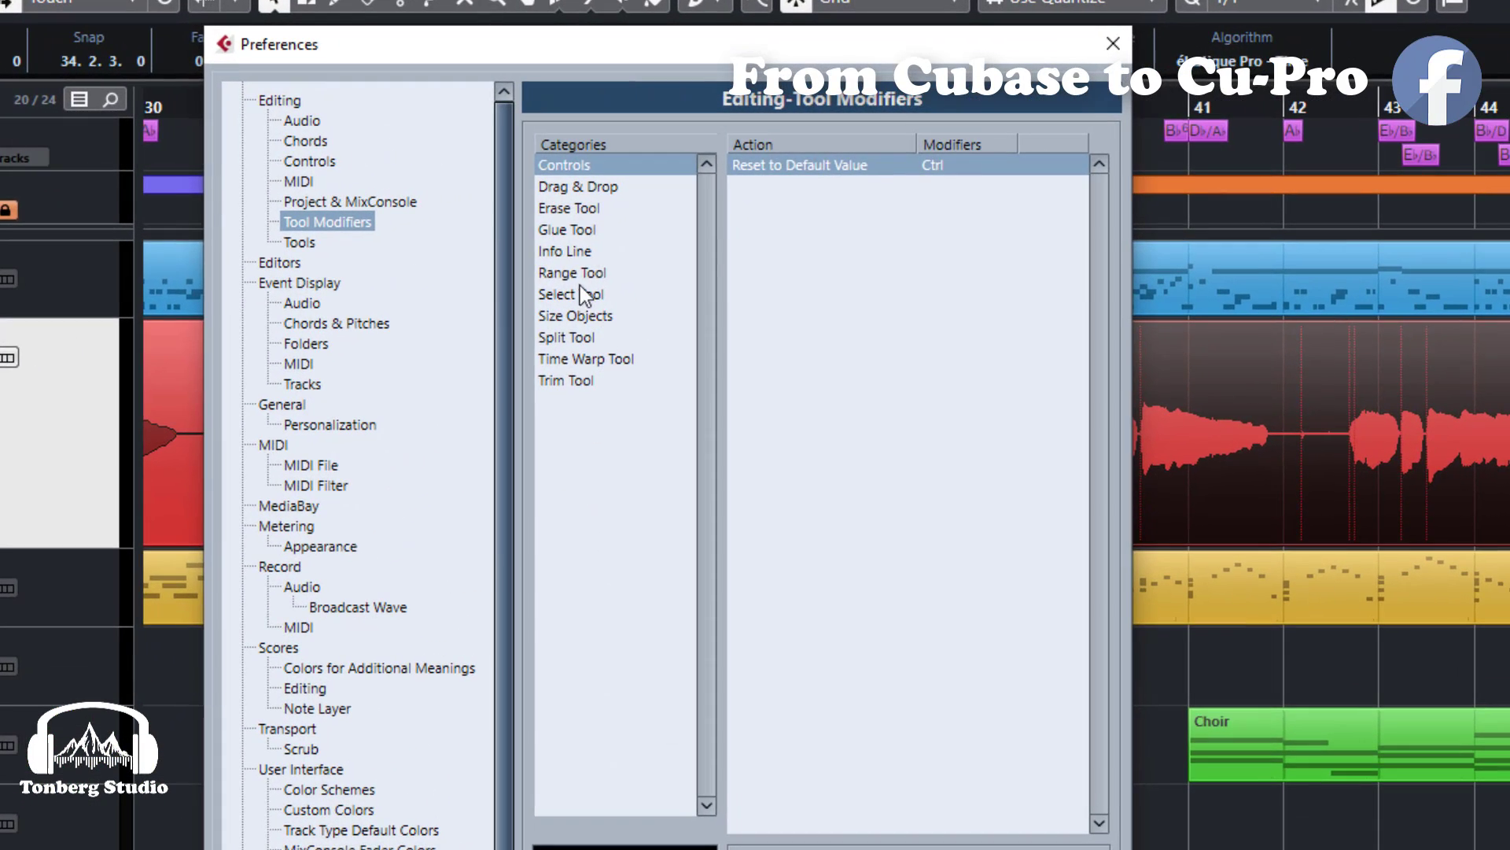
{"action": "left_click", "coordinate": [575, 315]}
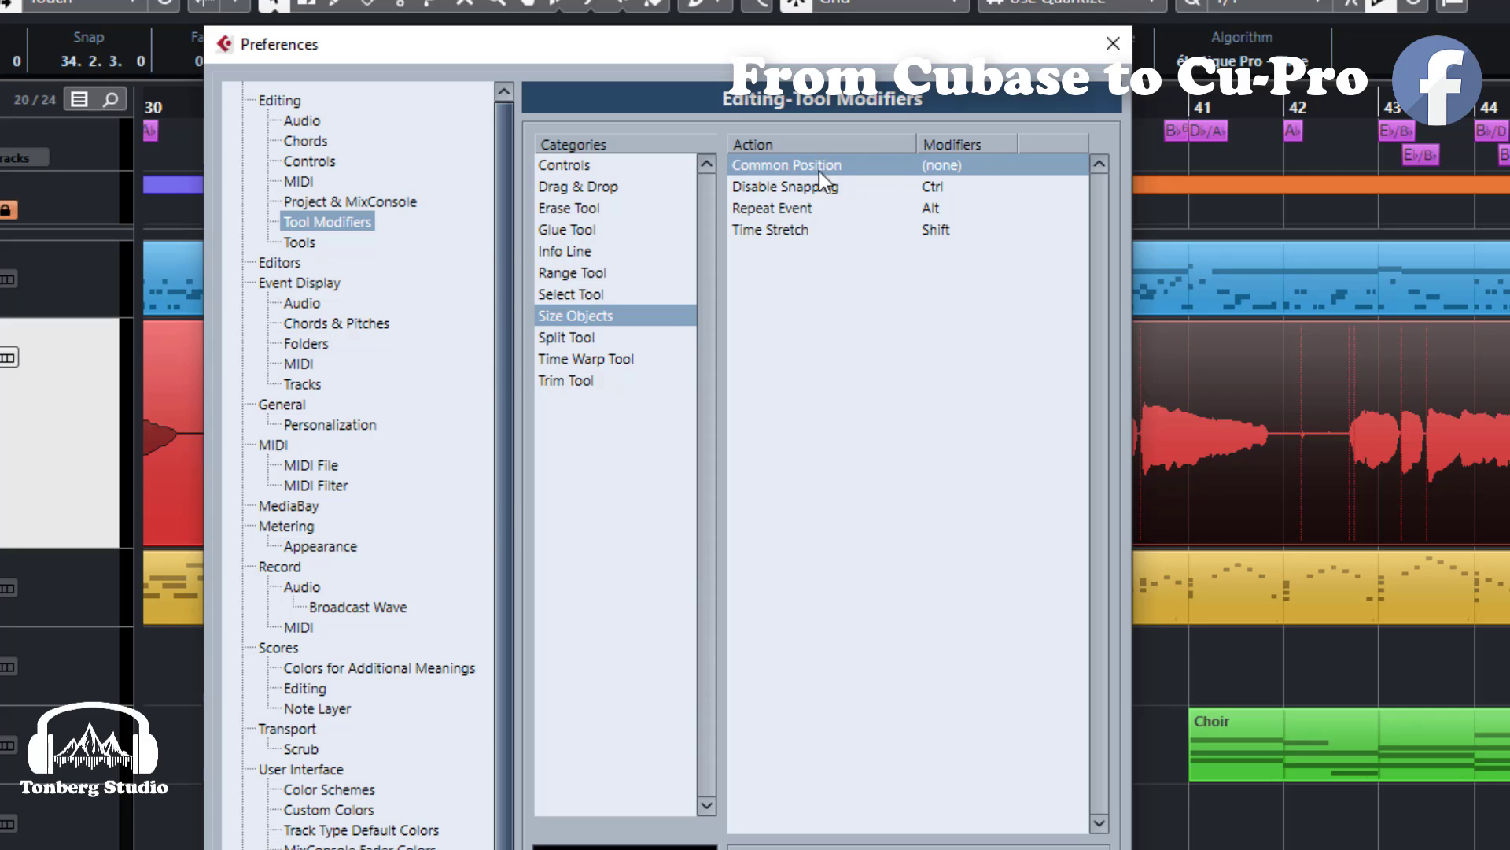
{"action": "left_click", "coordinate": [785, 186]}
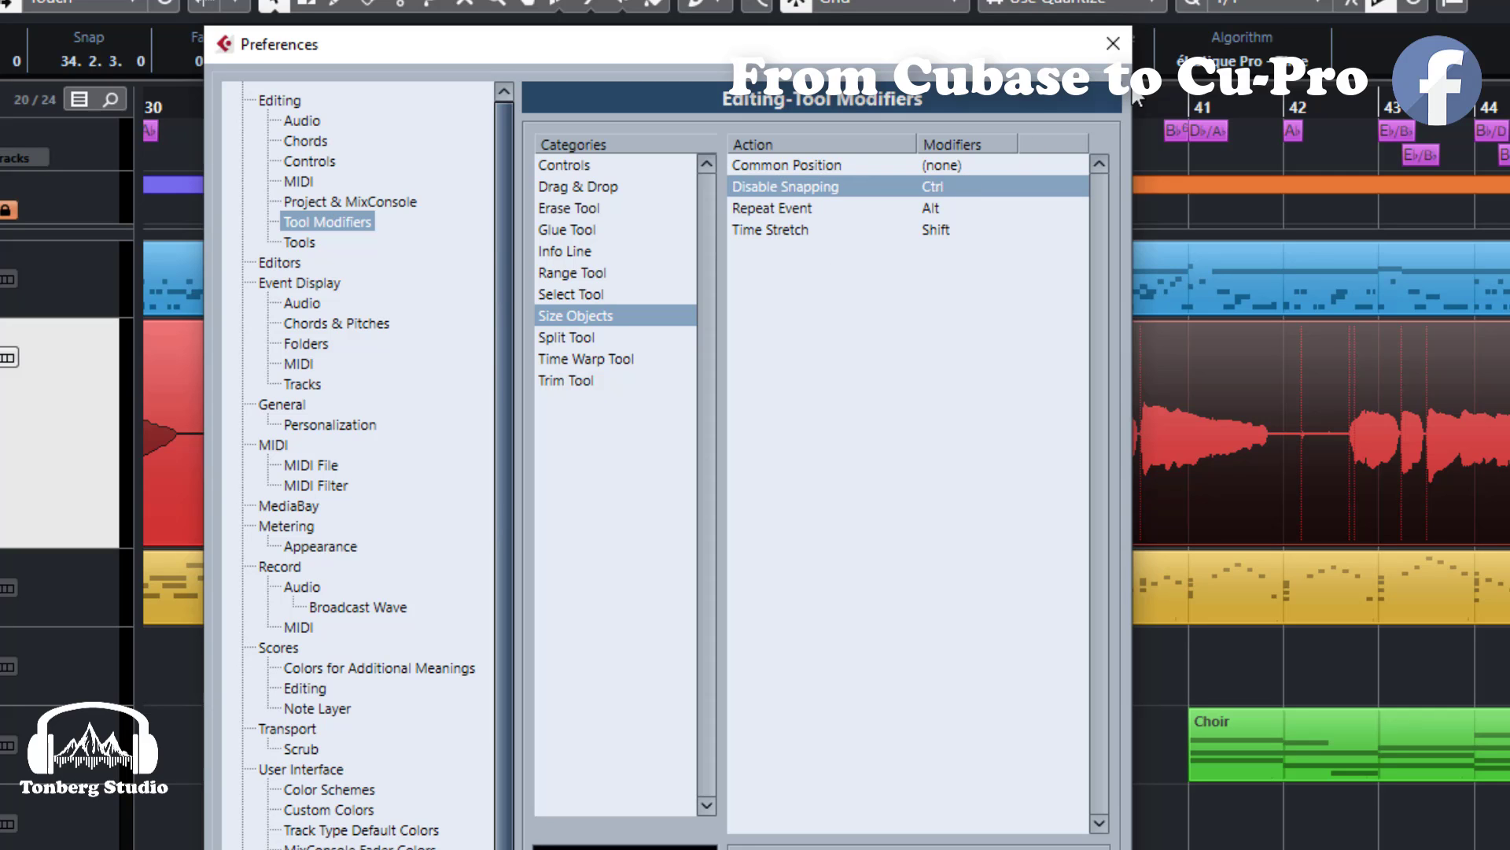
{"action": "left_click", "coordinate": [1113, 43]}
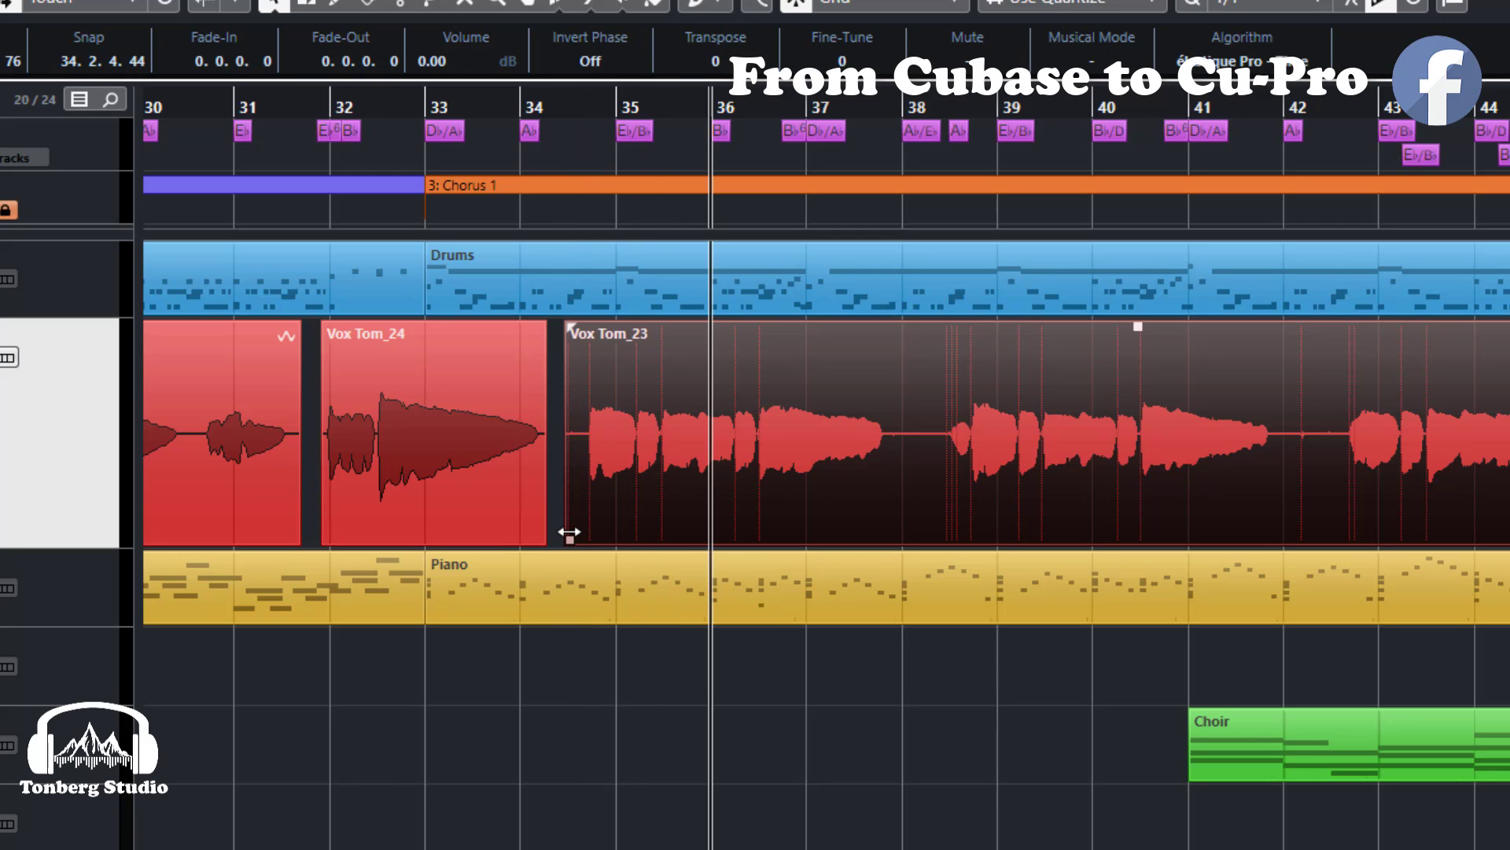
{"action": "scroll", "scroll_direction": "right", "scroll_amount": 3}
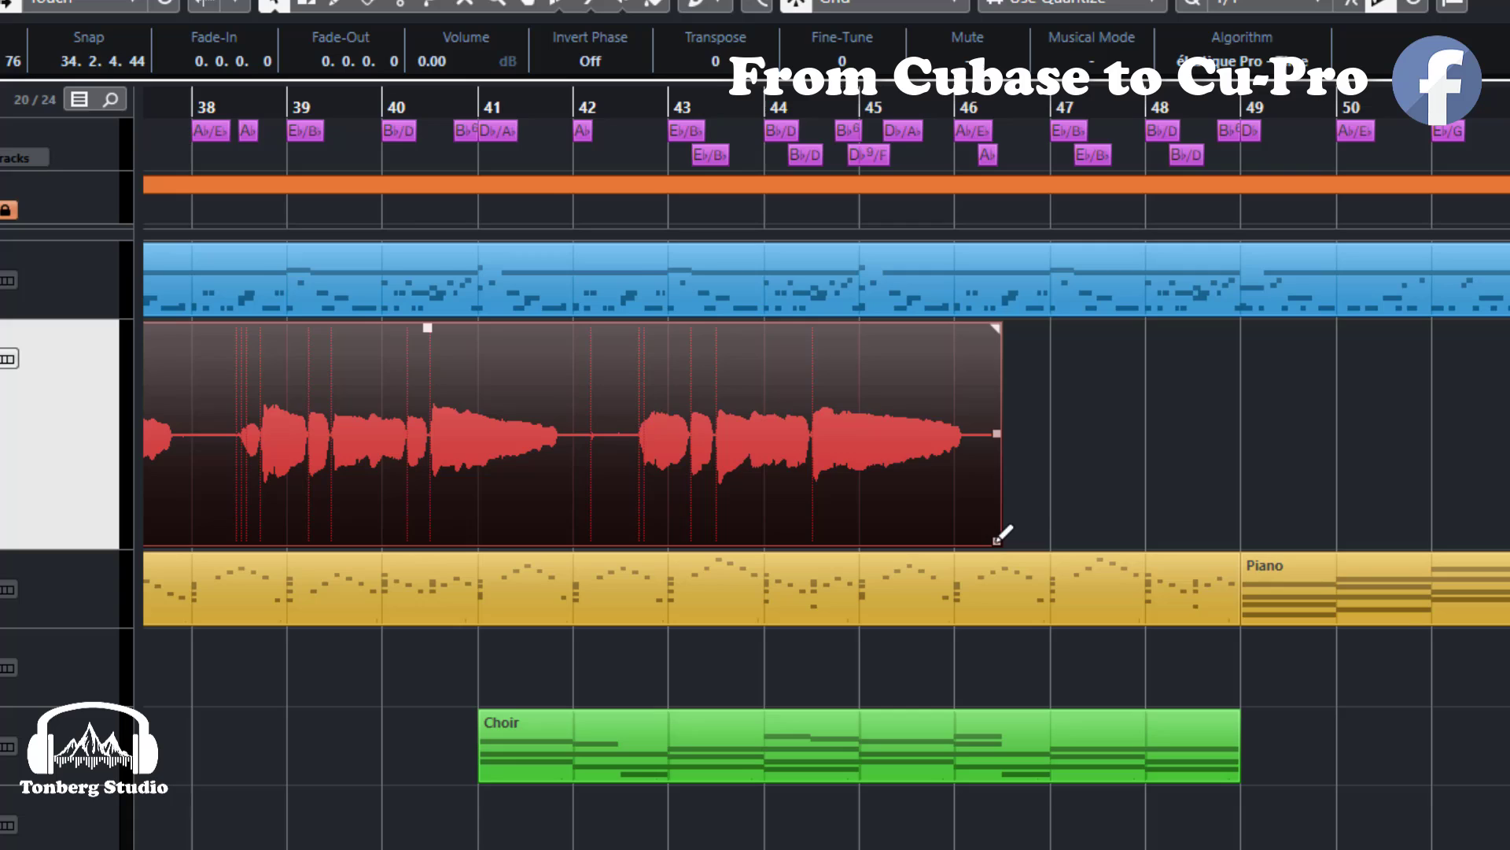
{"action": "scroll", "scroll_direction": "right", "scroll_amount": 3}
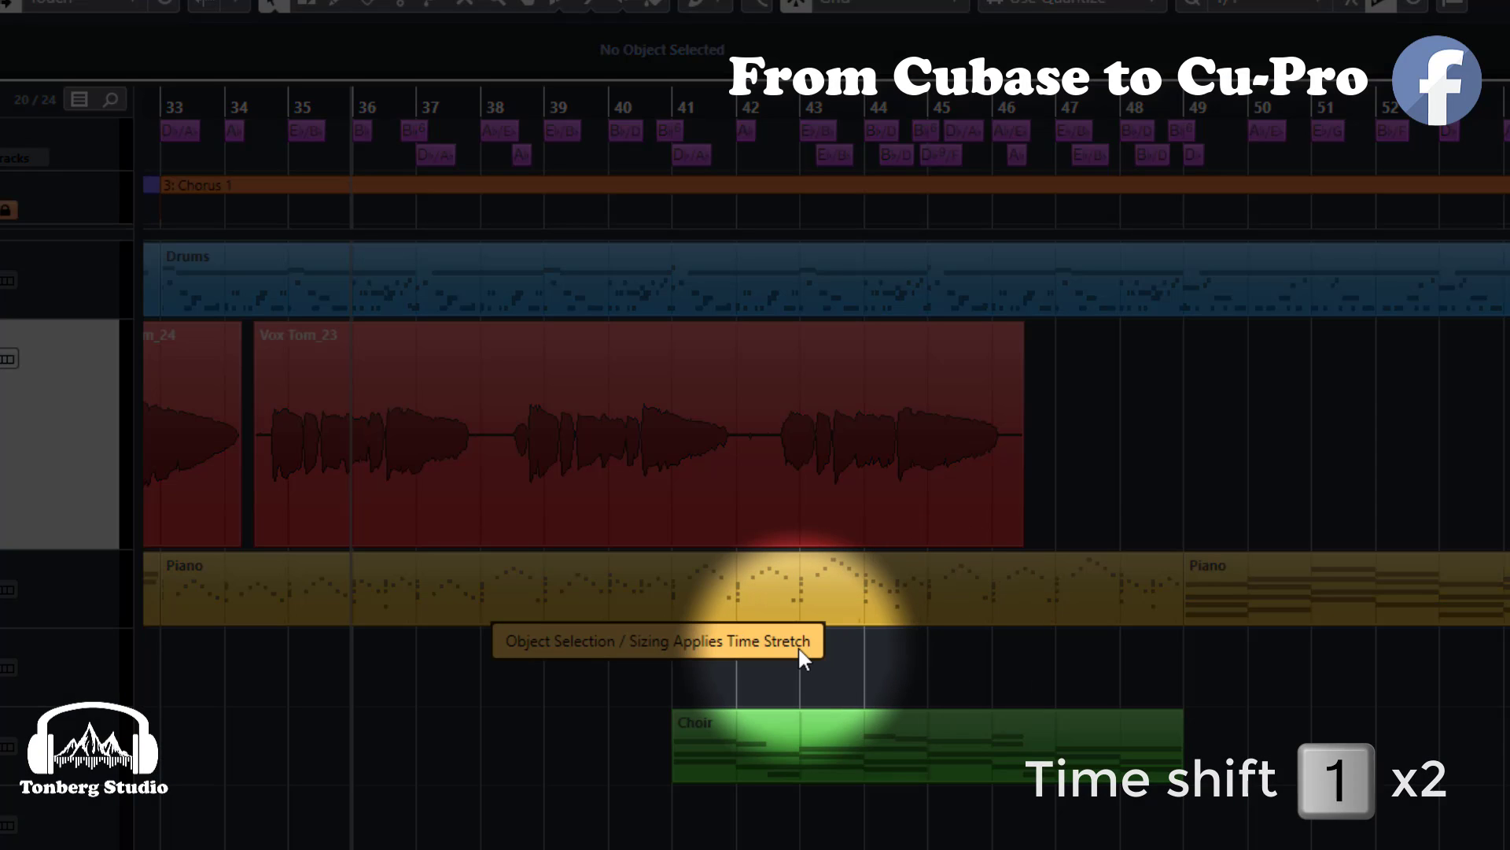
{"action": "mouse_move", "coordinate": [1136, 454]}
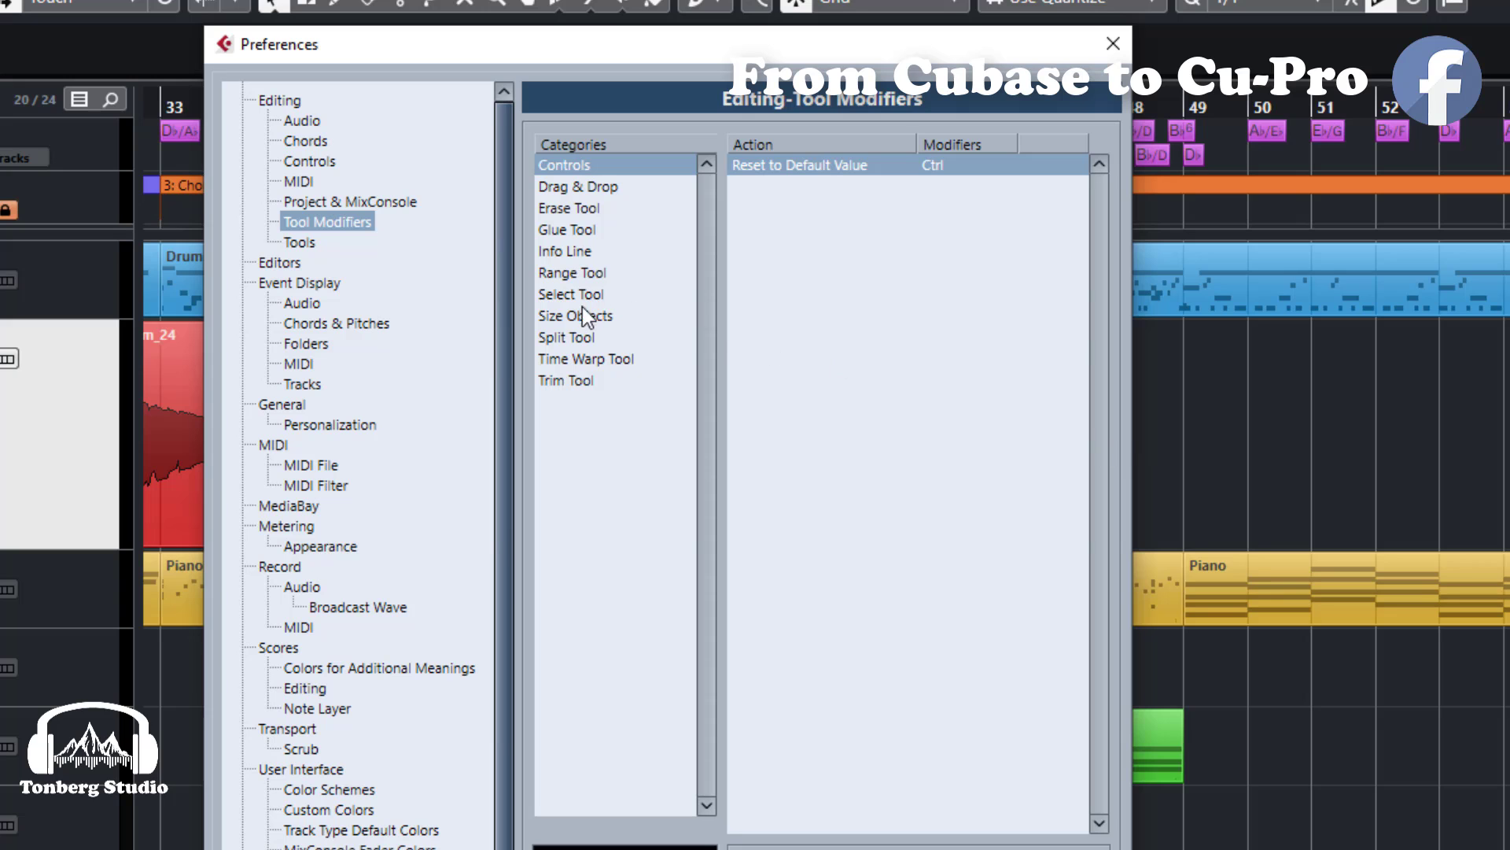
Under Size Objects, assign Shift to the Time Stretch action.
{"action": "left_click", "coordinate": [575, 315]}
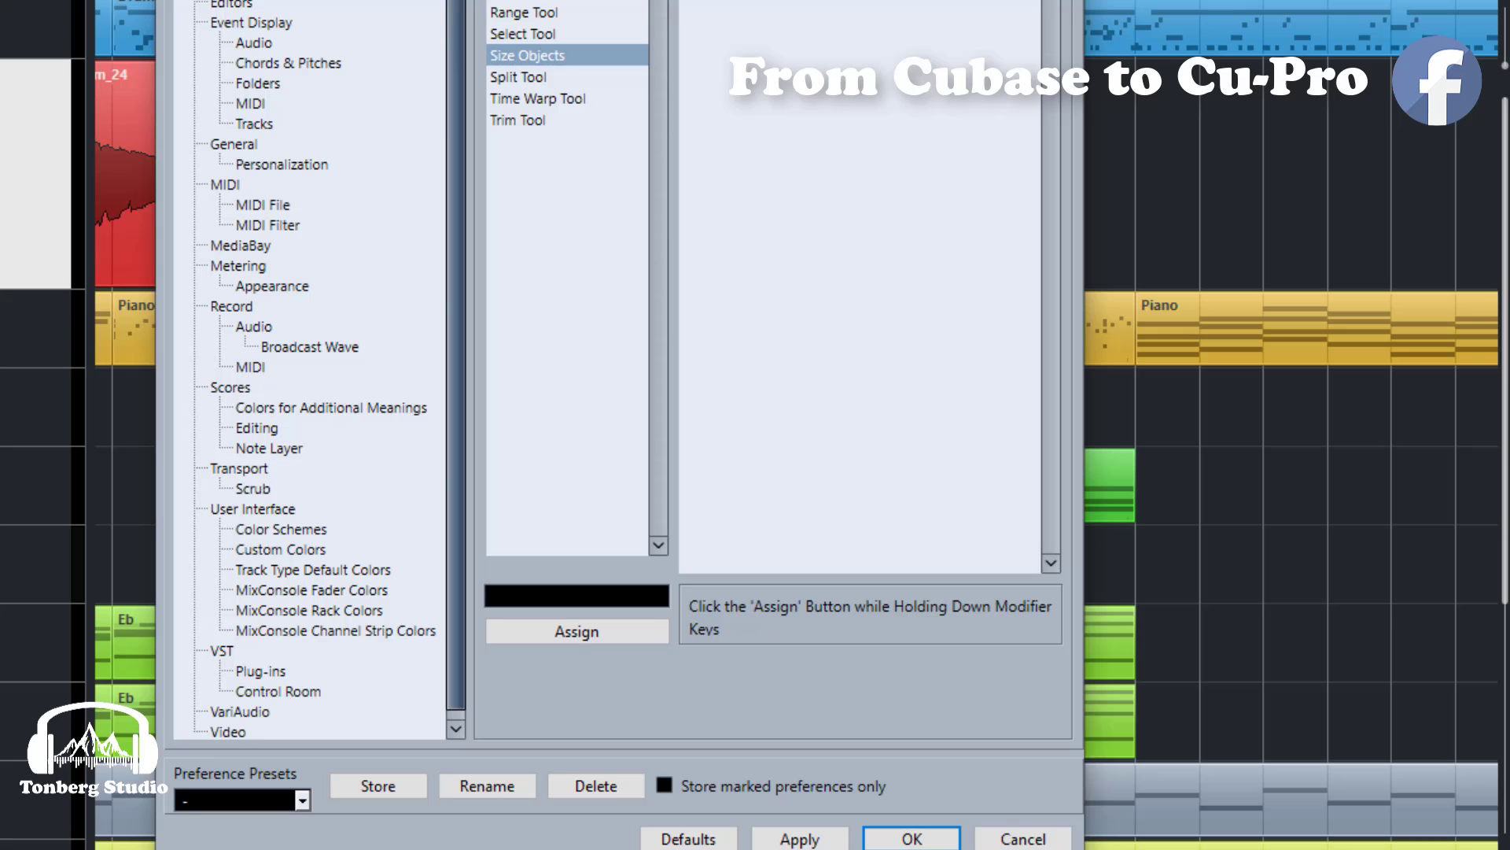
{"action": "mouse_move", "coordinate": [583, 610]}
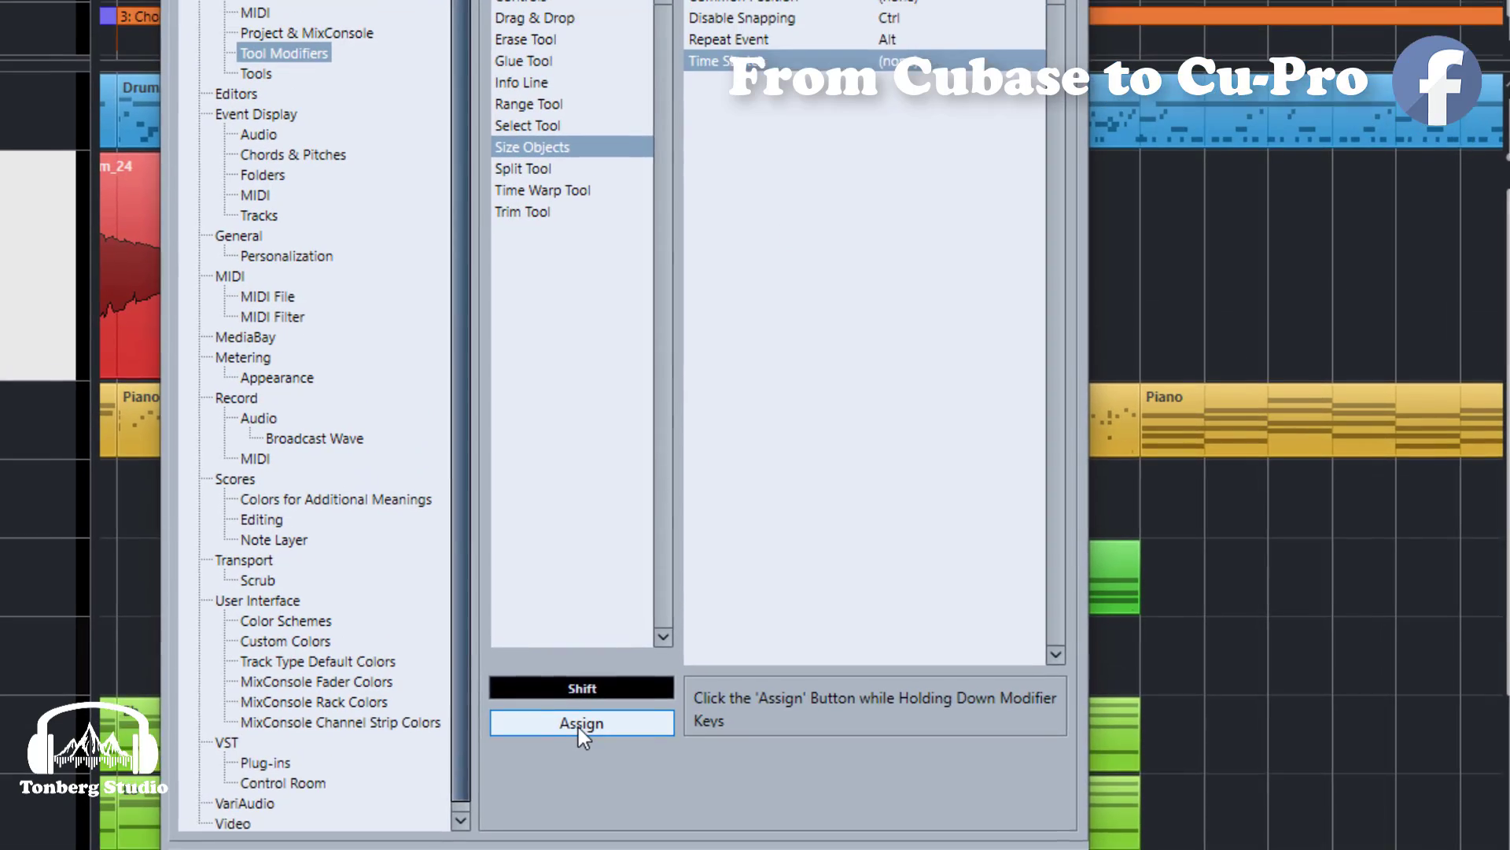
{"action": "left_click", "coordinate": [582, 722]}
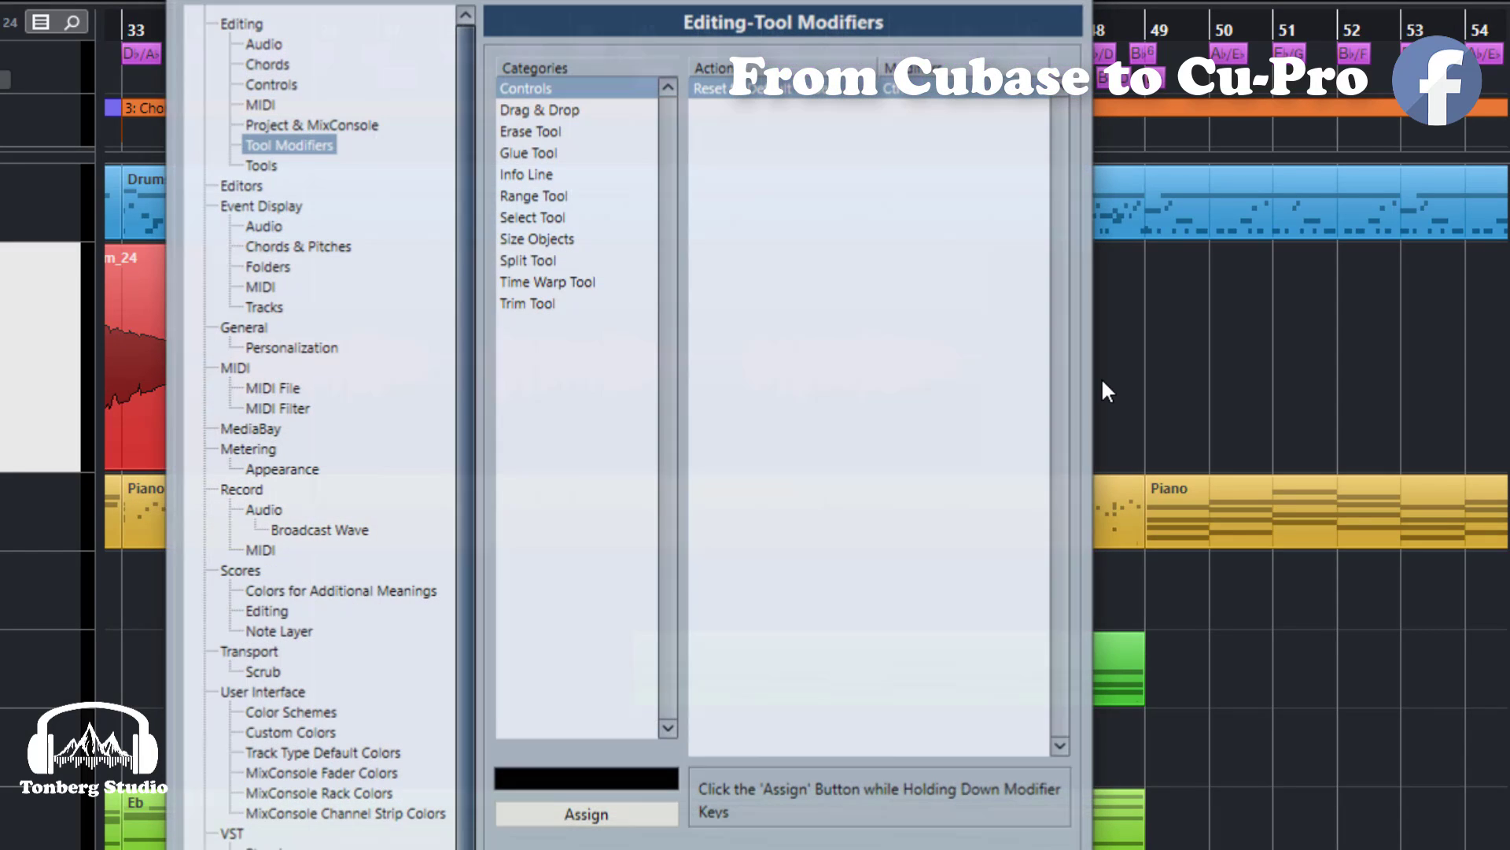
Close Preferences, split Vox Tom_23 at bar 35, and view Time Warp Tool modifiers.
{"action": "left_click", "coordinate": [527, 261]}
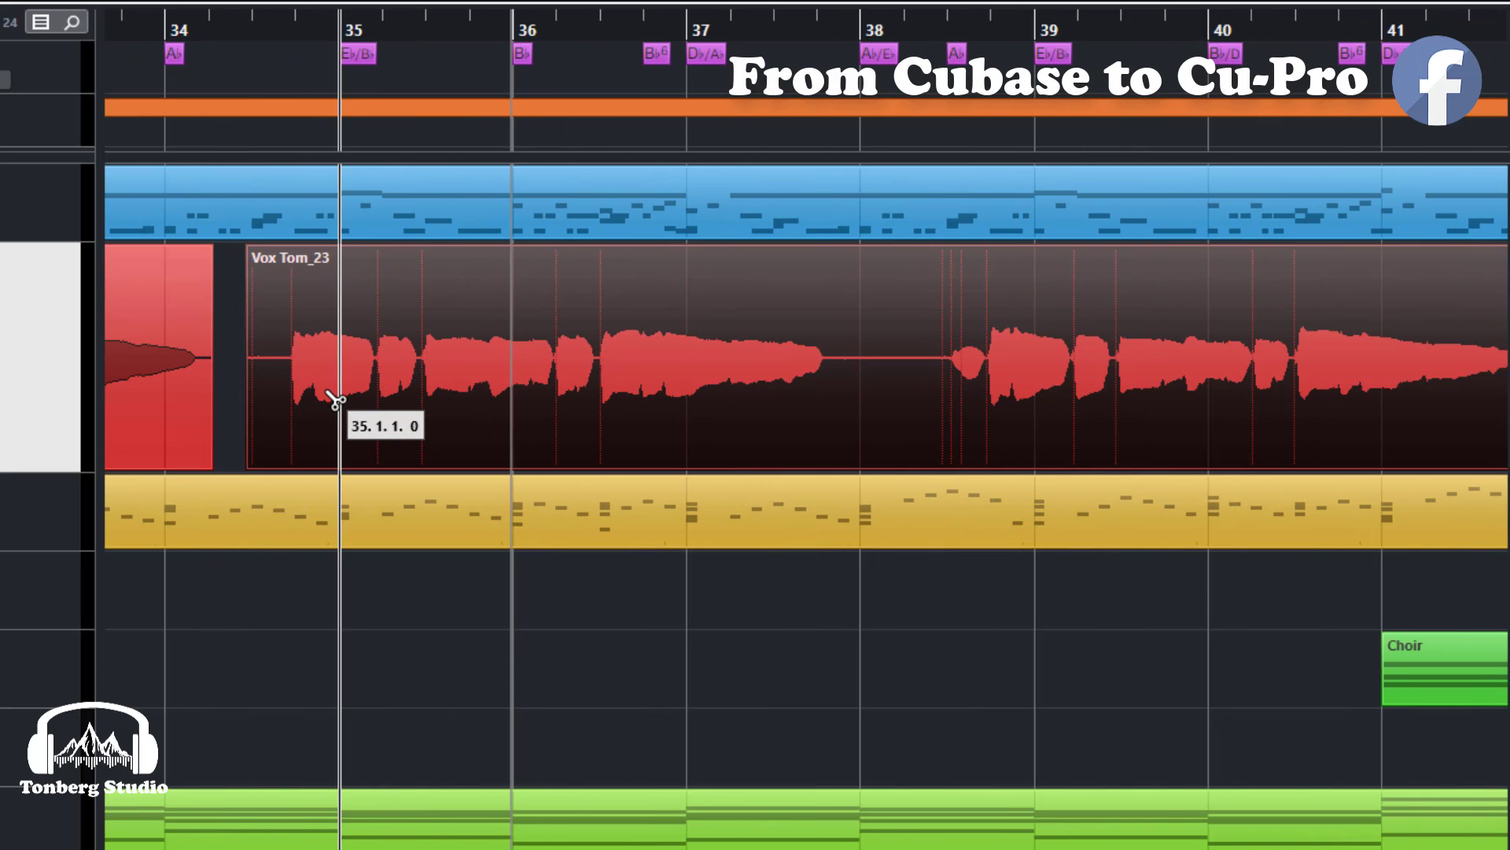
{"action": "left_click", "coordinate": [674, 386]}
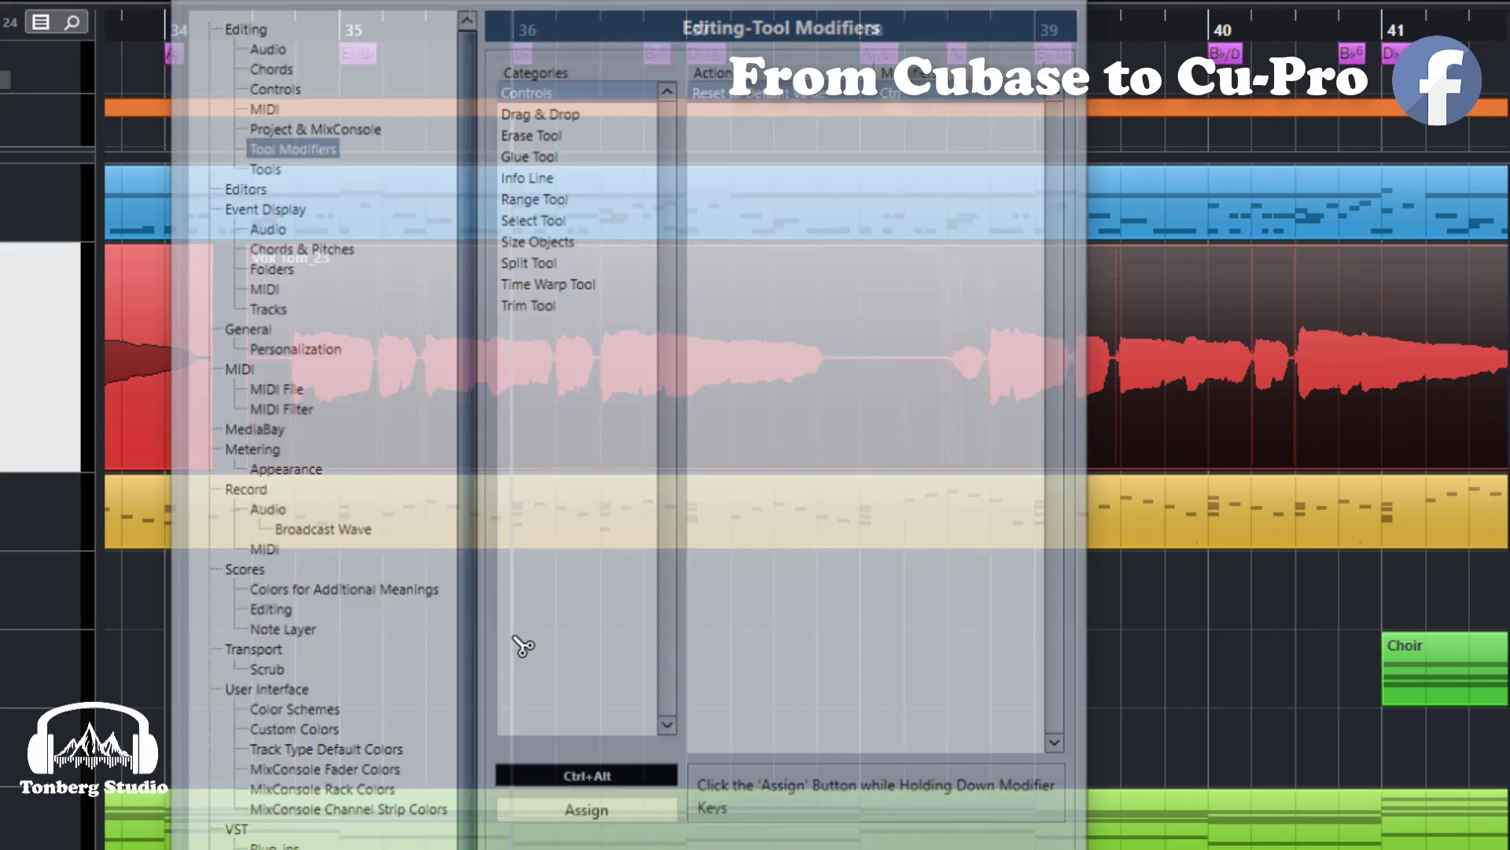
{"action": "left_click", "coordinate": [548, 283]}
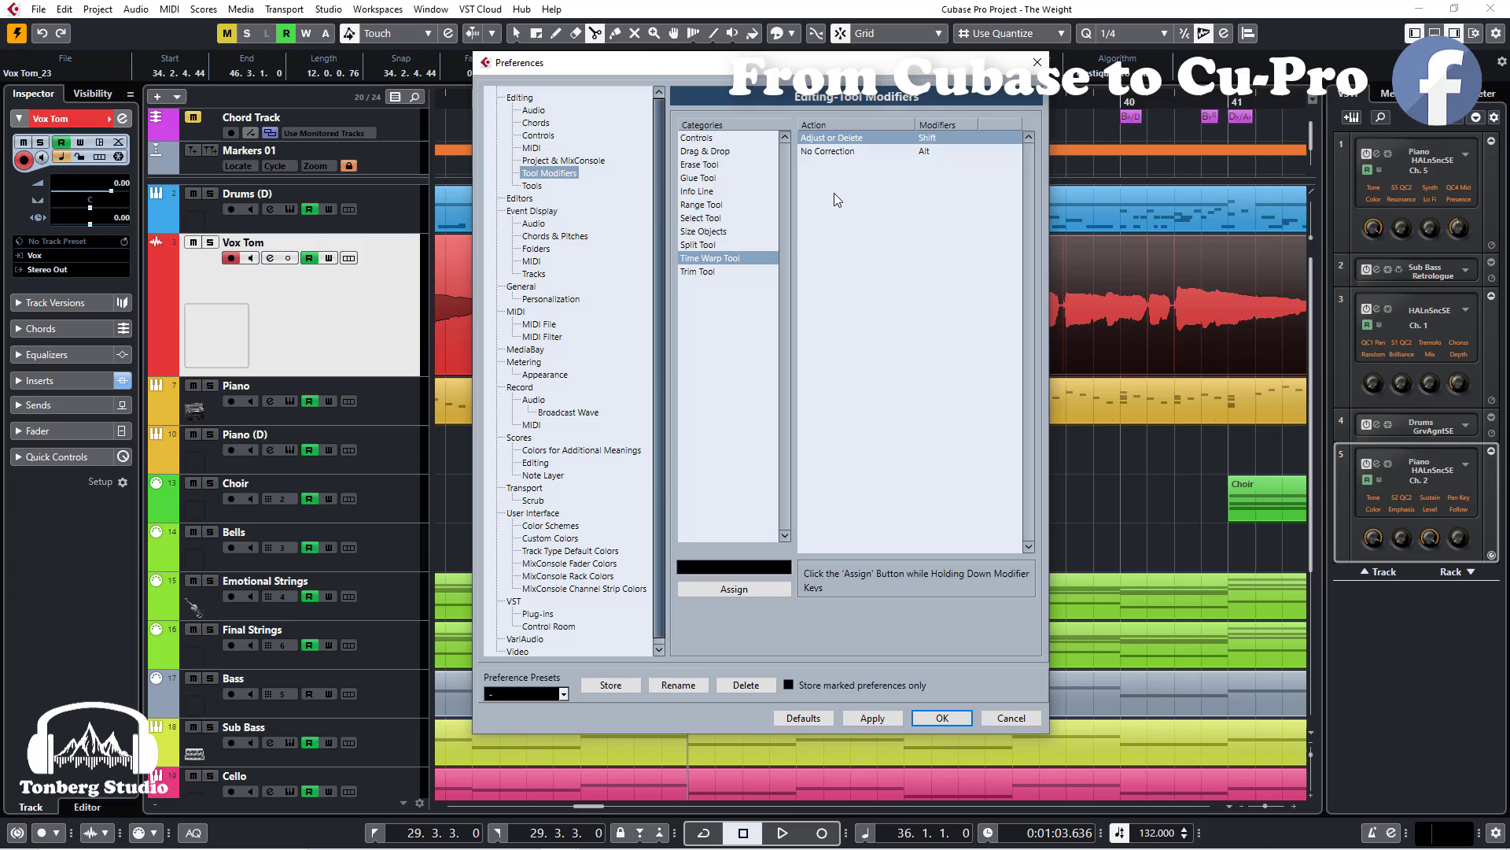
Reopen Tool Modifiers and select Time Warp Tool to show Shift (Adjust or Delete) and Alt (No Correction).
{"action": "left_click", "coordinate": [941, 718]}
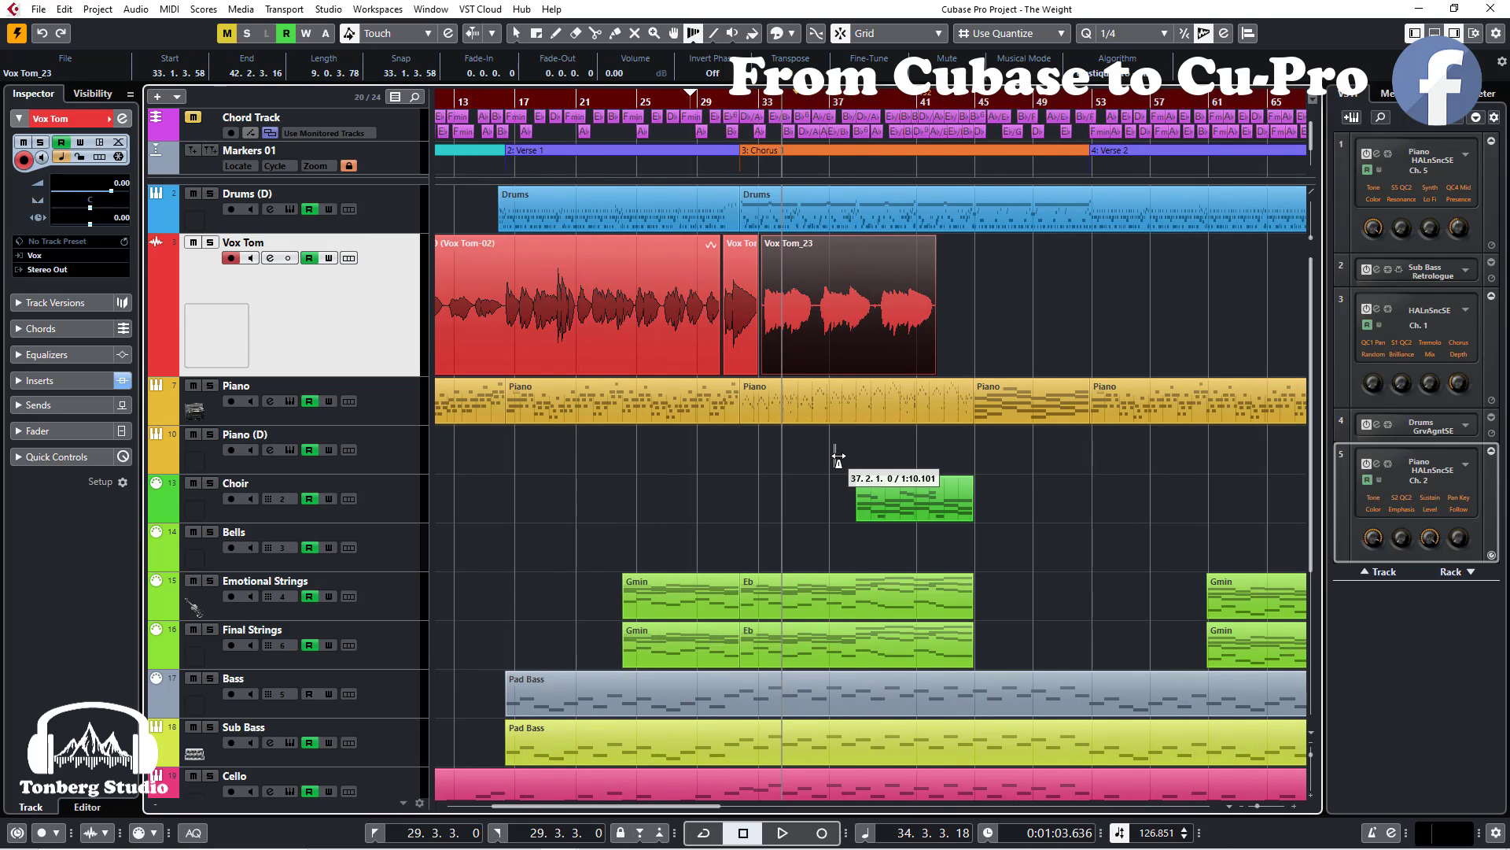
{"action": "scroll", "scroll_direction": "right", "scroll_amount": 3}
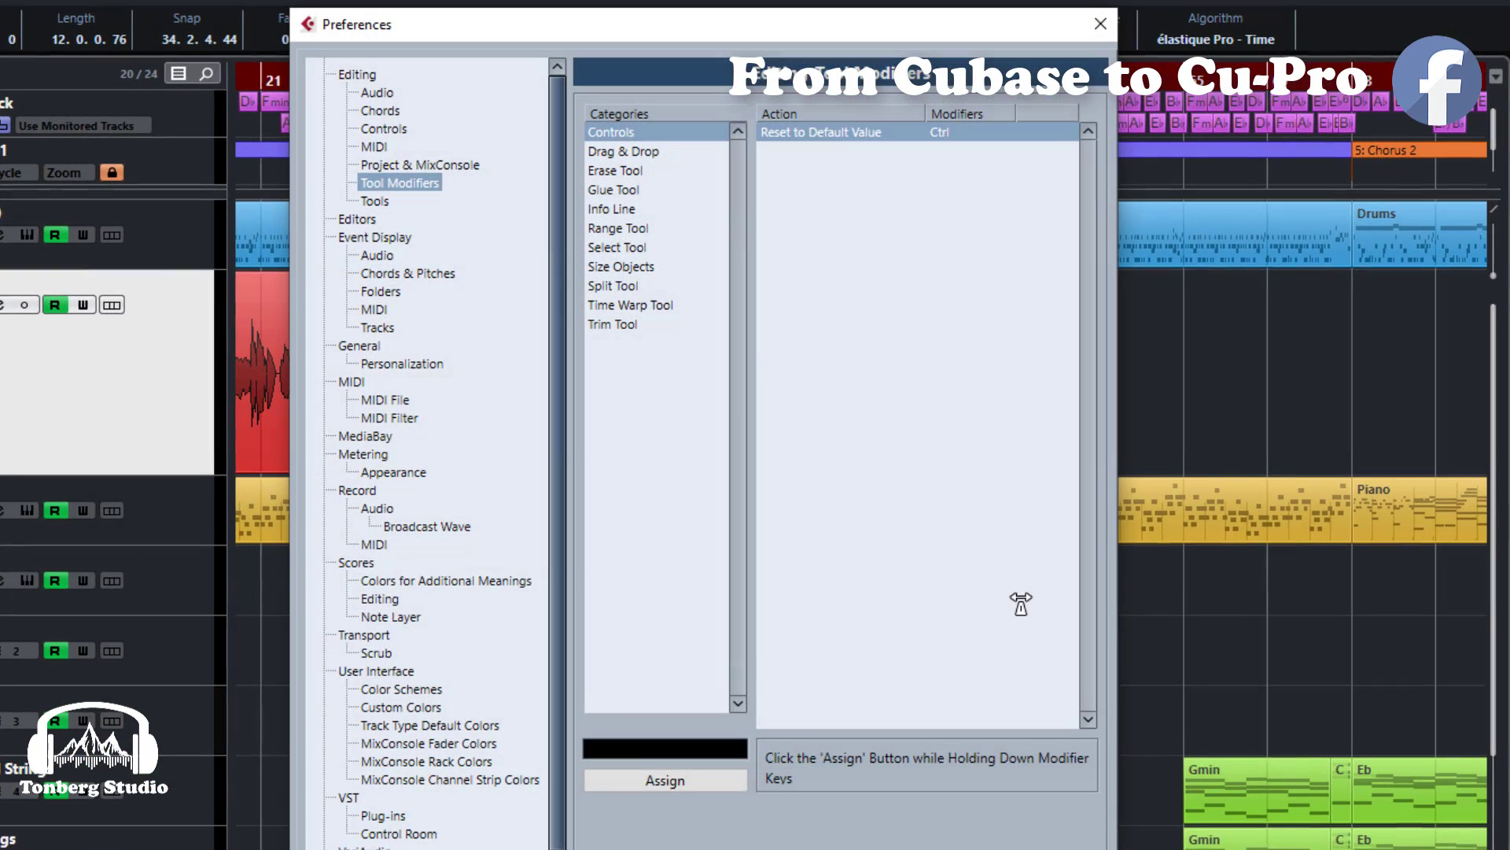
{"action": "left_click", "coordinate": [630, 306]}
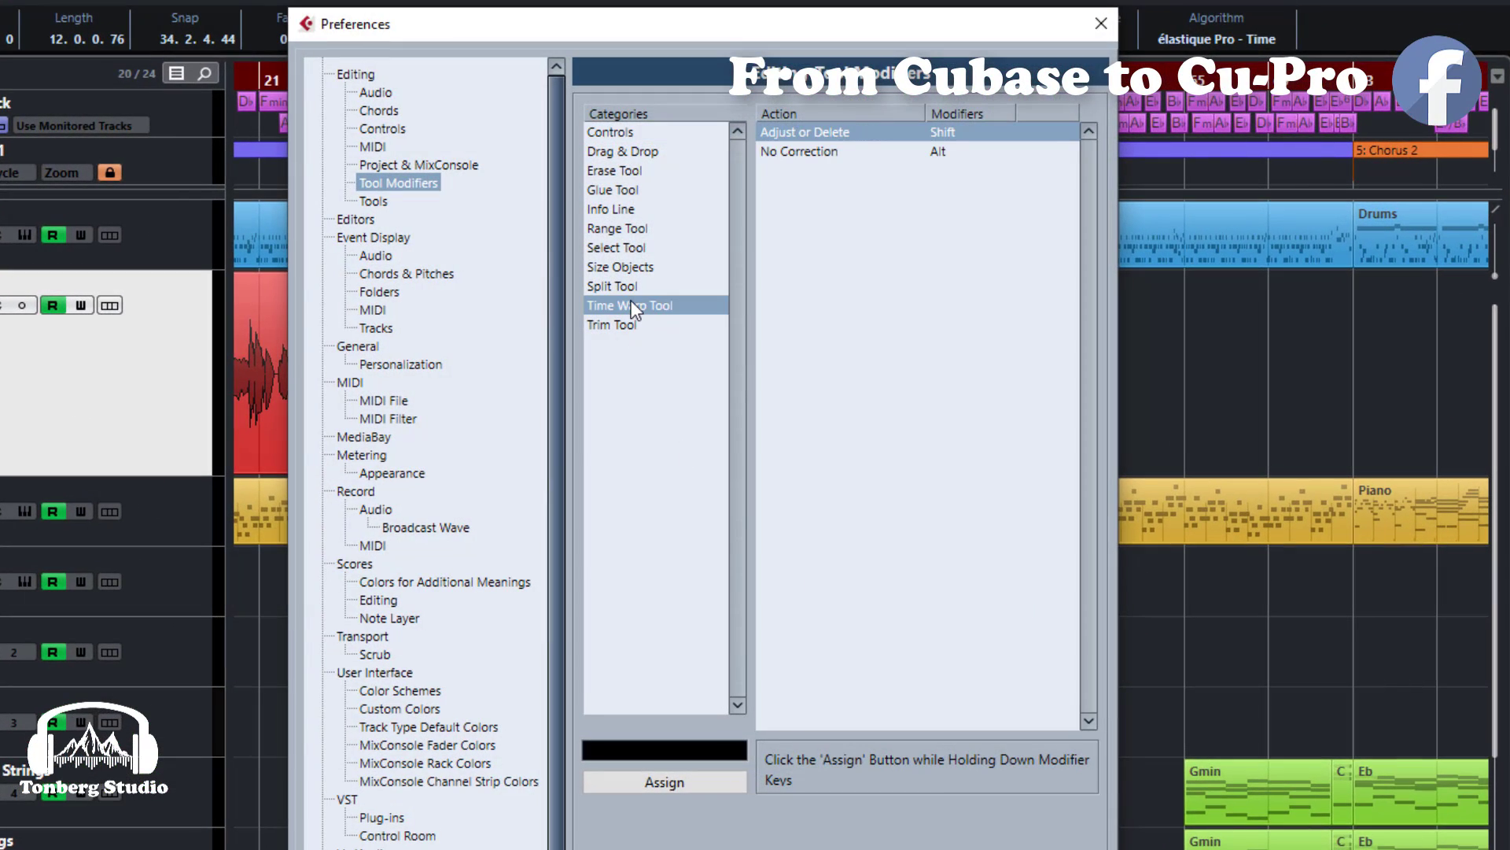
{"action": "mouse_move", "coordinate": [933, 161]}
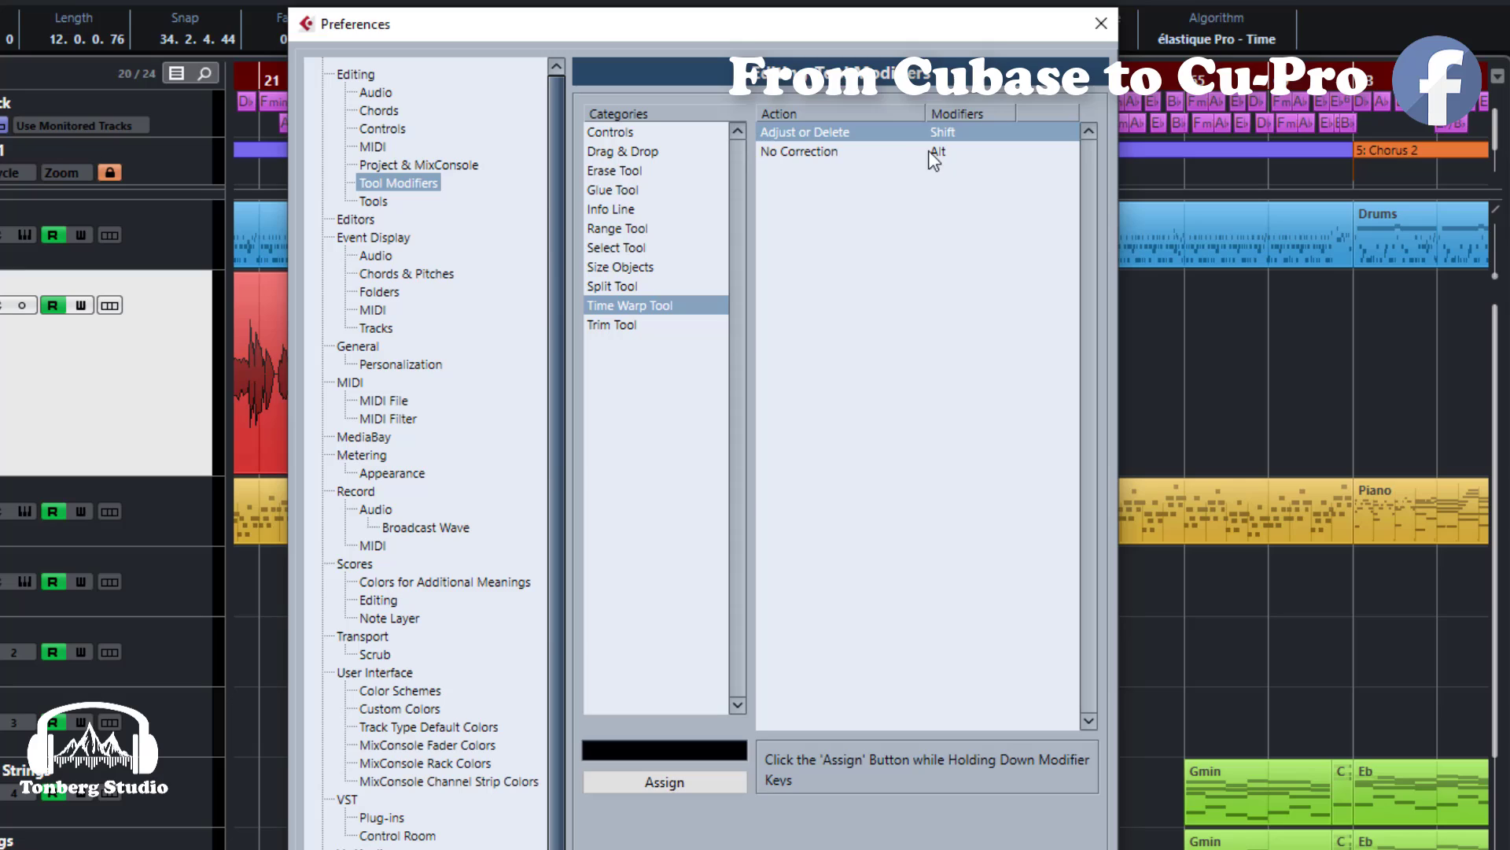
{"action": "mouse_move", "coordinate": [951, 161]}
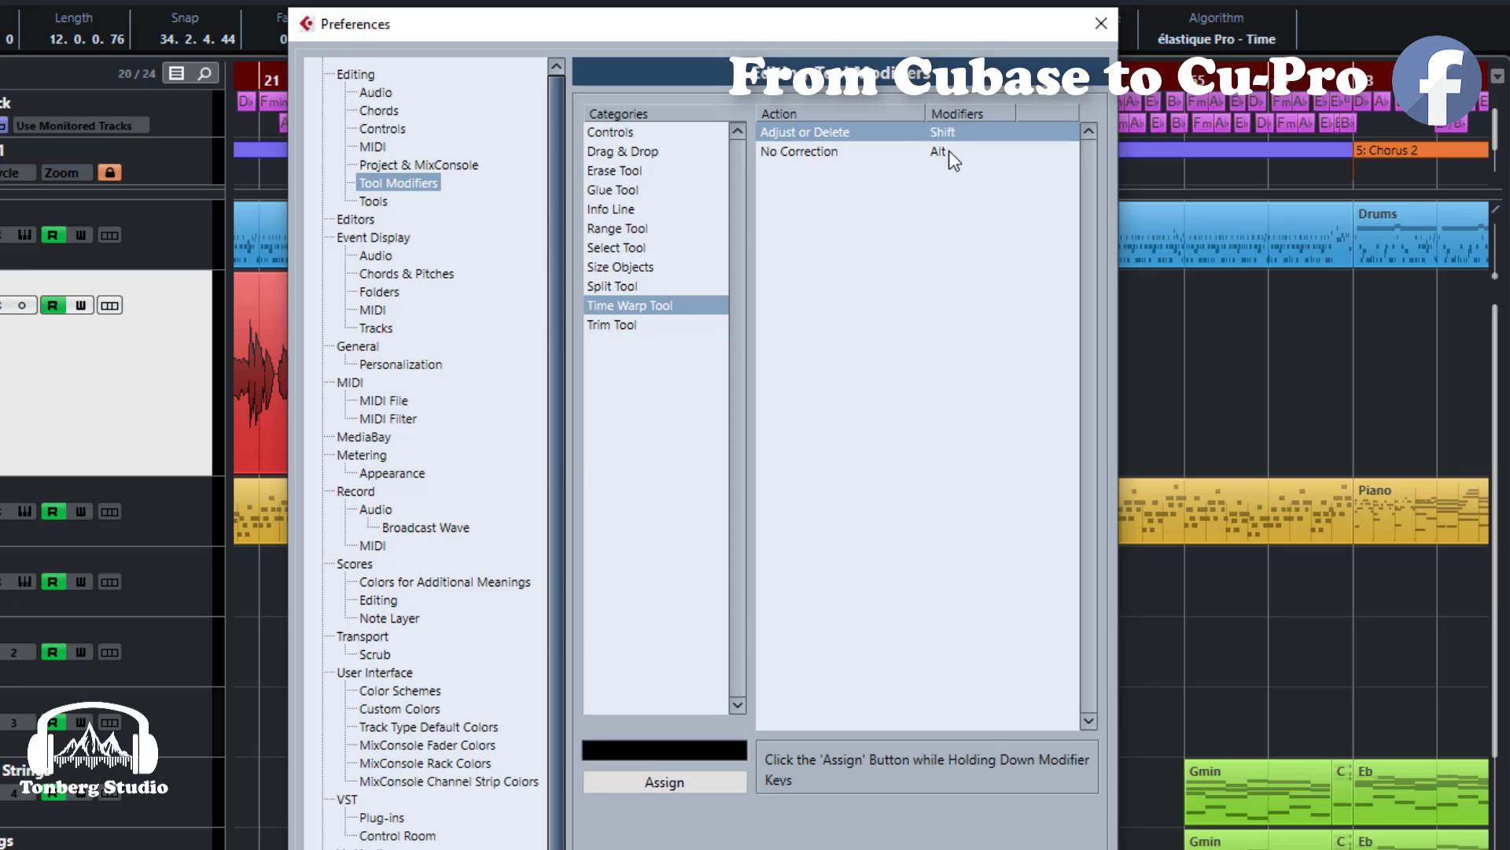
View the Trim Tool's modifier keys, then close Preferences.
{"action": "left_click", "coordinate": [674, 285]}
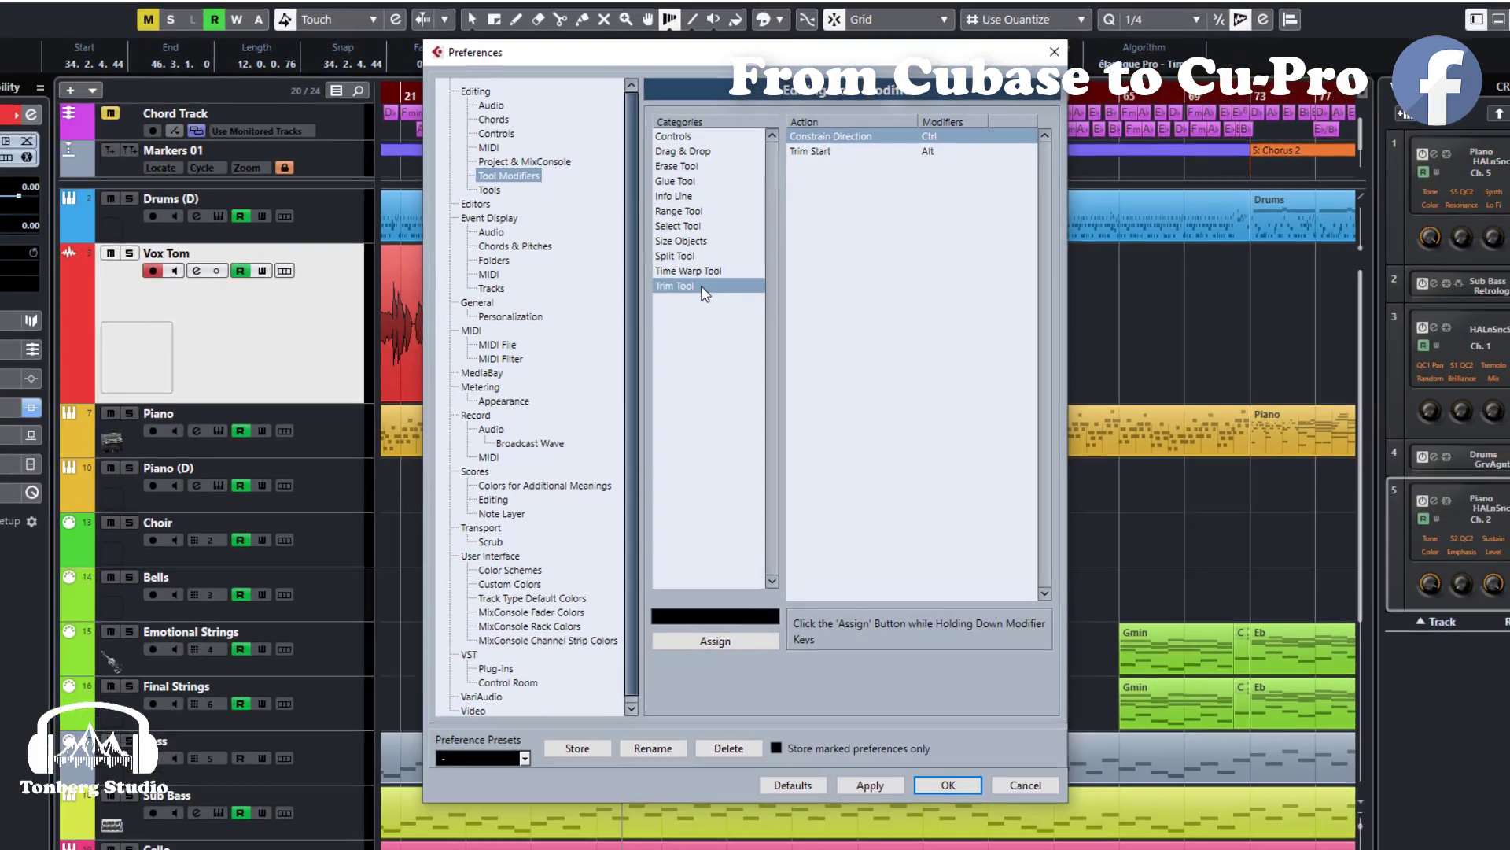
{"action": "left_click", "coordinate": [946, 784]}
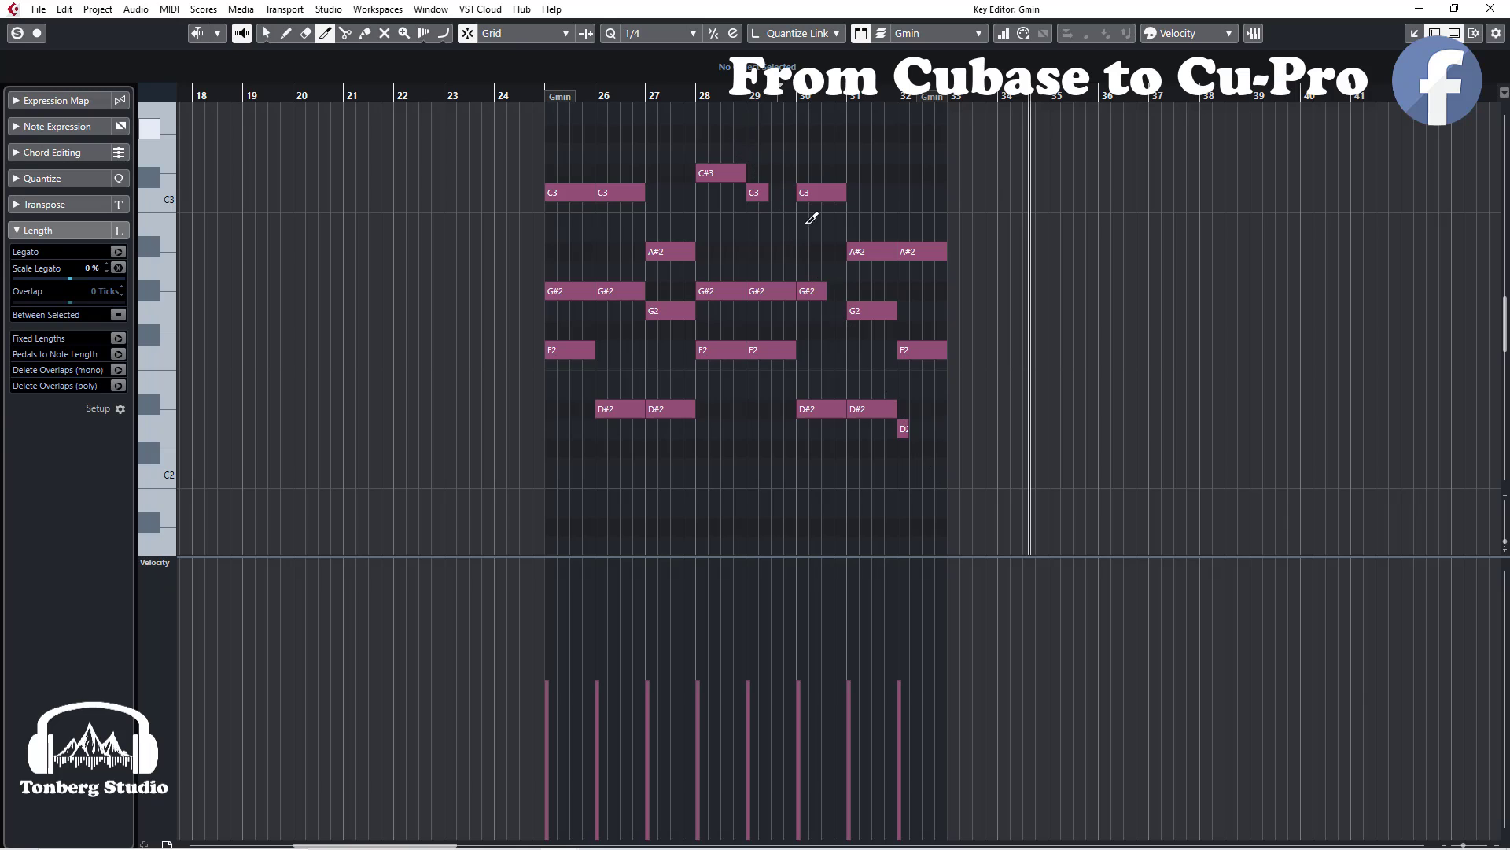
{"action": "mouse_move", "coordinate": [828, 443]}
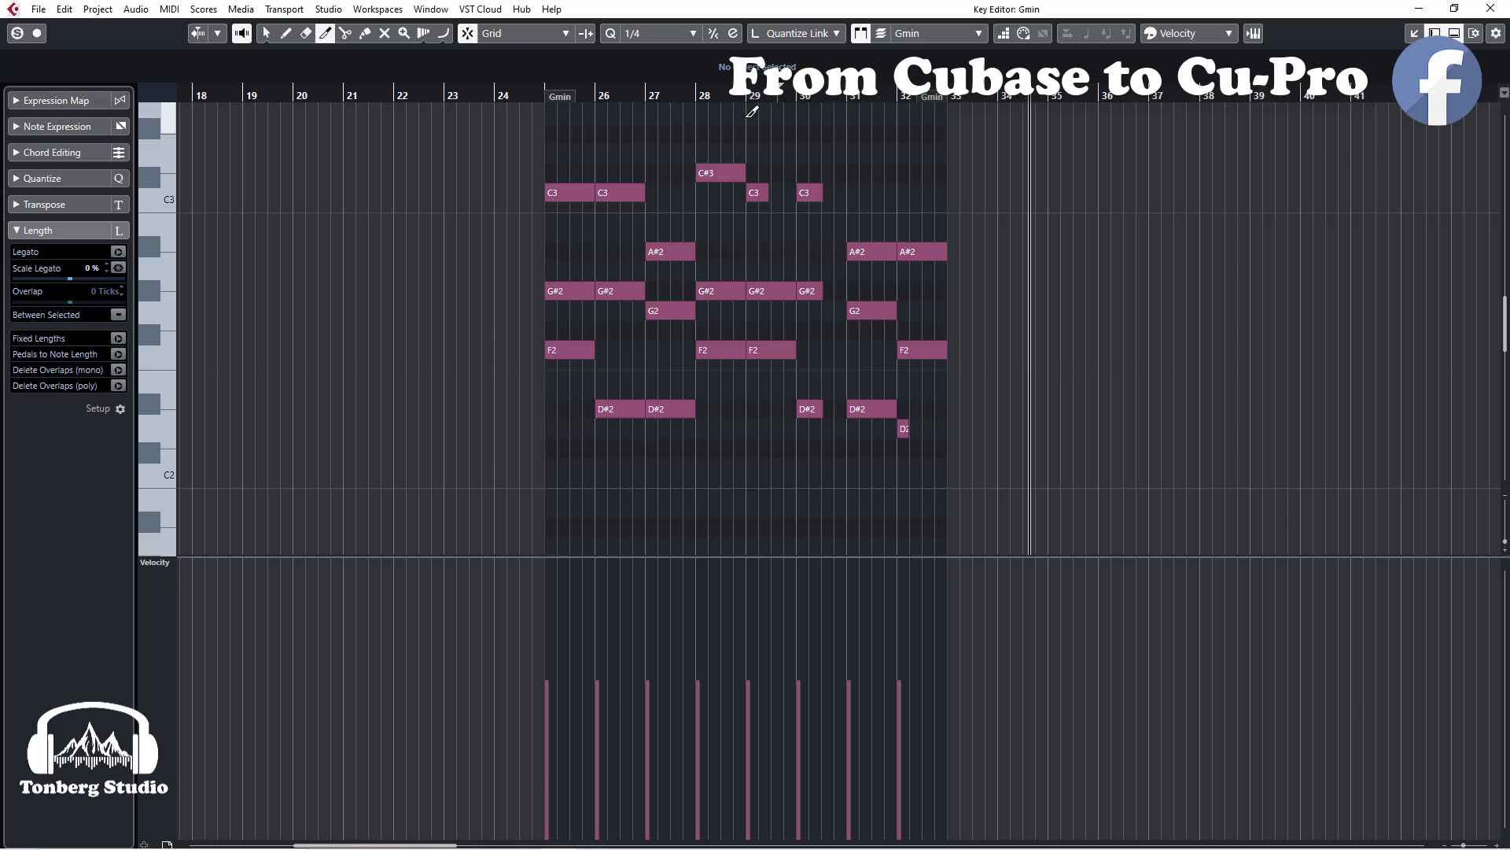
{"action": "mouse_move", "coordinate": [624, 139]}
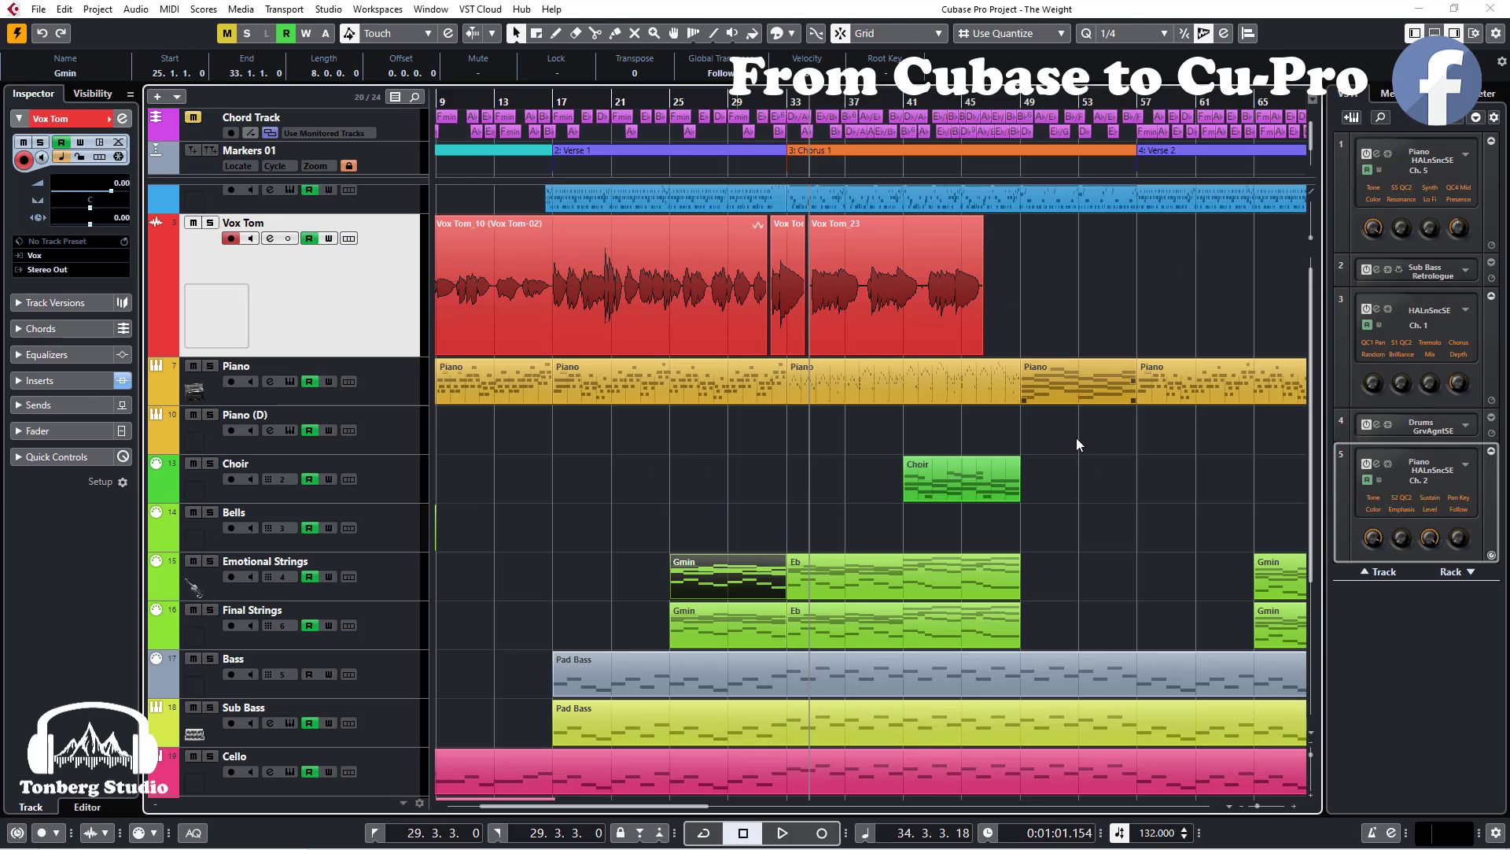
{"action": "scroll", "scroll_direction": "right", "scroll_amount": 3}
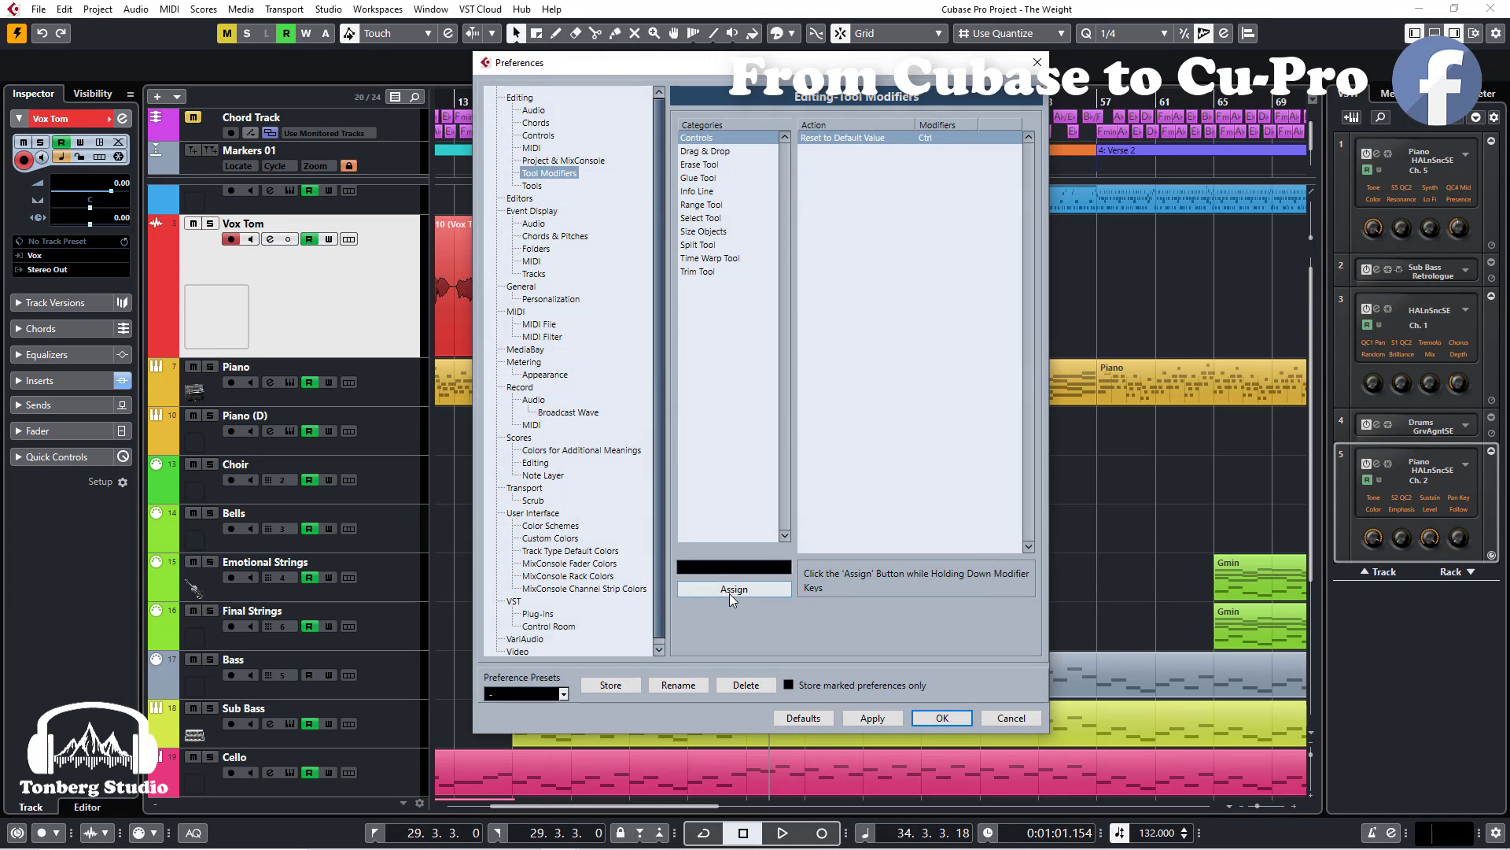
{"action": "left_click", "coordinate": [703, 204]}
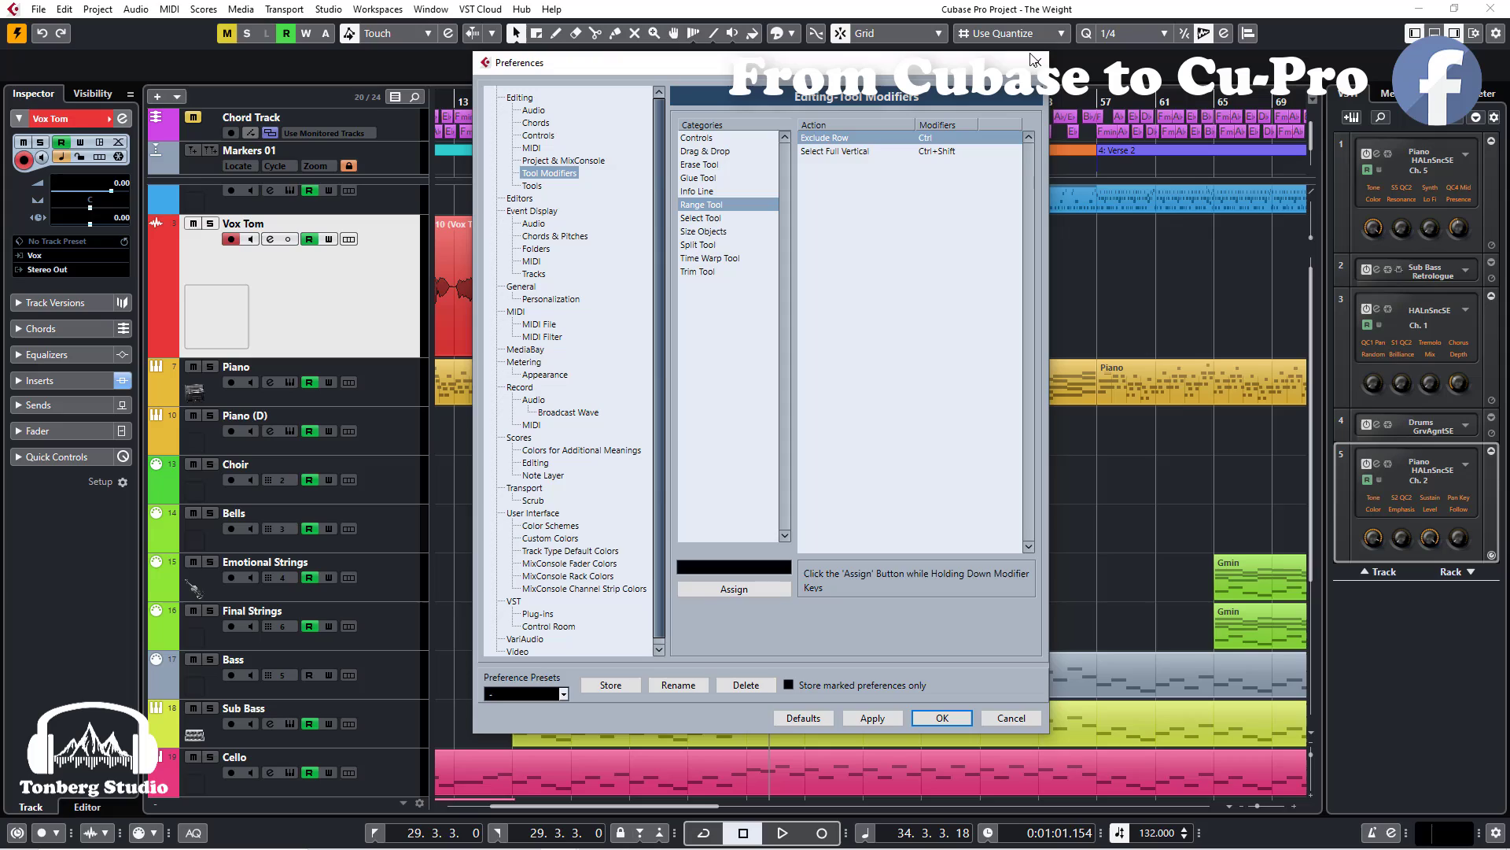
{"action": "left_click", "coordinate": [941, 718]}
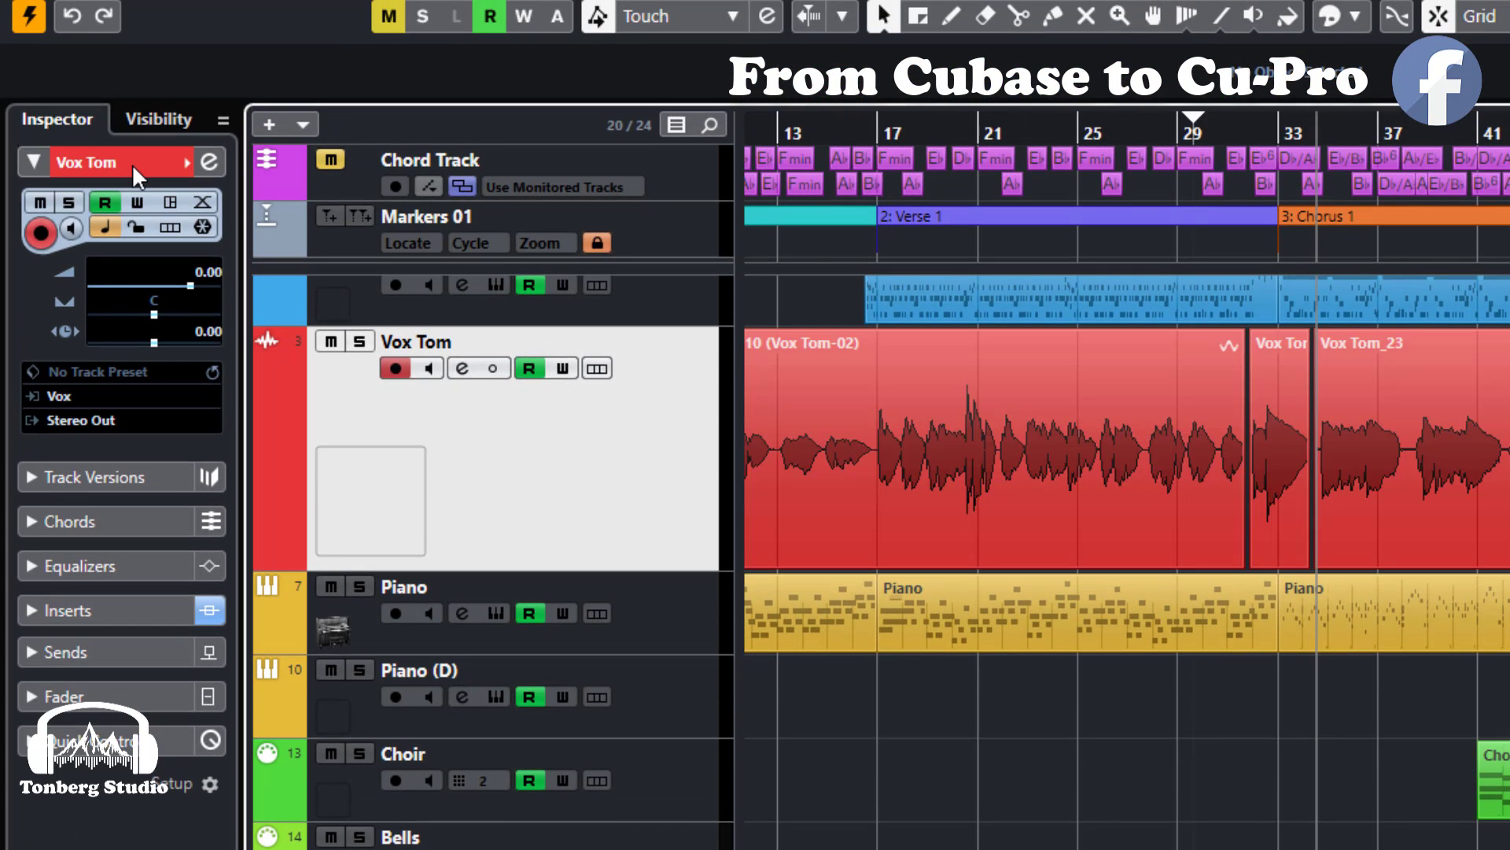
{"action": "mouse_move", "coordinate": [193, 292]}
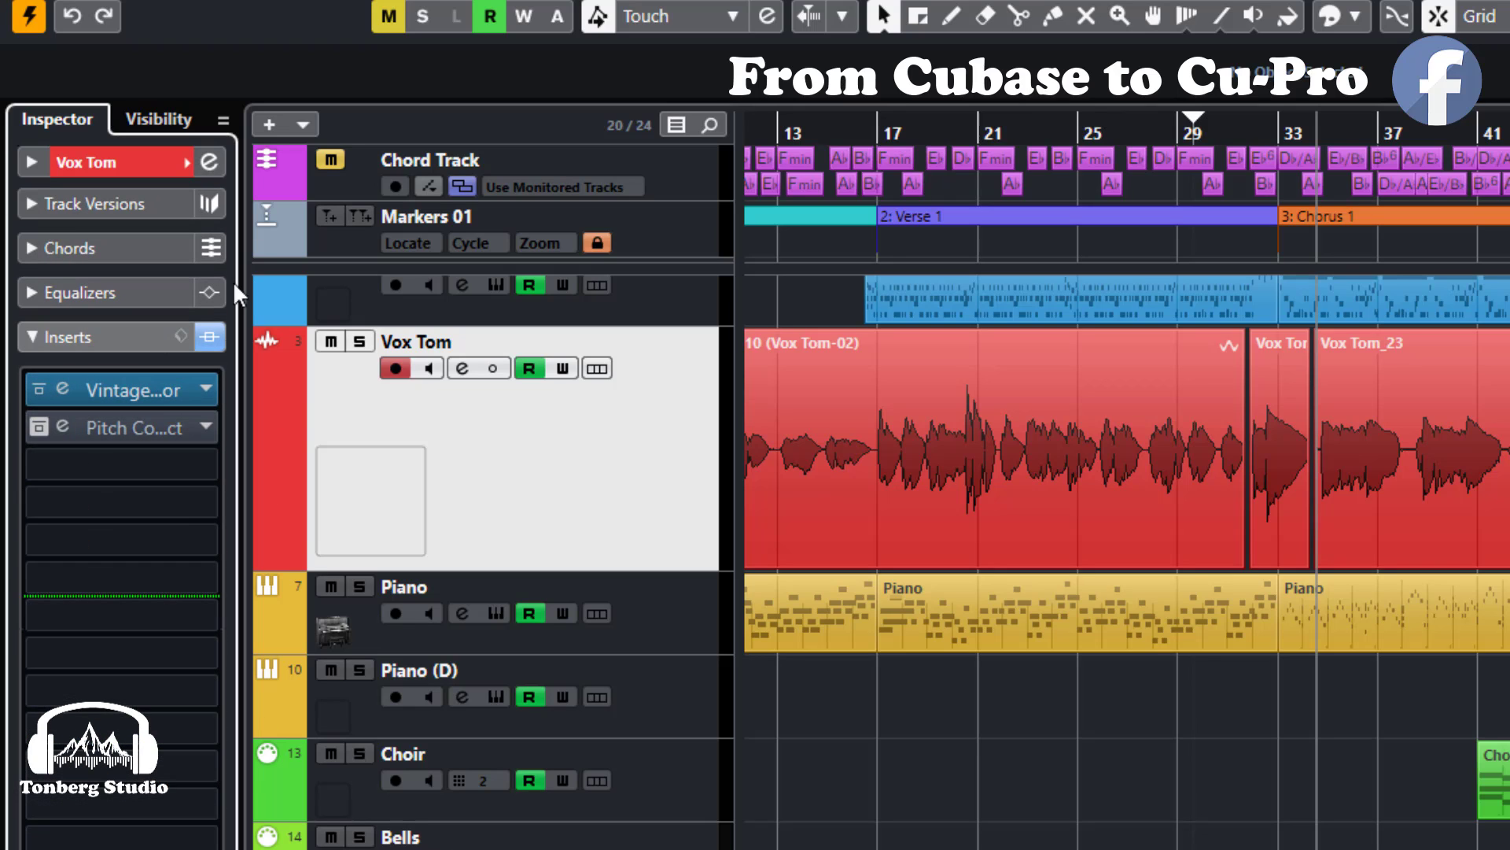
Collapse the Vox Tom, Inserts and other inspector sections, then scroll down the track list.
{"action": "left_click", "coordinate": [30, 336]}
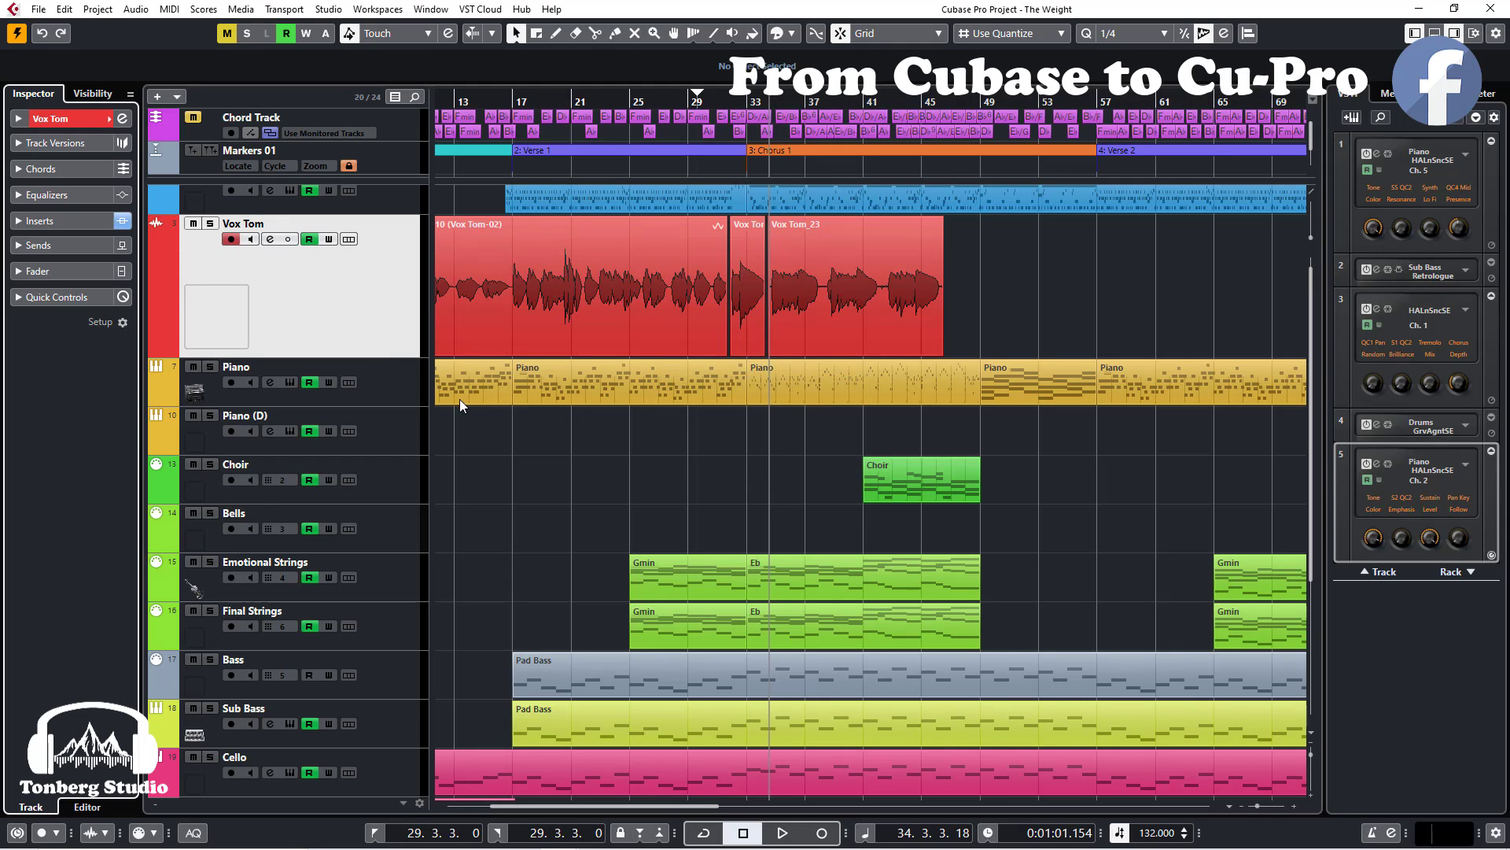
{"action": "mouse_move", "coordinate": [123, 119]}
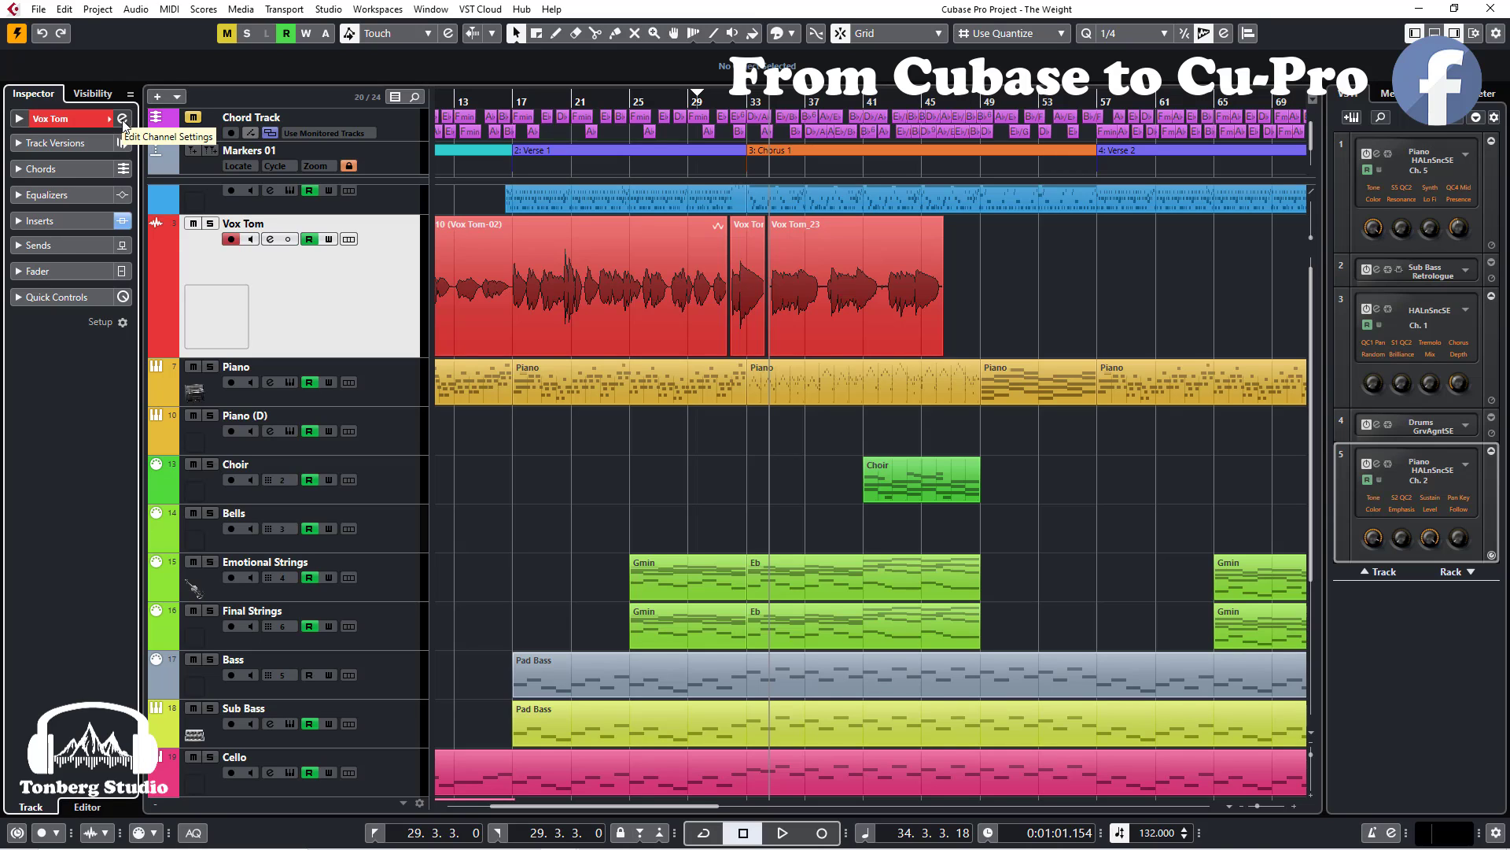
{"action": "left_click", "coordinate": [123, 117]}
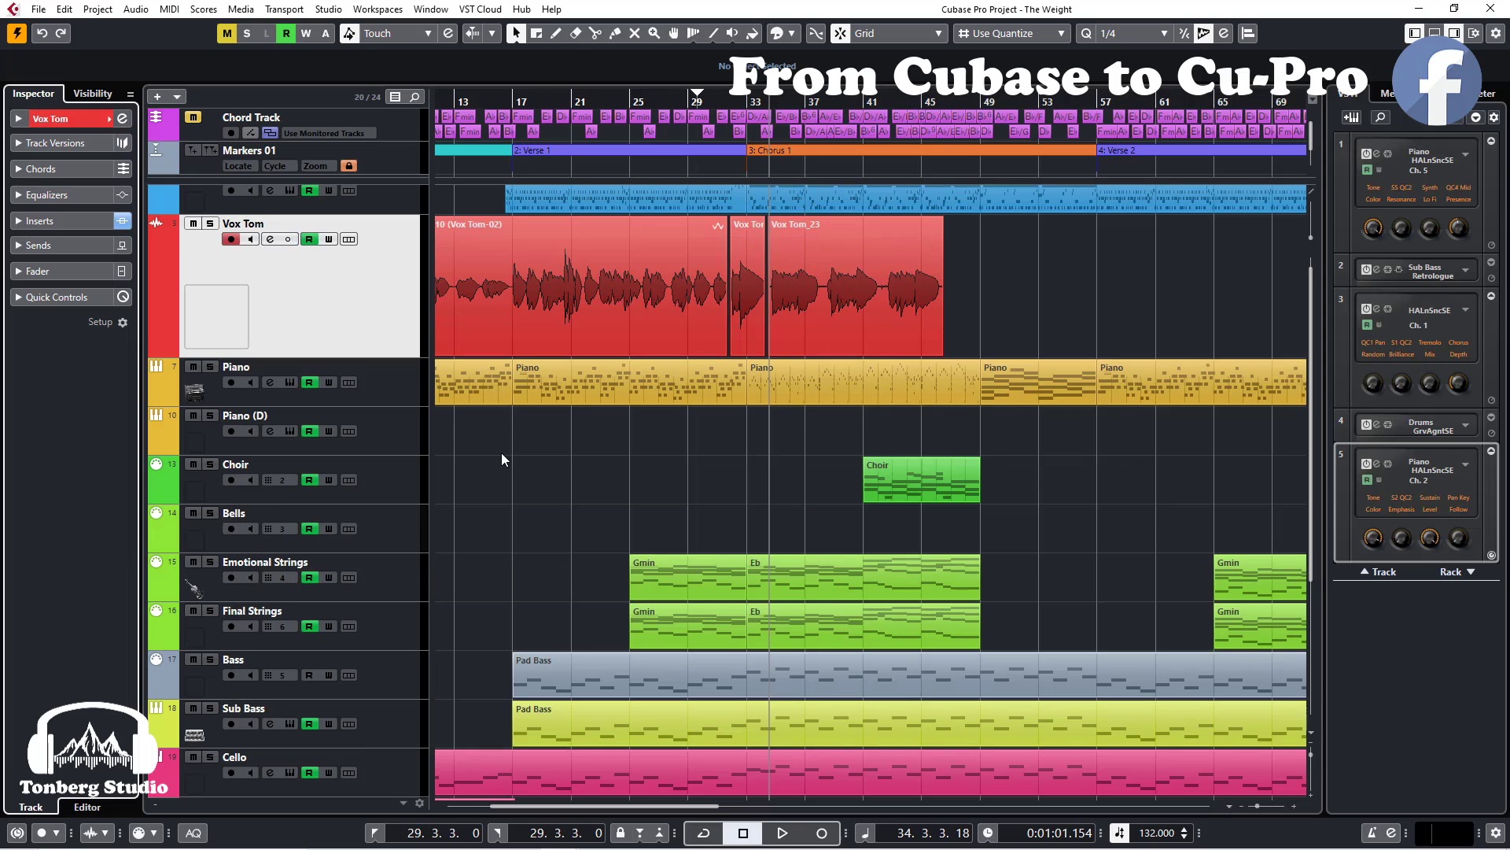
{"action": "scroll", "scroll_direction": "down", "scroll_amount": 3}
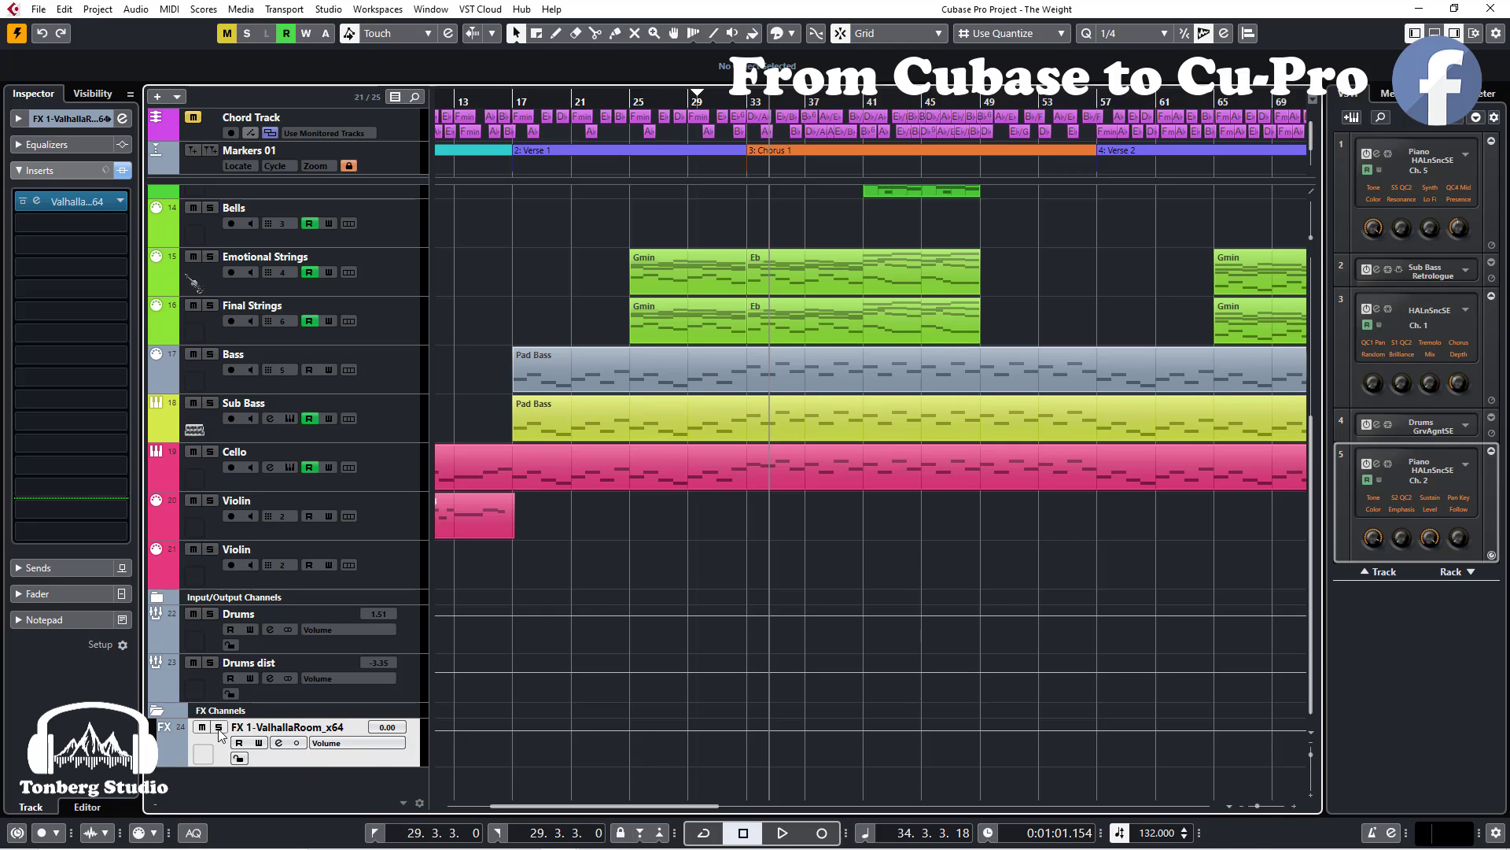
{"action": "mouse_move", "coordinate": [219, 730]}
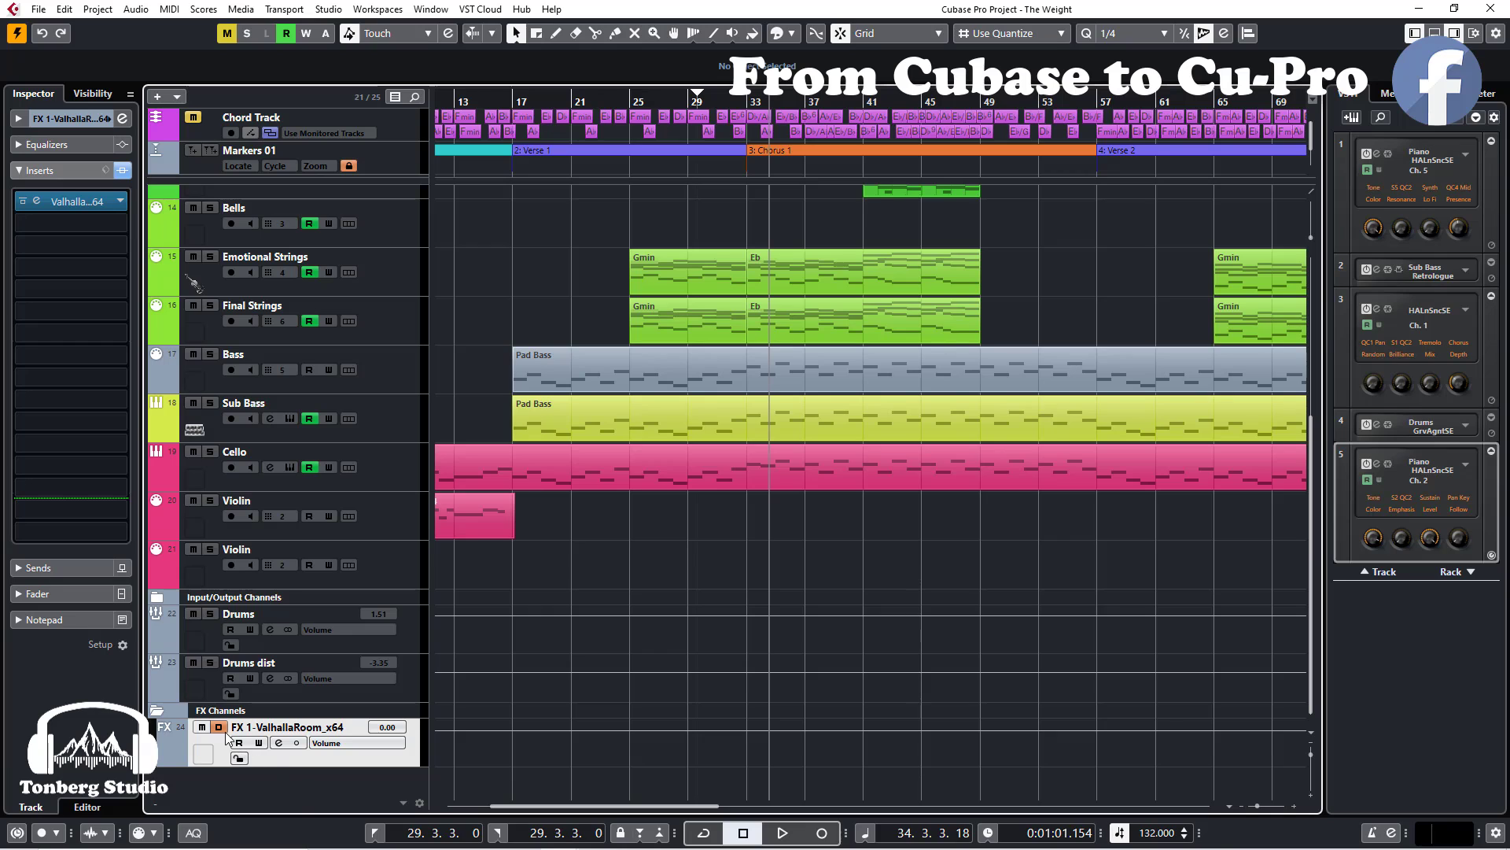
{"action": "mouse_move", "coordinate": [218, 742]}
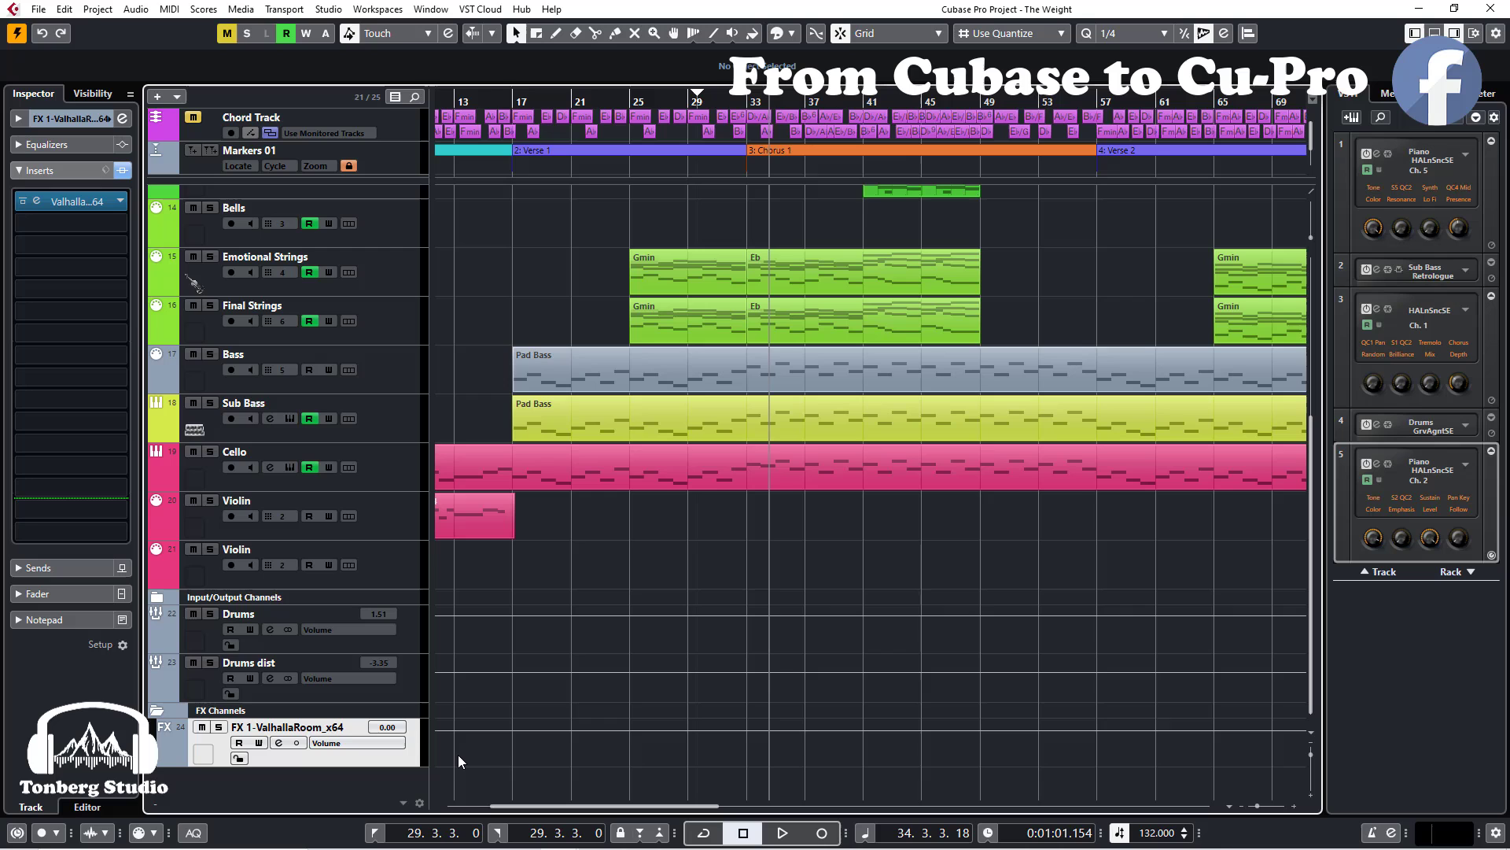
Scroll back to the top of the arrangement showing the Drums and Vox Tom tracks.
{"action": "scroll", "scroll_direction": "up", "scroll_amount": 3}
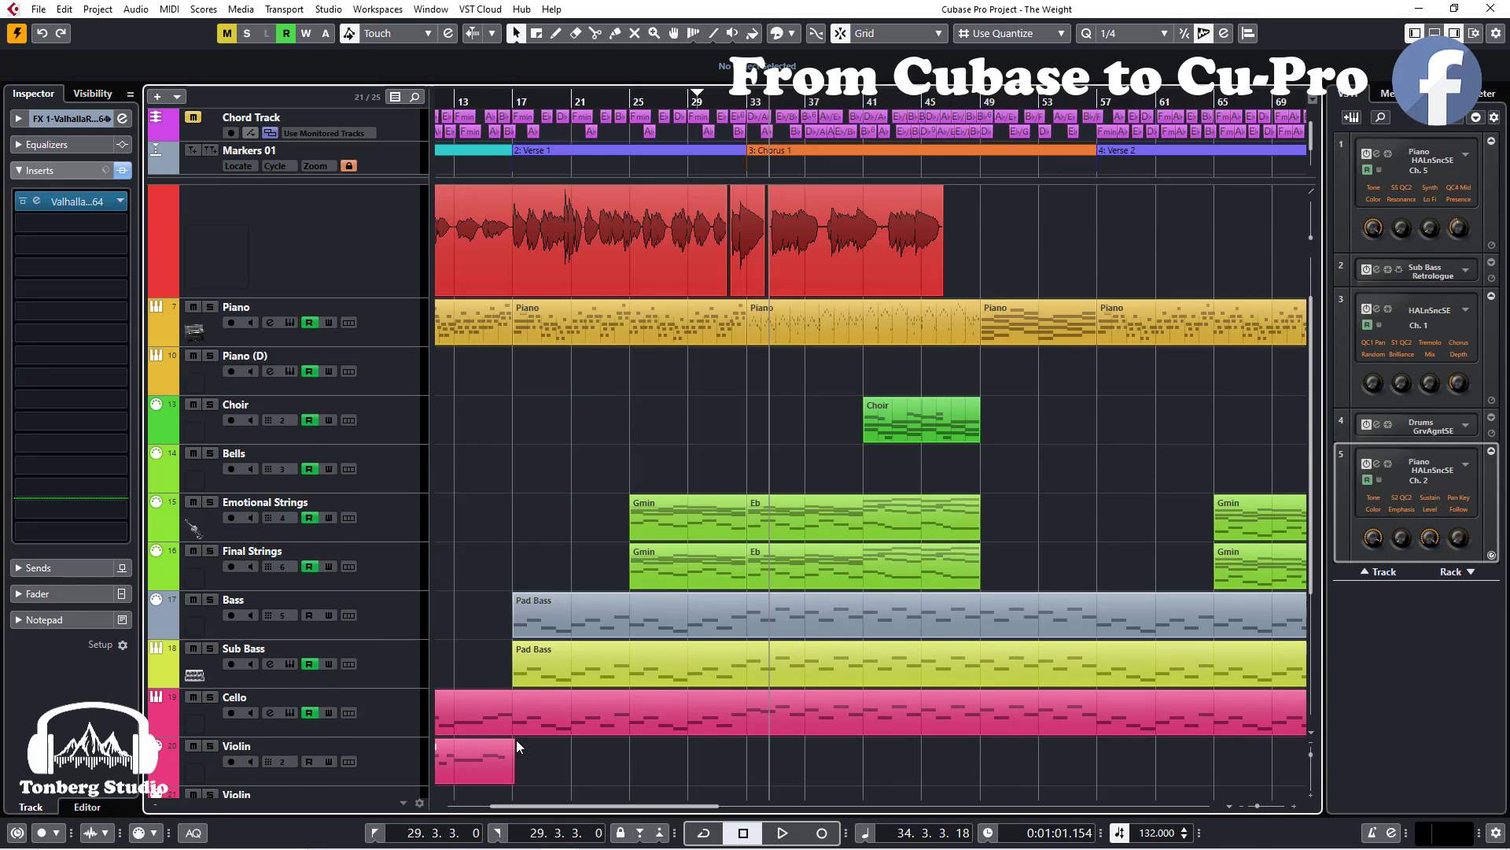
{"action": "scroll", "scroll_direction": "up", "scroll_amount": 3}
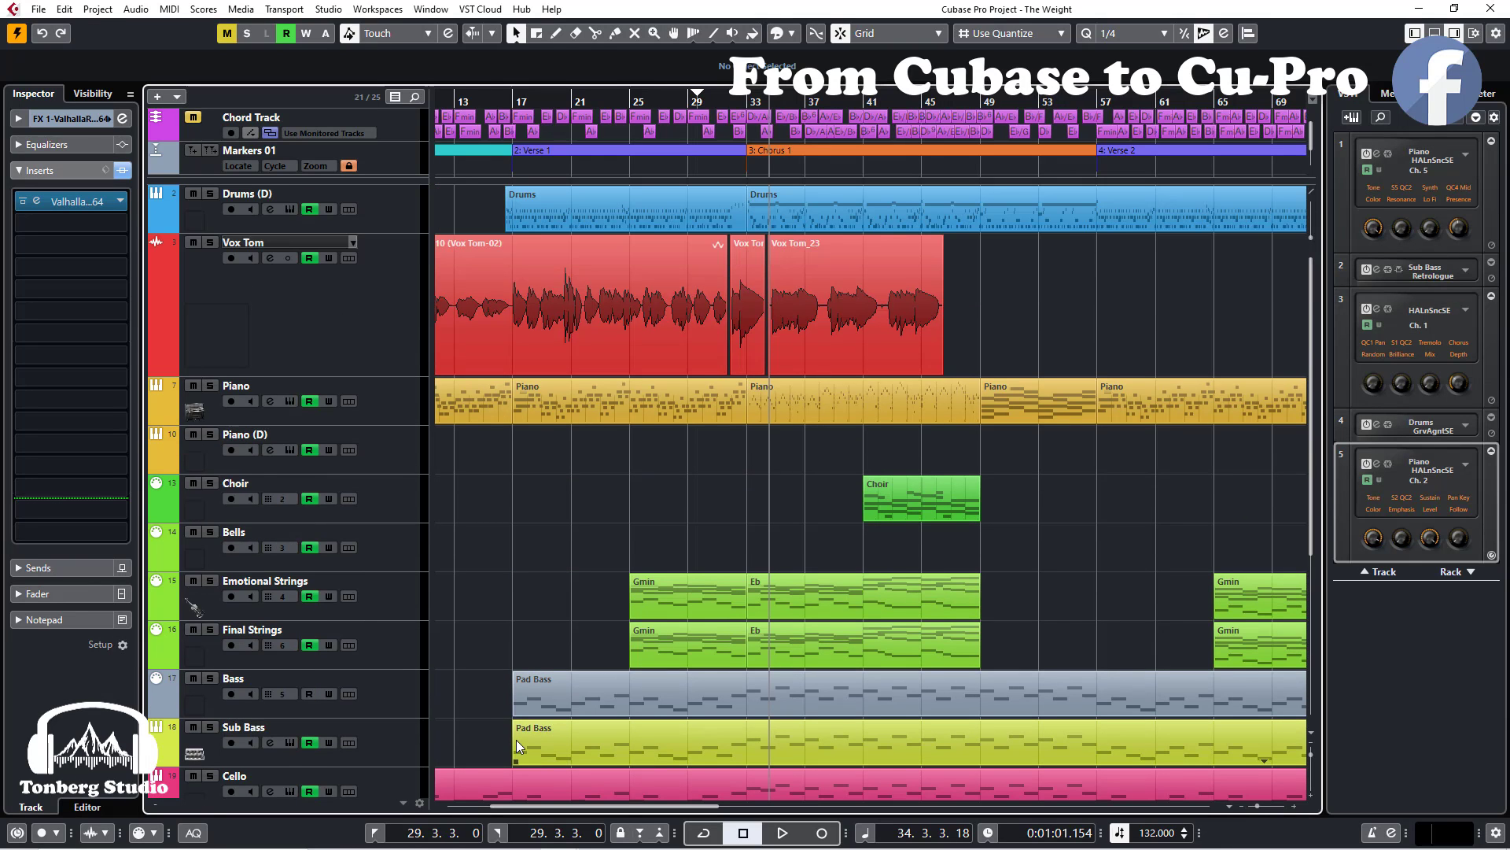